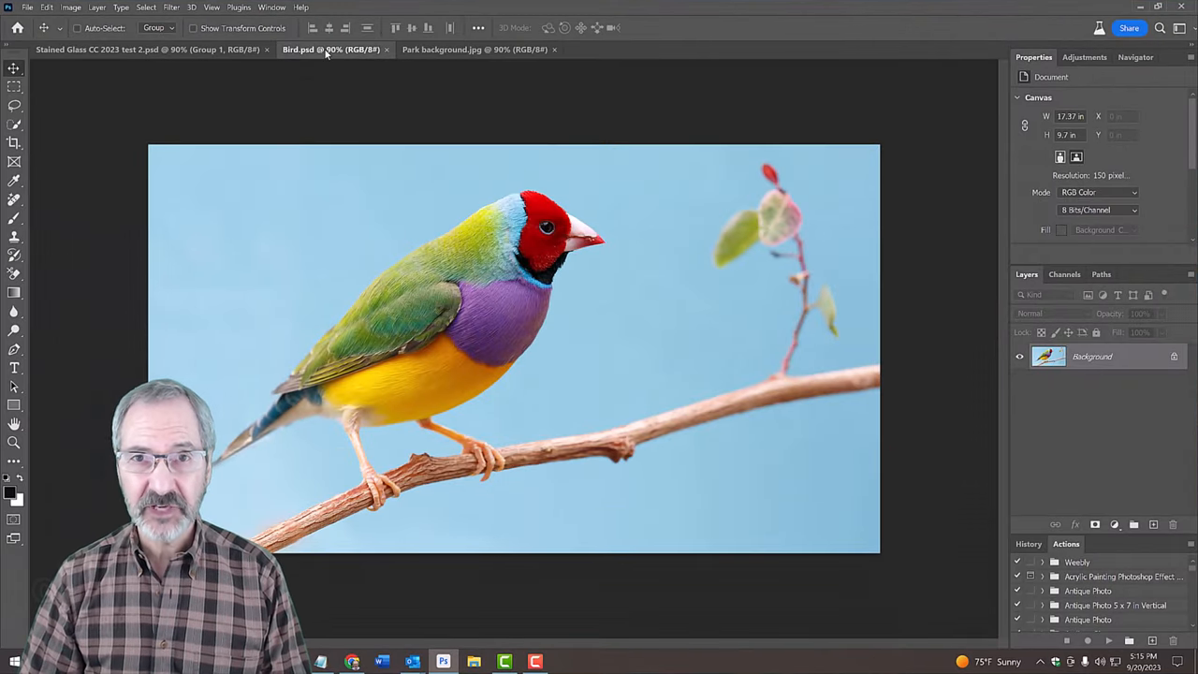
# Step: With the Quick Selection tool active on the bird photo, run Select Subject to select the bird and branch
pyautogui.click(475, 48)
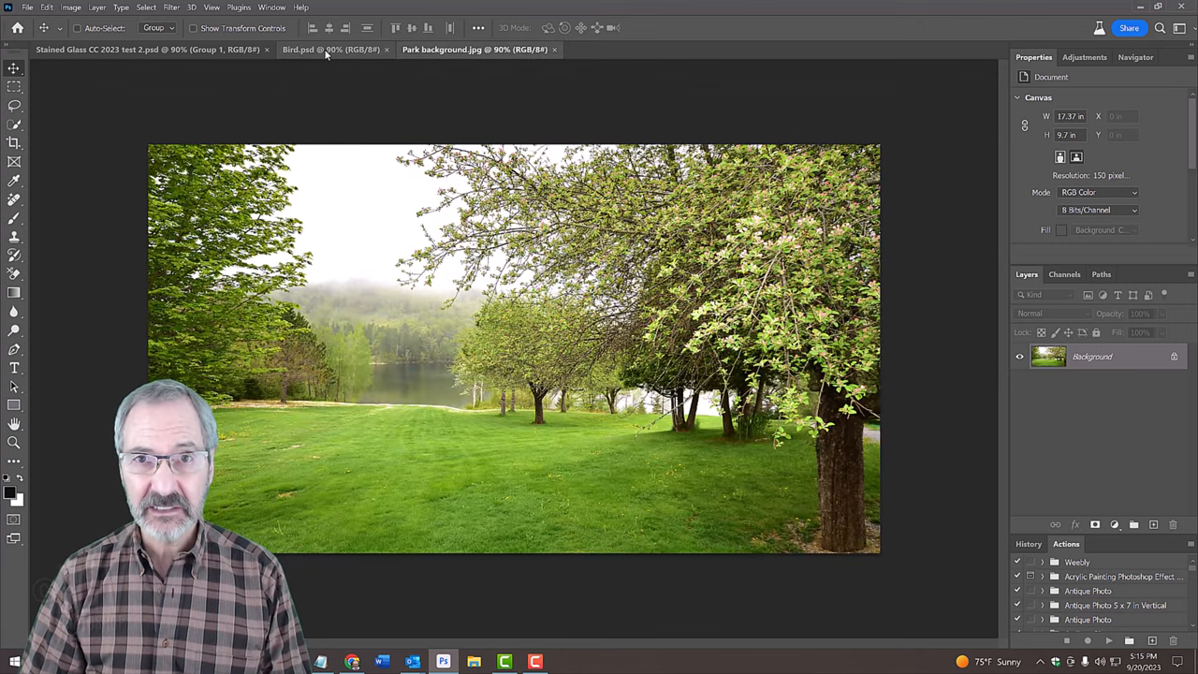
pyautogui.click(321, 53)
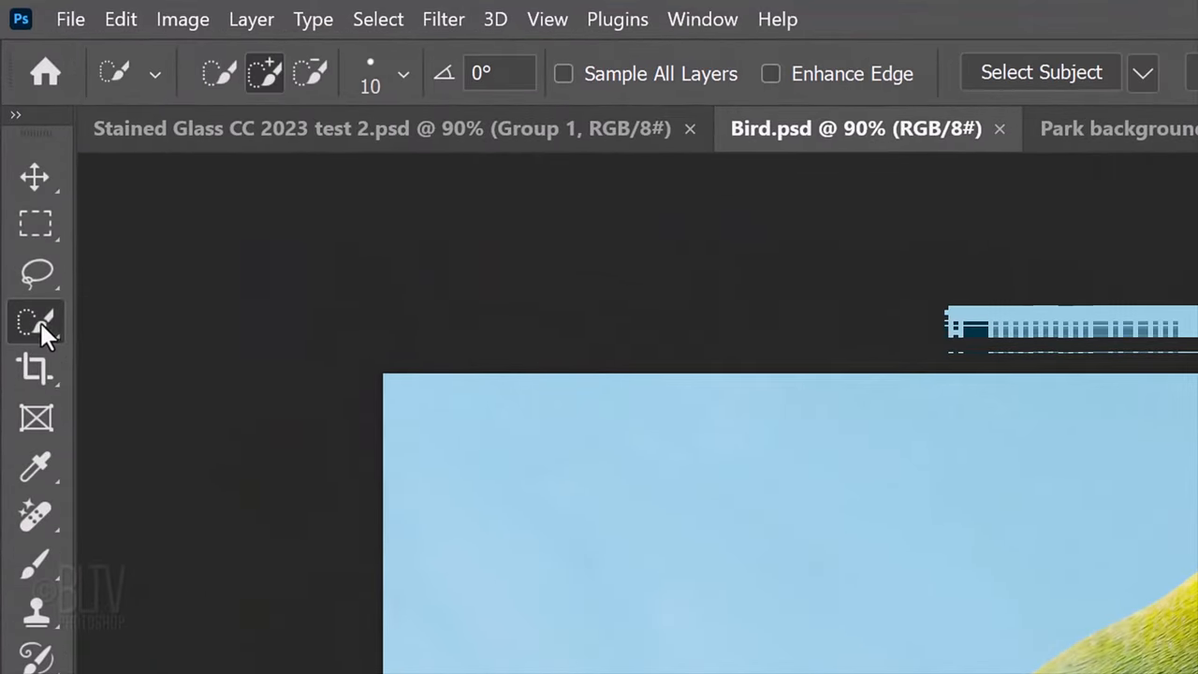
pyautogui.click(34, 322)
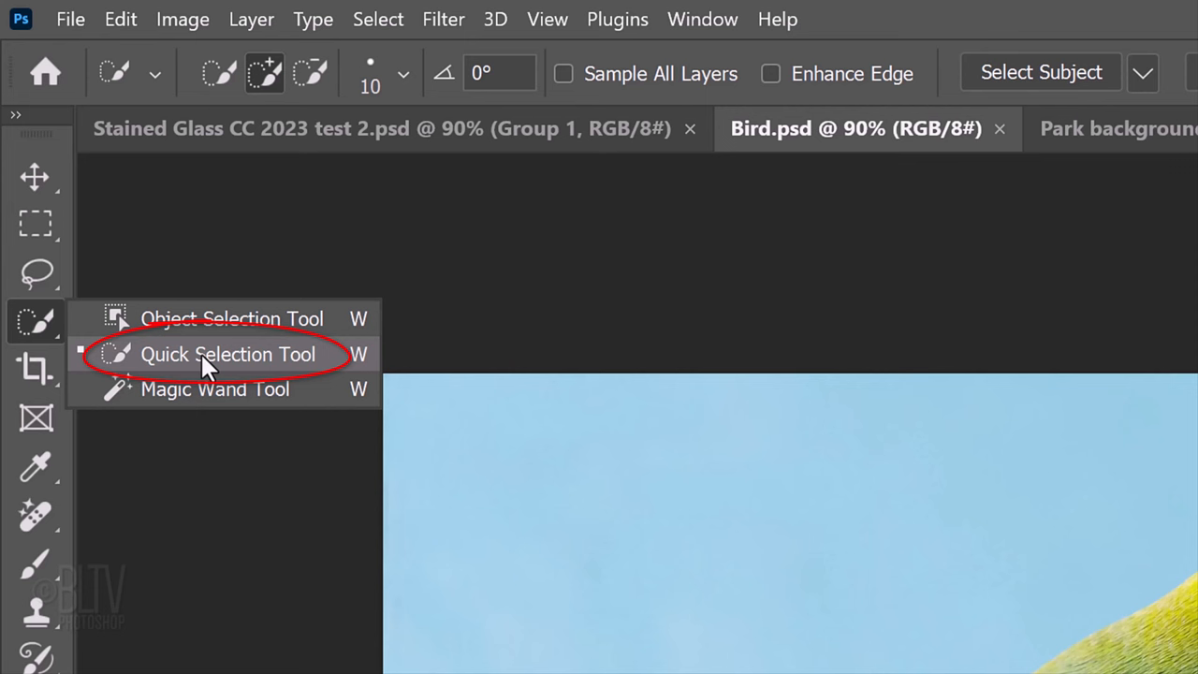
pyautogui.click(228, 354)
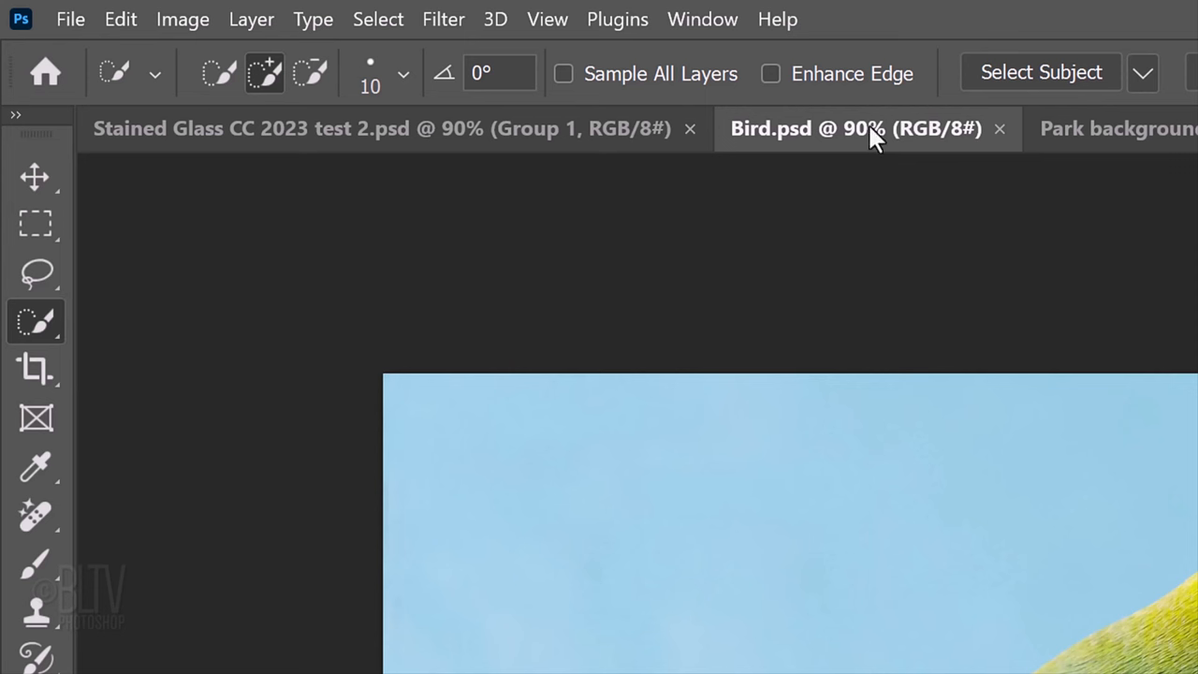
pyautogui.click(1040, 71)
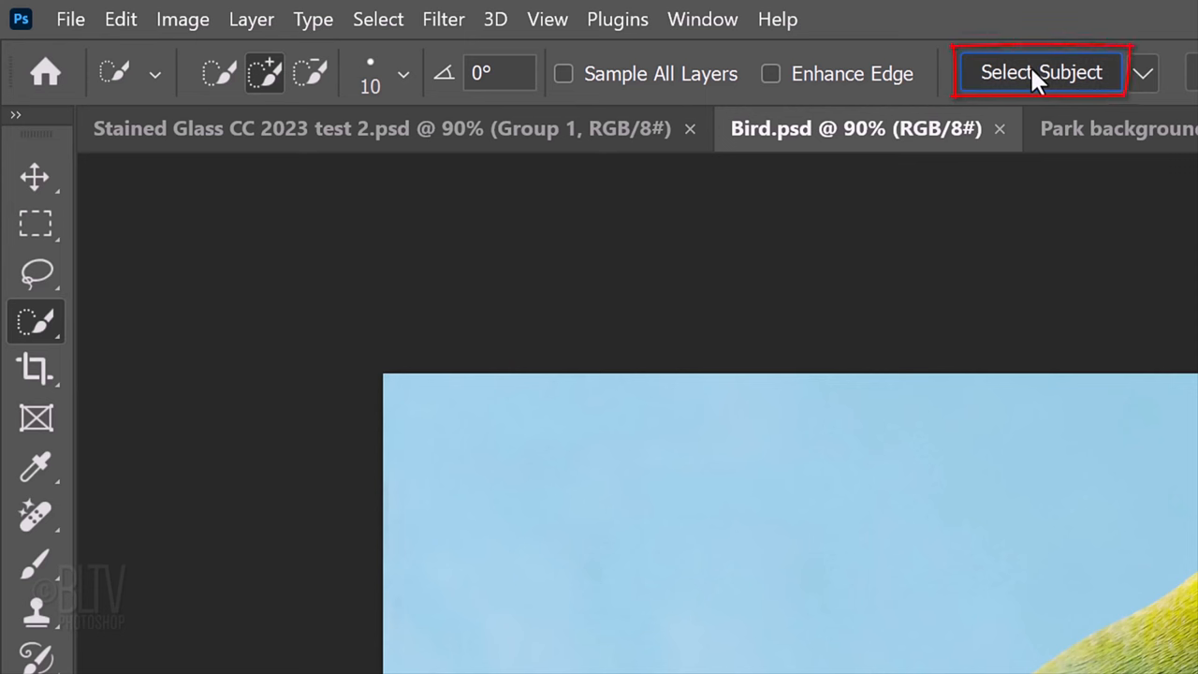
pyautogui.click(395, 19)
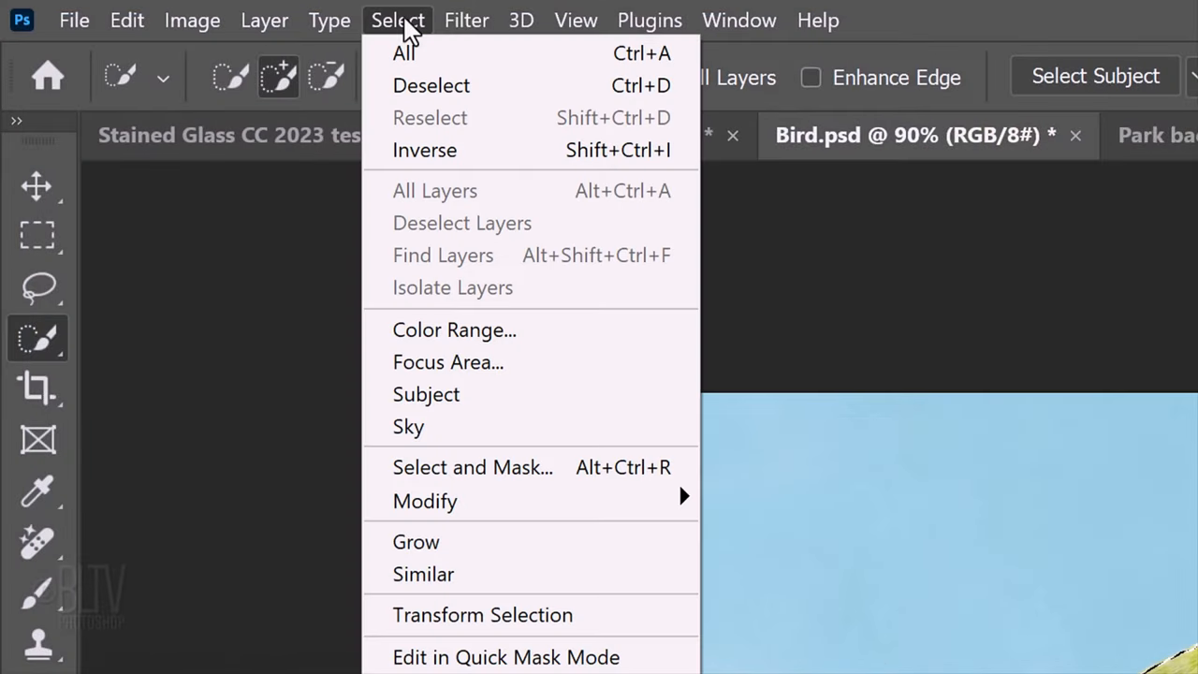
pyautogui.moveTo(425, 501)
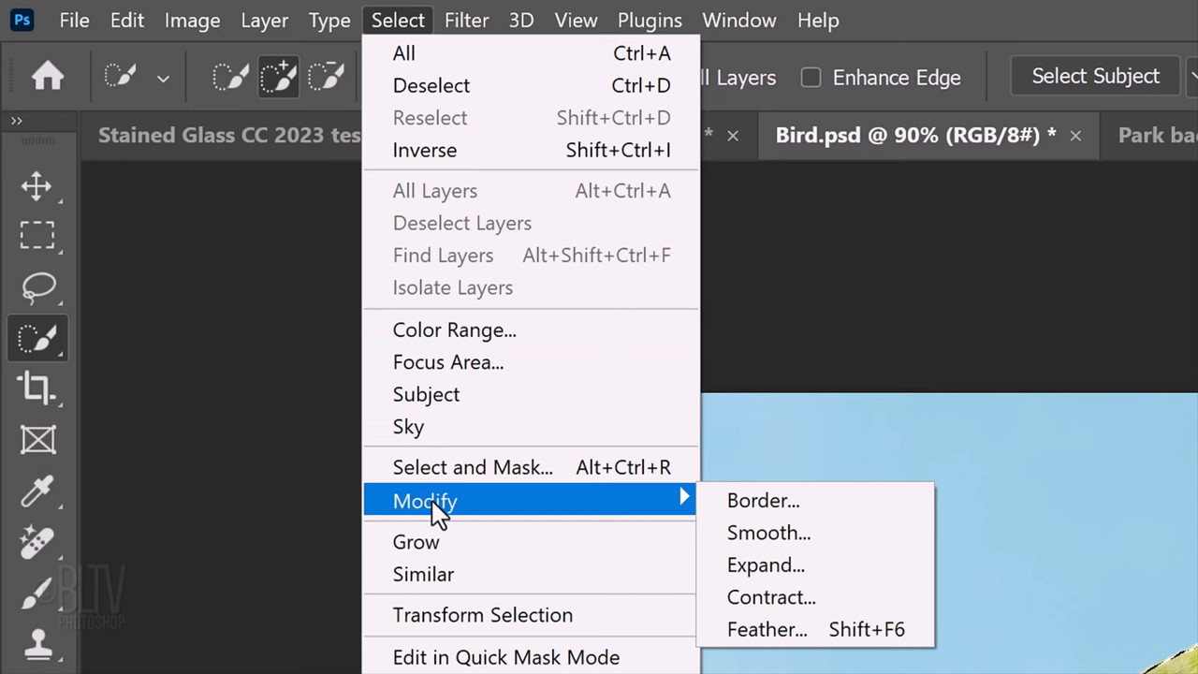
# Step: Smooth the bird selection's edges using a 10-pixel sample radius
pyautogui.click(767, 531)
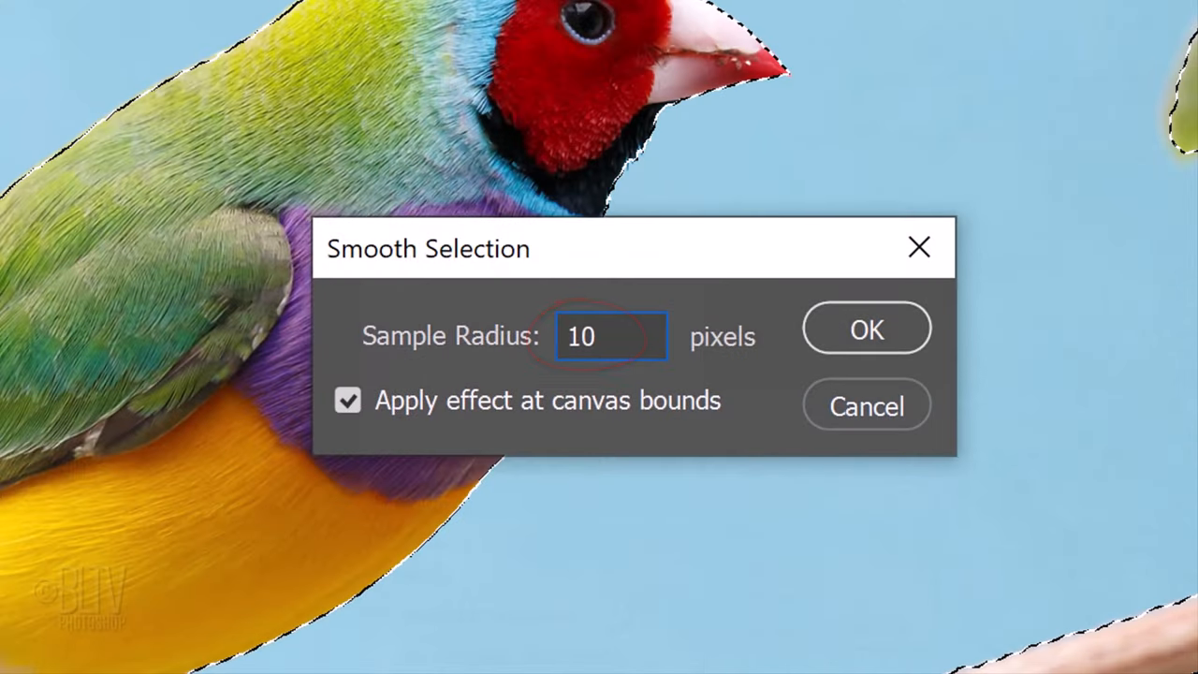
pyautogui.click(865, 329)
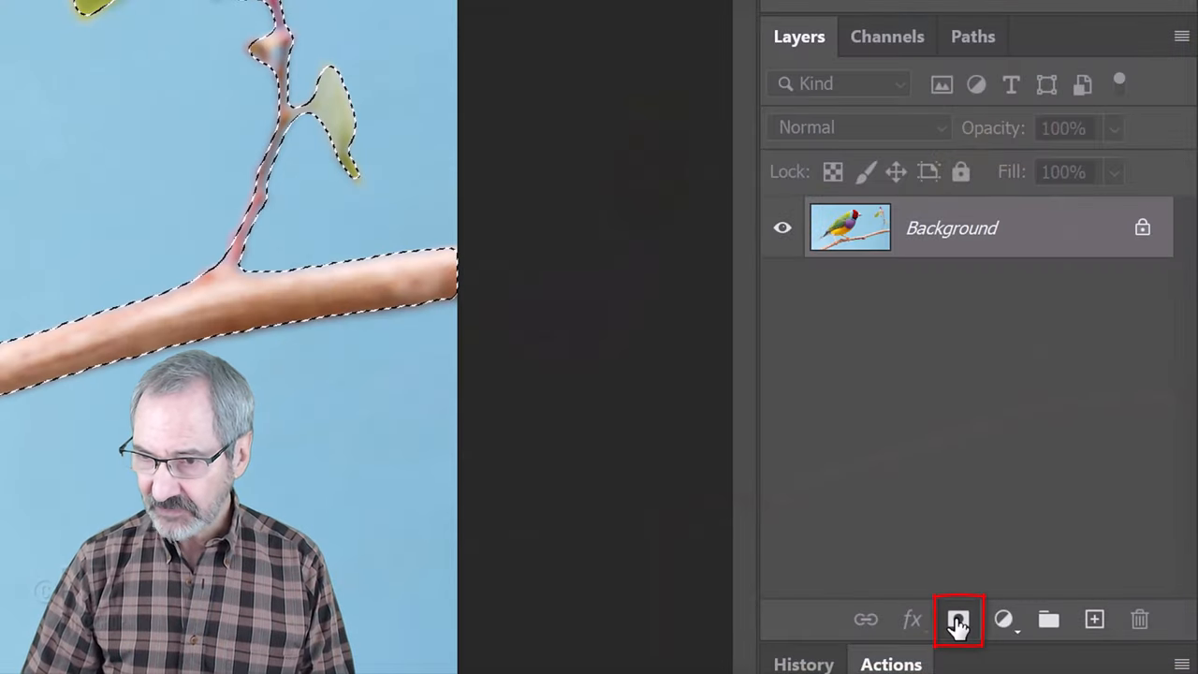
# Step: Add a layer mask from the selection so the sky is hidden and the bird sits on transparency
pyautogui.click(958, 620)
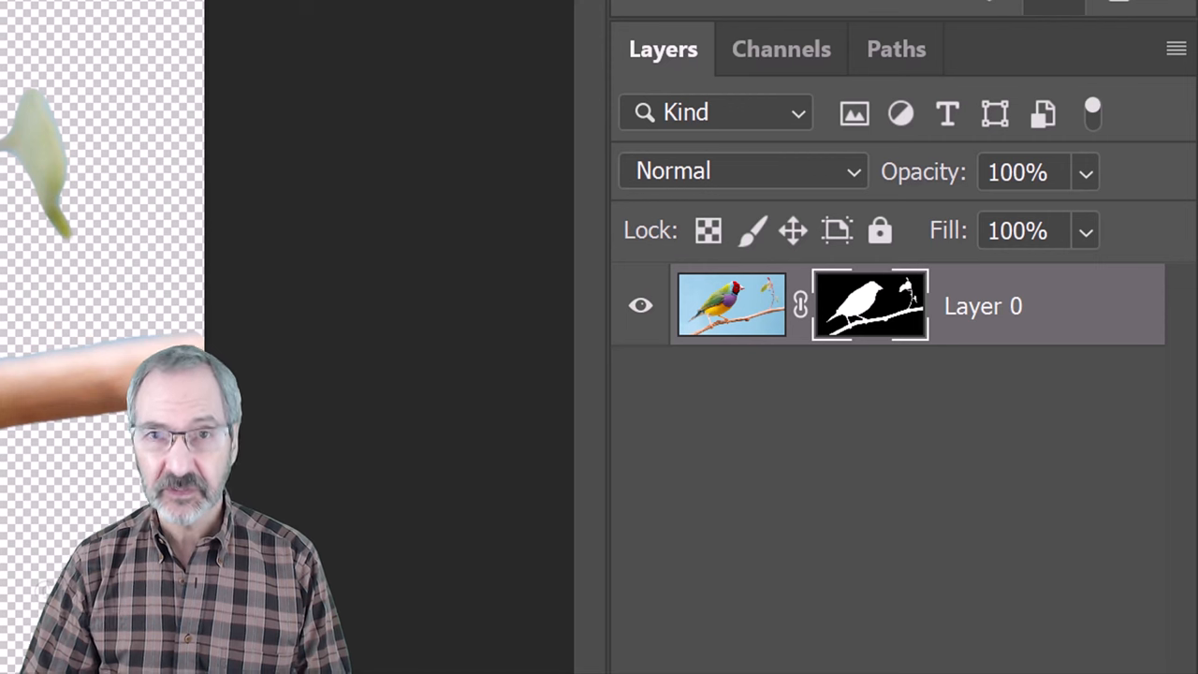
pyautogui.click(732, 304)
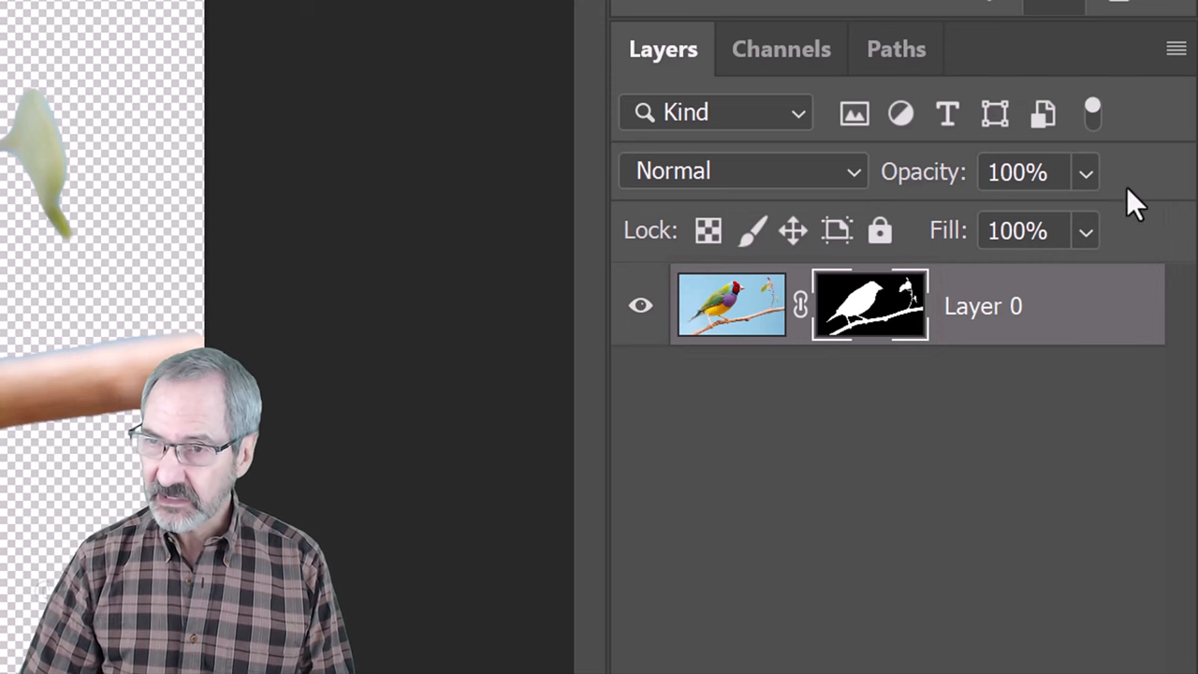
# Step: Convert the masked bird layer to a smart object and reset colours to black and white
pyautogui.click(1183, 48)
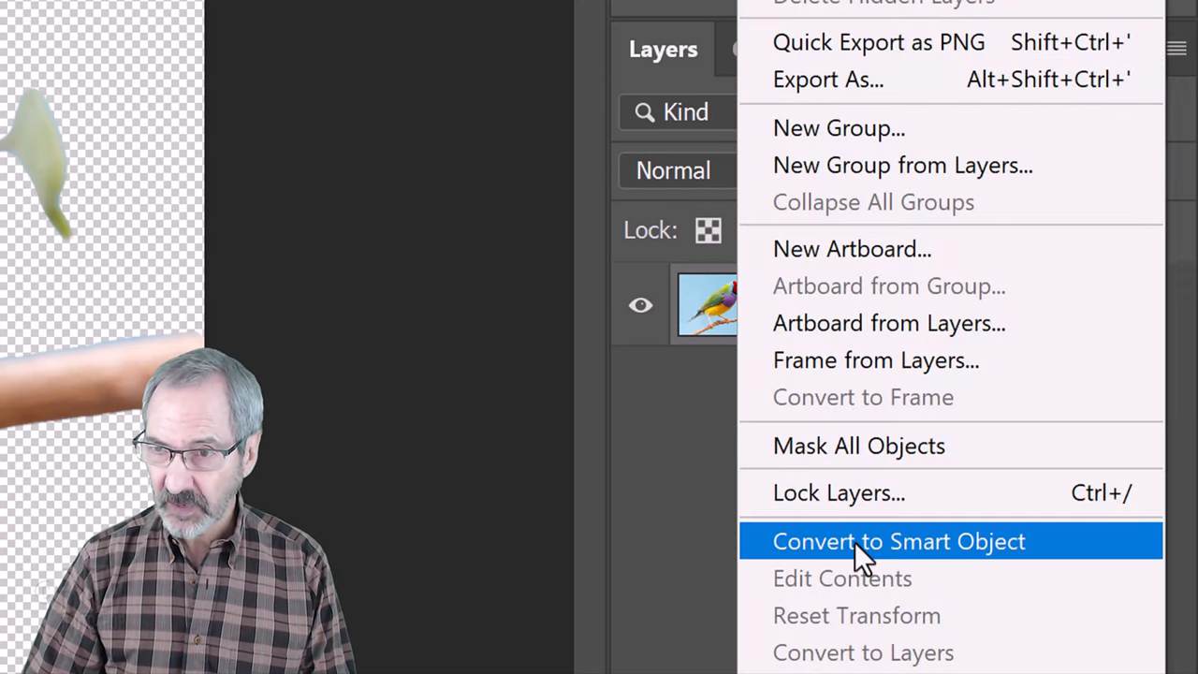
pyautogui.click(899, 541)
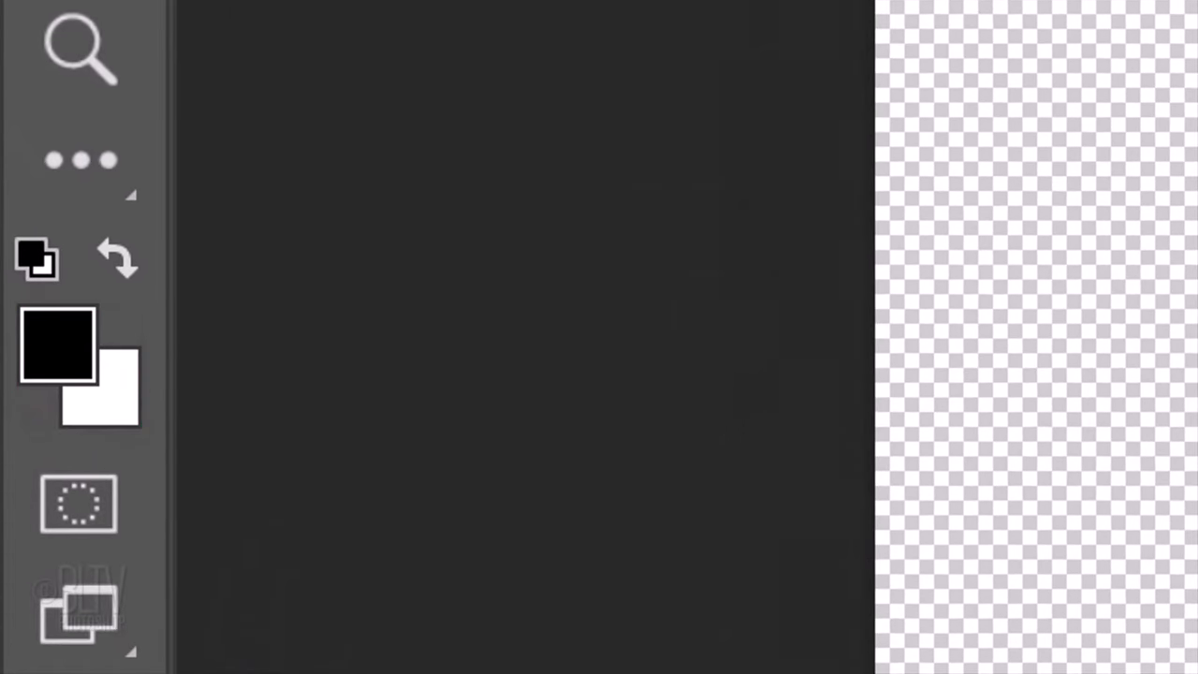
pyautogui.press('x')
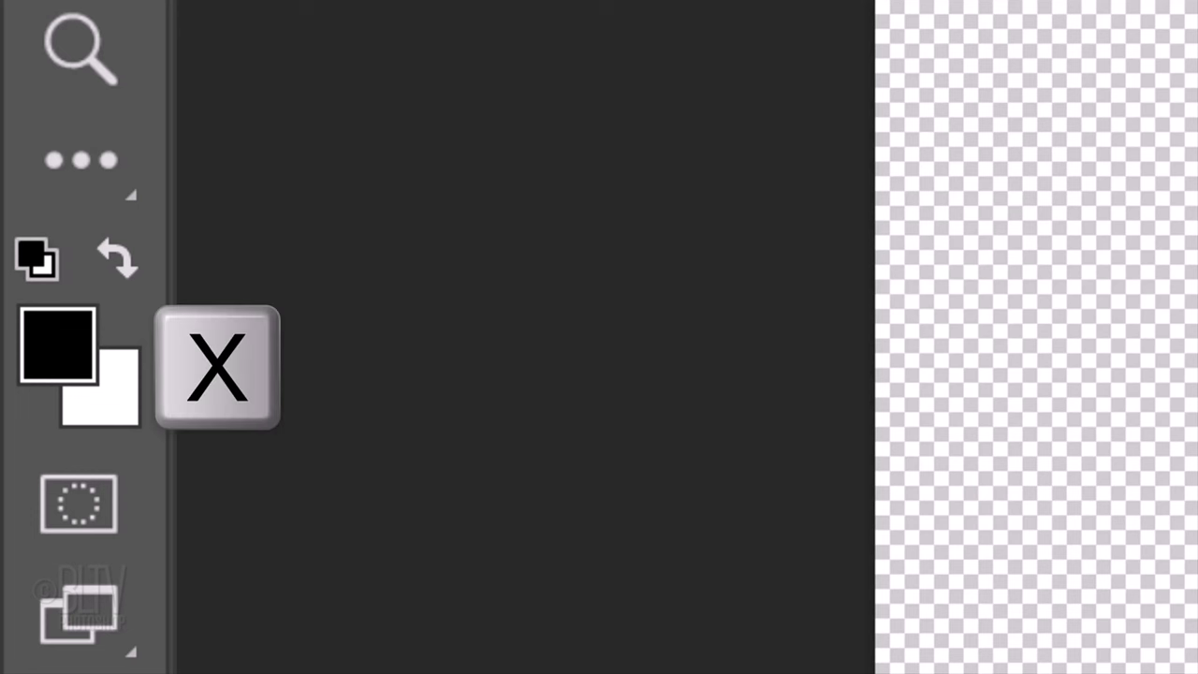
# Step: Apply a Stained Glass filter with cell size 26, border 8 and light intensity 2 to the bird
pyautogui.click(552, 23)
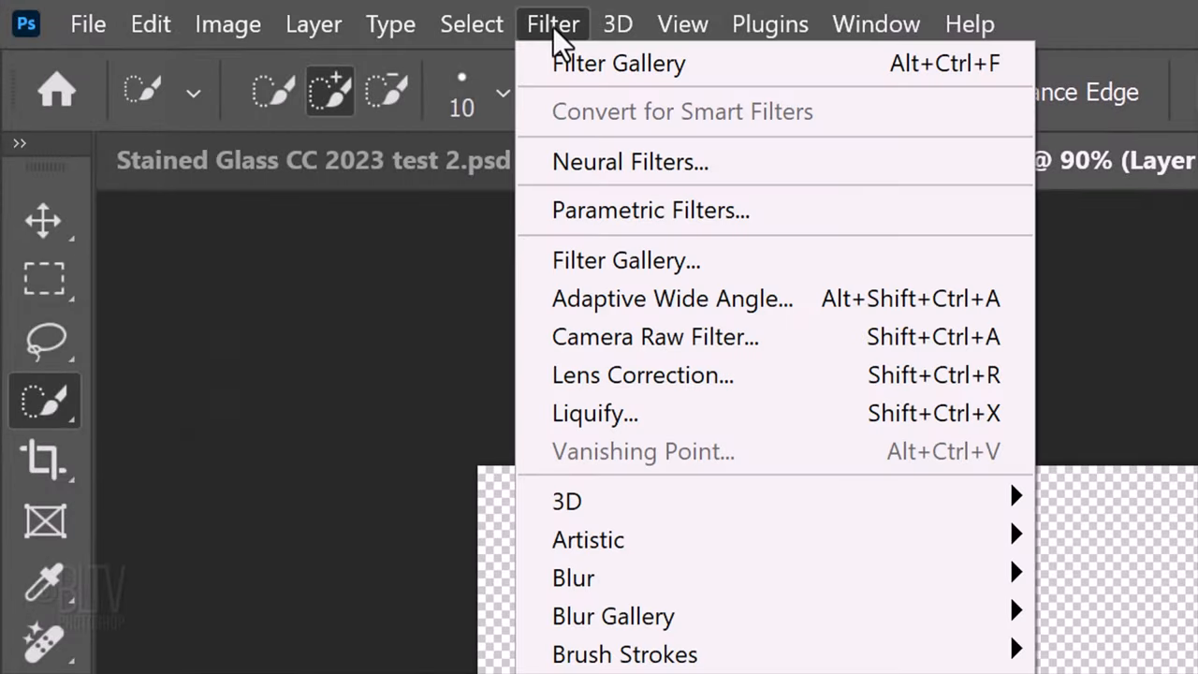
pyautogui.moveTo(605, 270)
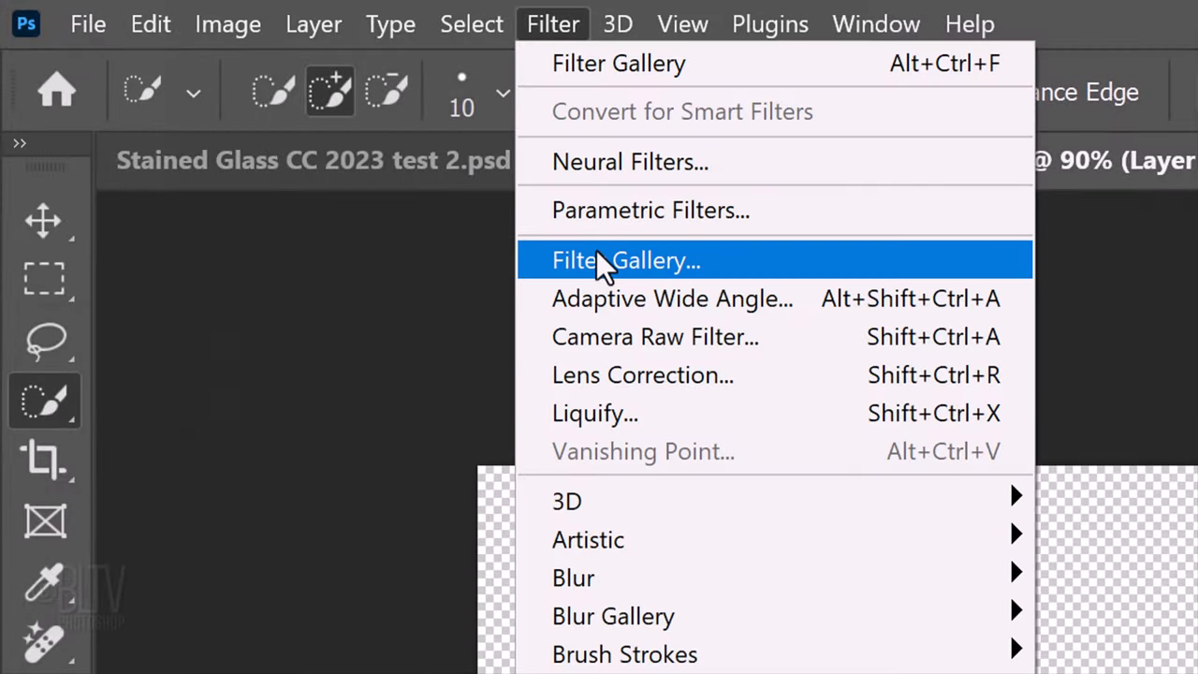
pyautogui.click(621, 260)
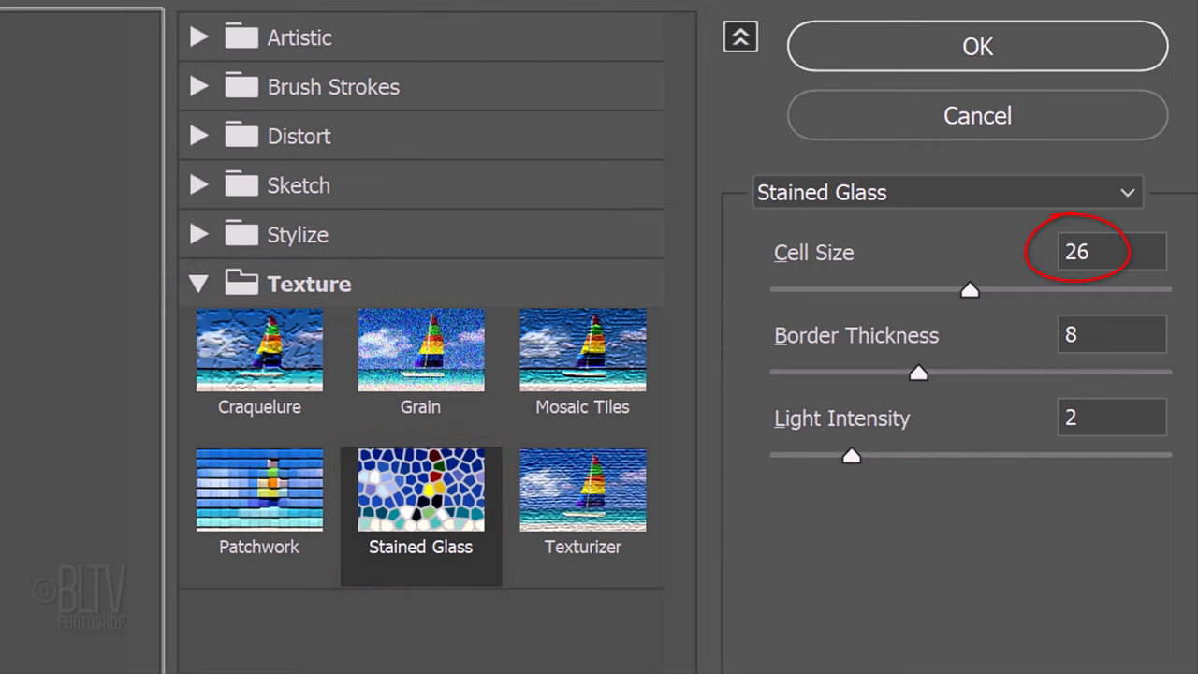
pyautogui.click(1108, 337)
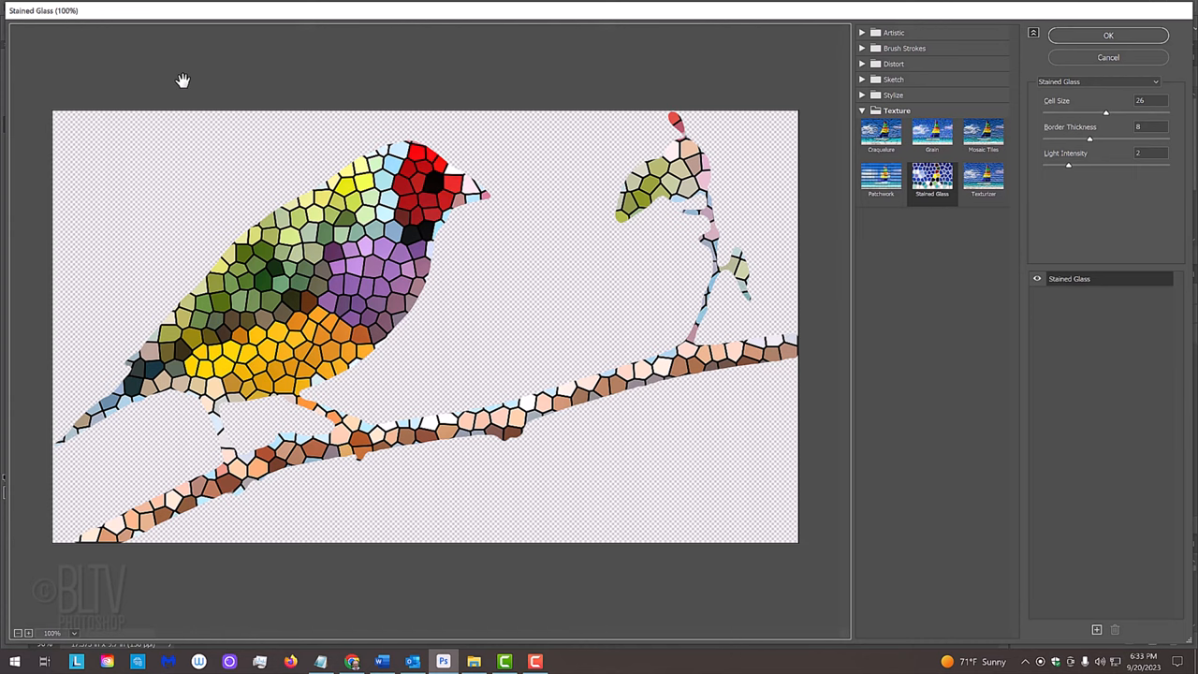
pyautogui.moveTo(1066, 57)
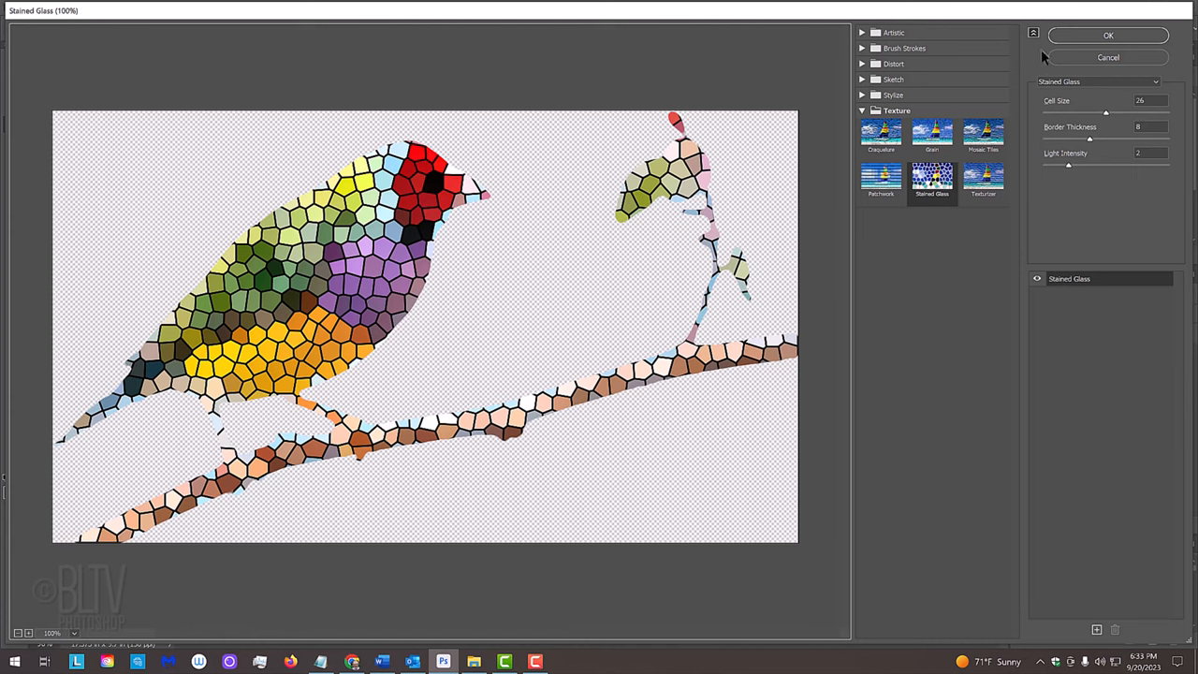
pyautogui.click(1119, 34)
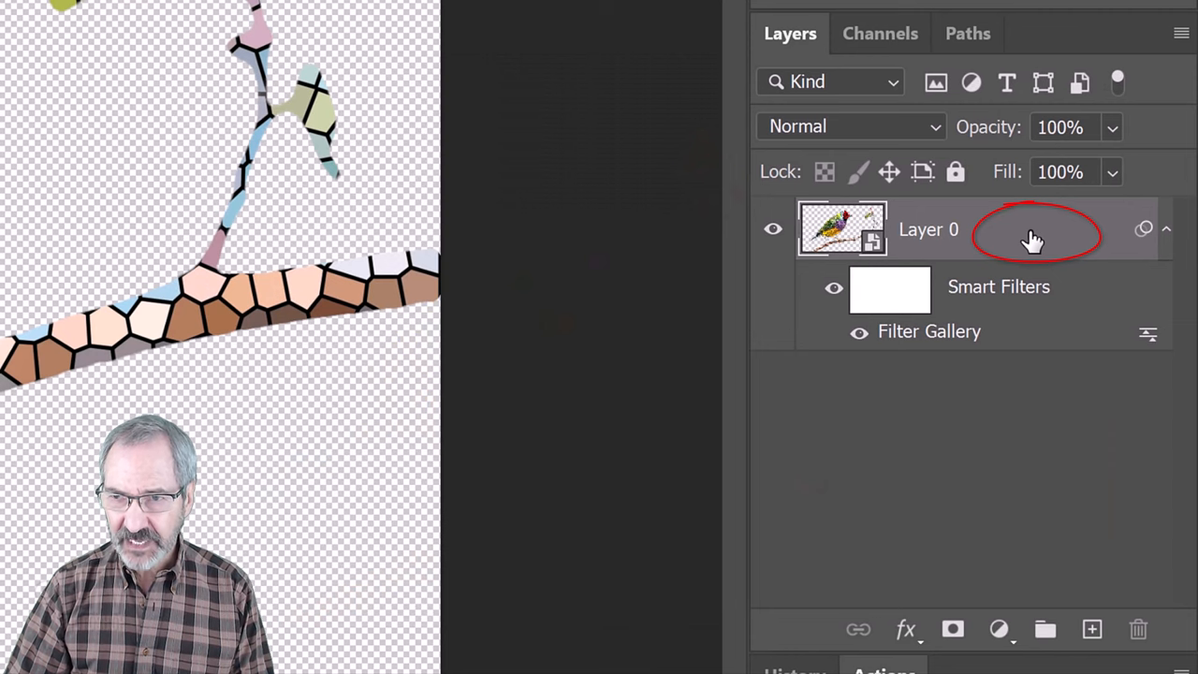
# Step: Add a 6 px black outside Stroke layer style to the stained-glass bird layer
pyautogui.doubleClick(1041, 241)
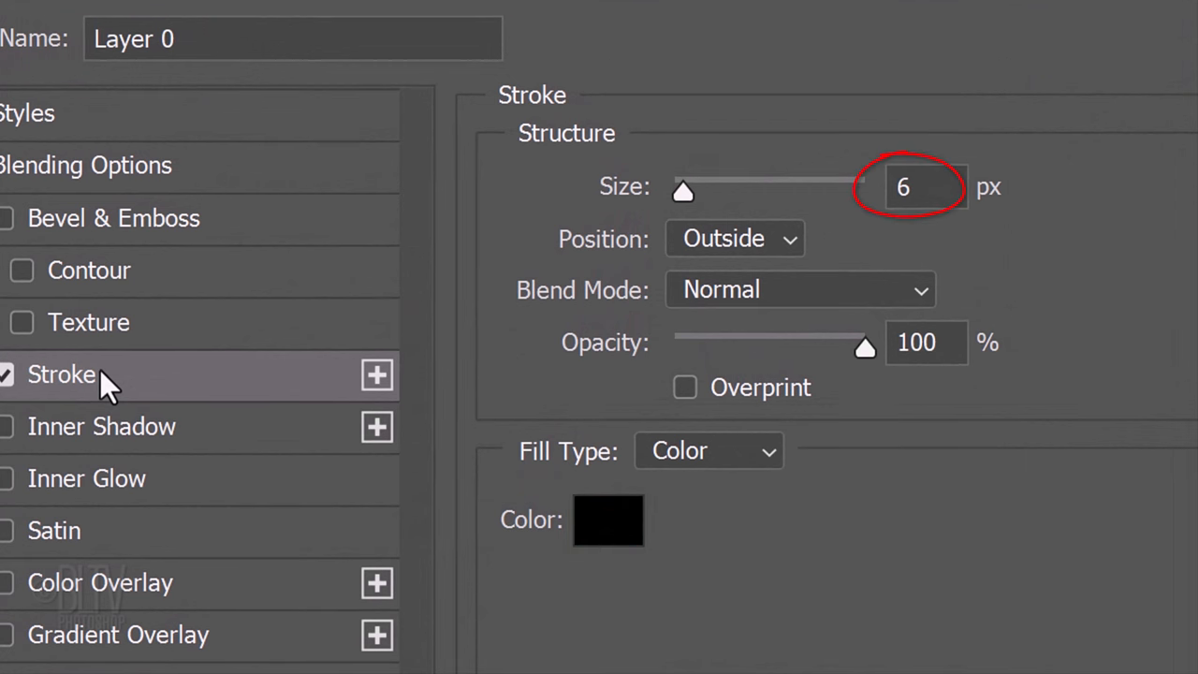
pyautogui.click(734, 240)
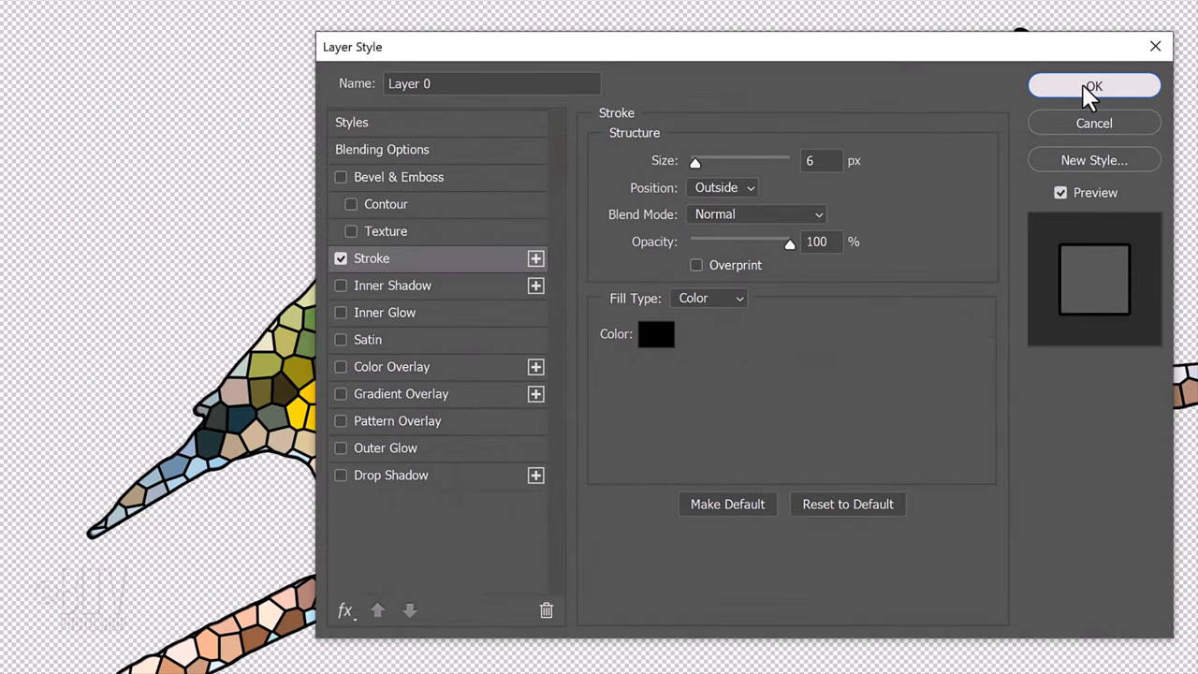
pyautogui.click(1093, 86)
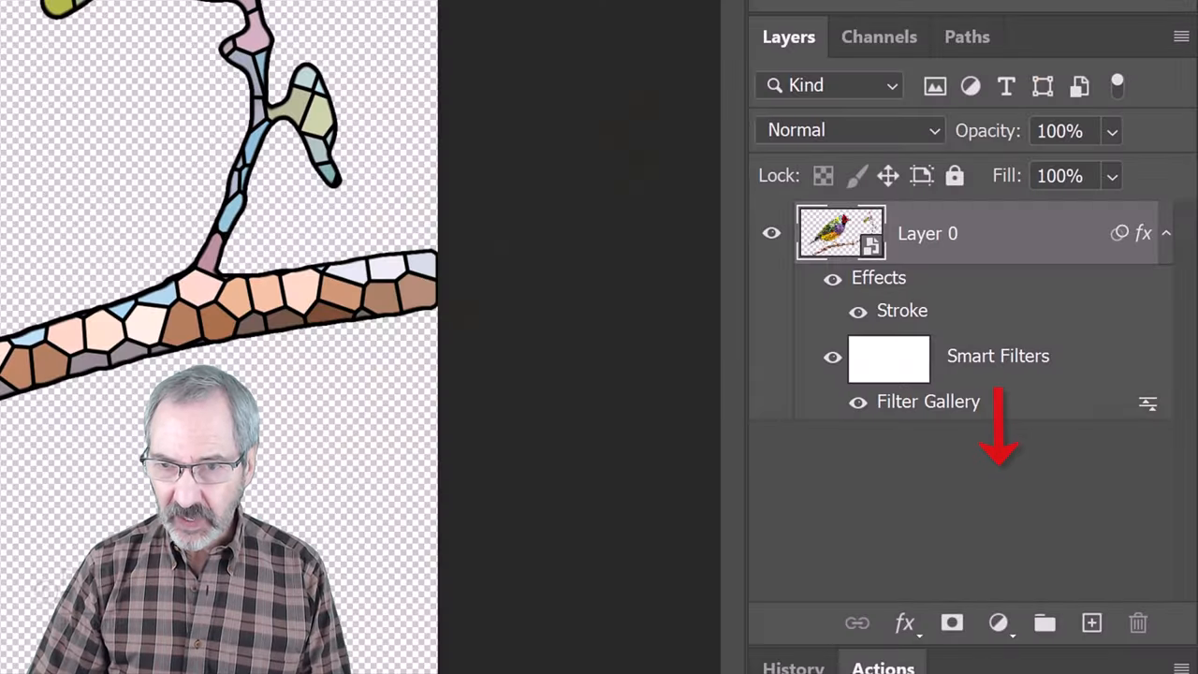
# Step: Add a white-filled layer beneath Layer 0 and convert it to a smart object
pyautogui.press('ctrl')
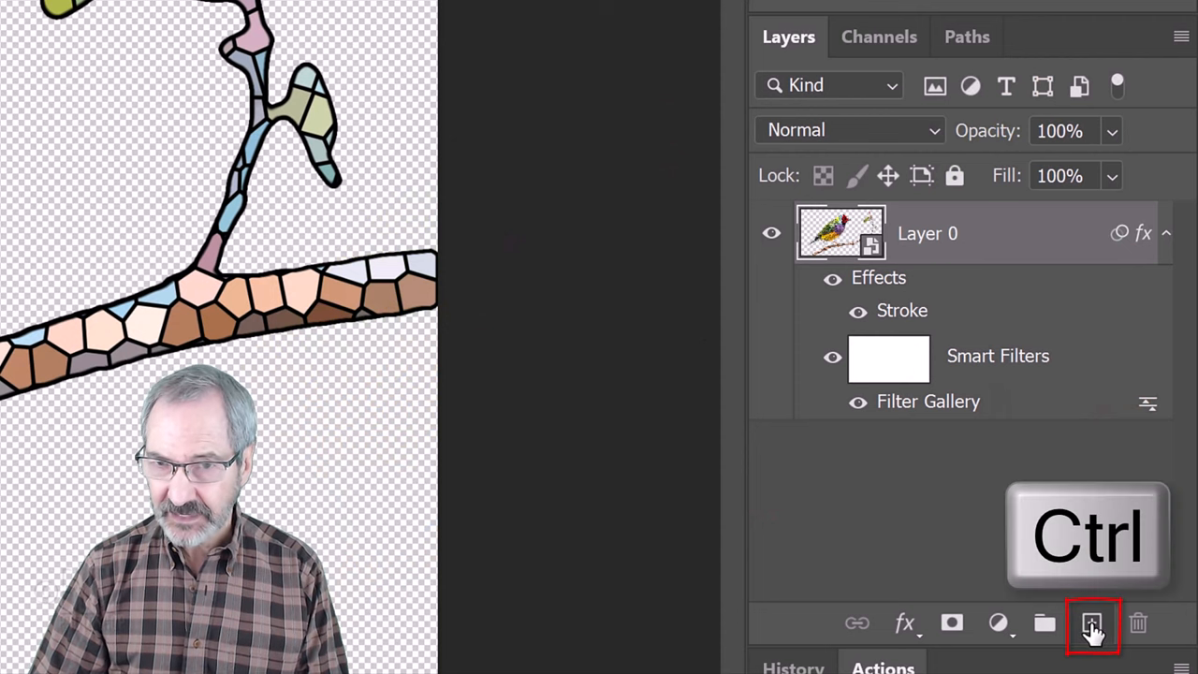
pyautogui.click(1089, 623)
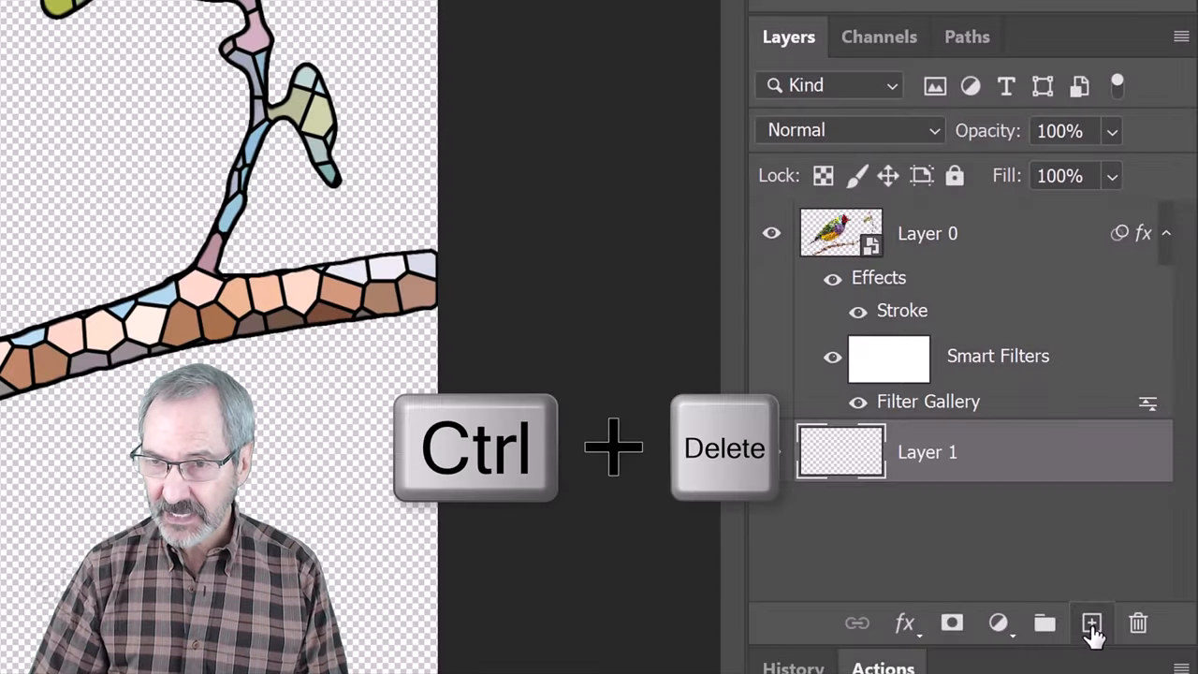
pyautogui.press('Ctrl+Delete')
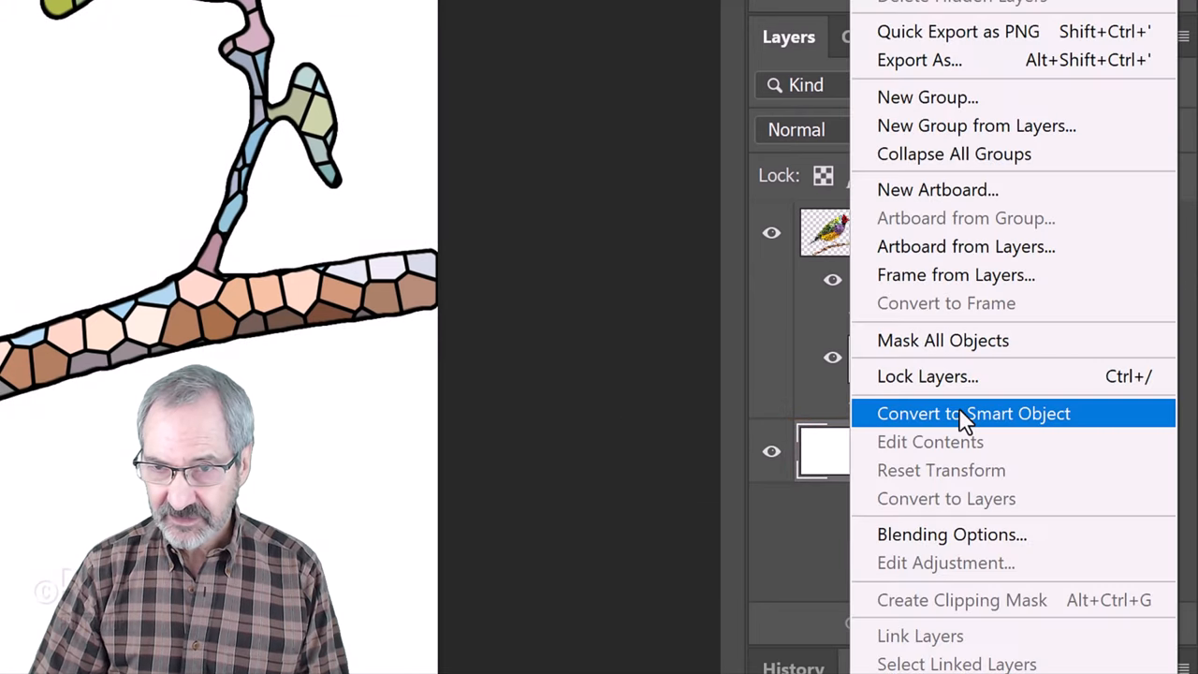
pyautogui.click(973, 414)
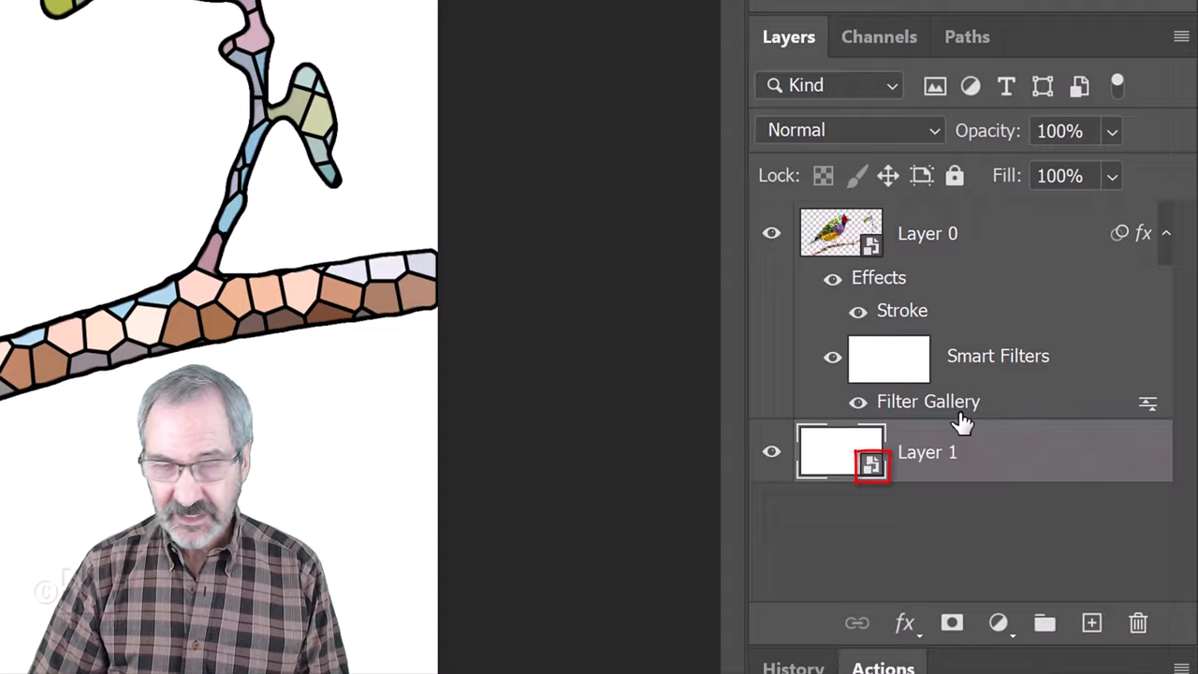
# Step: Apply Stained Glass to the white layer with cell size 48 and border thickness 9
pyautogui.click(572, 25)
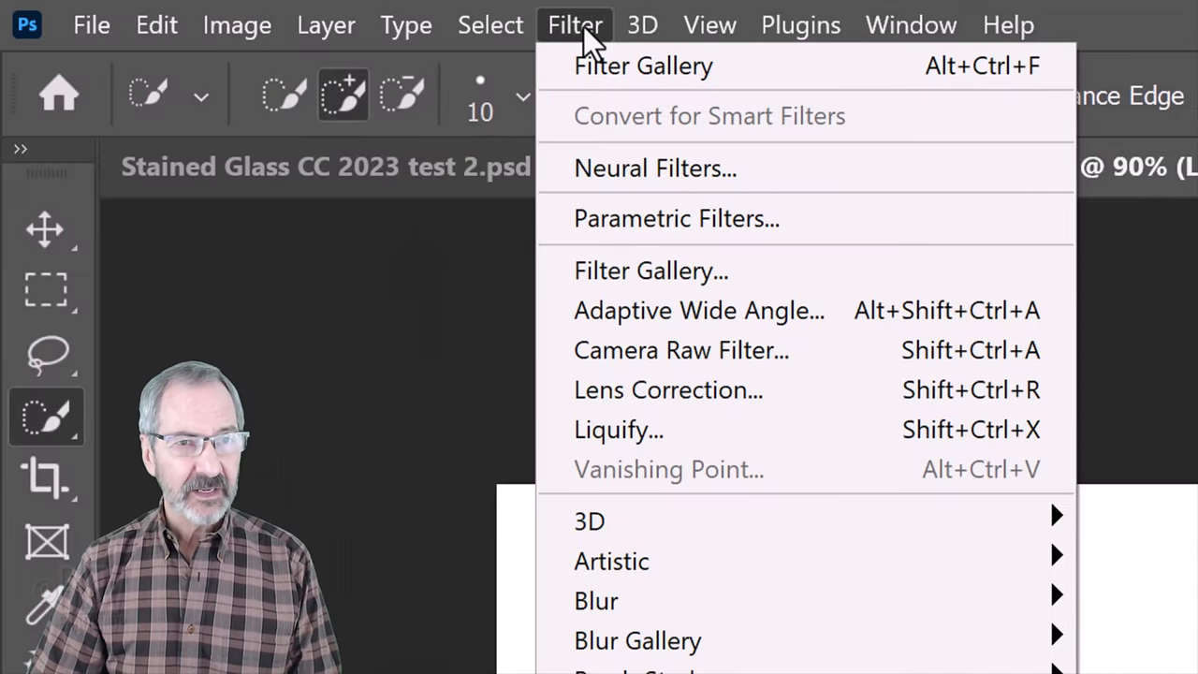
pyautogui.moveTo(651, 281)
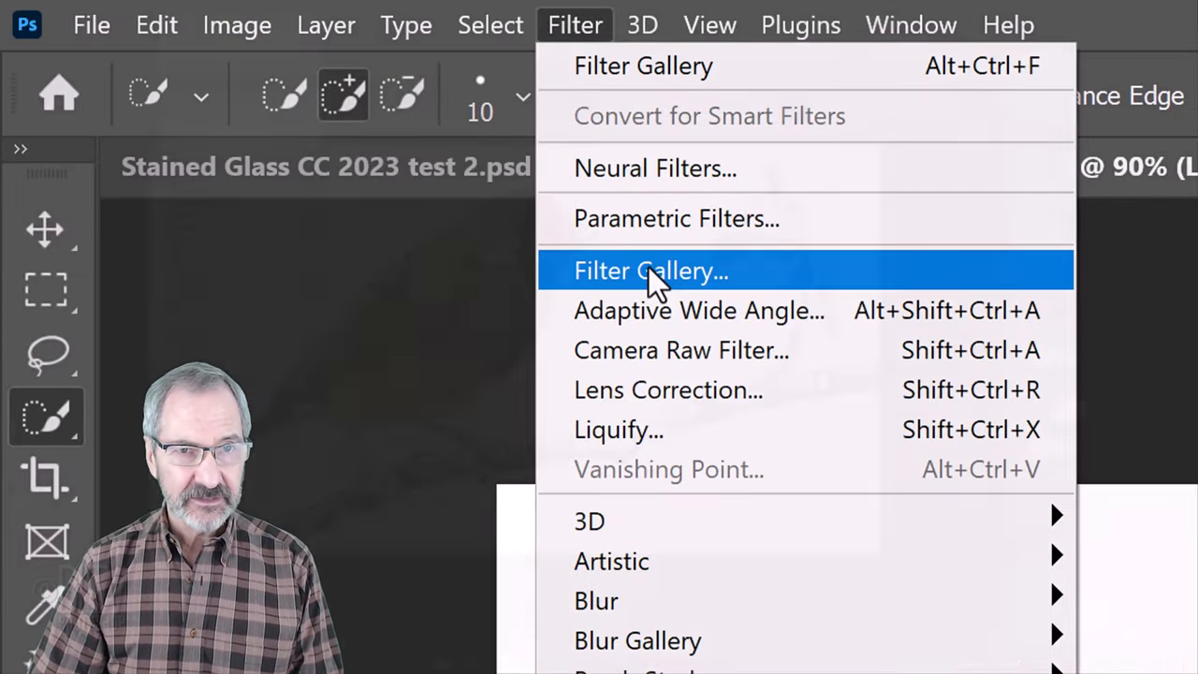
pyautogui.click(651, 270)
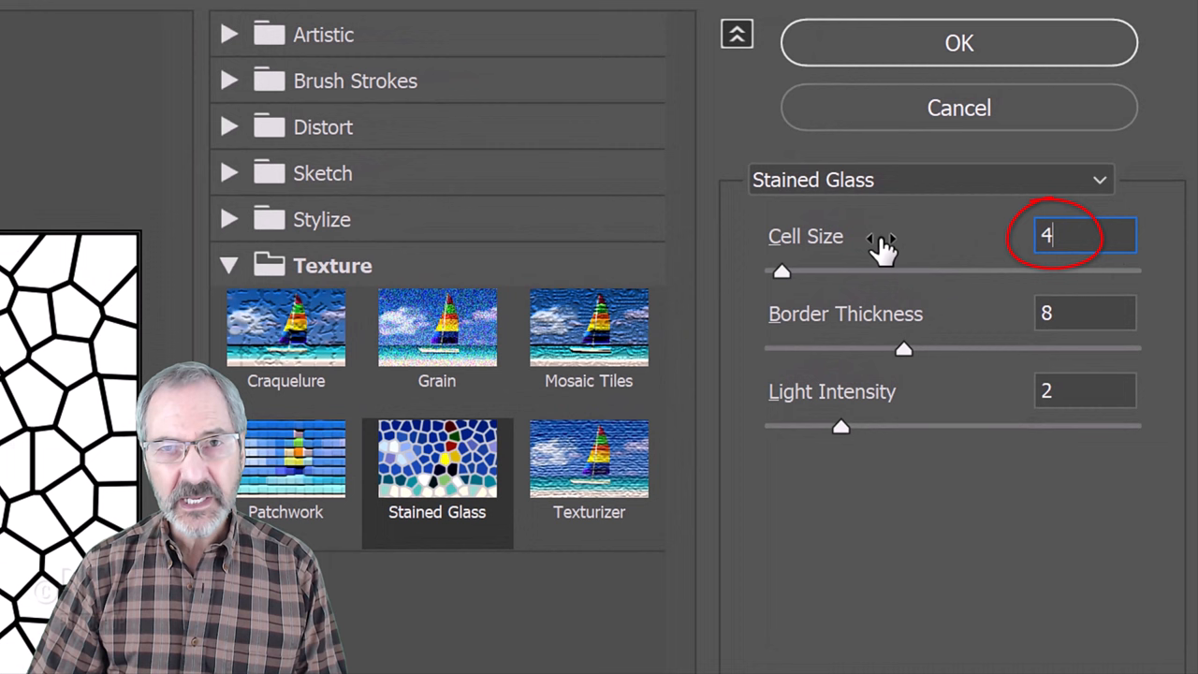
pyautogui.write('48')
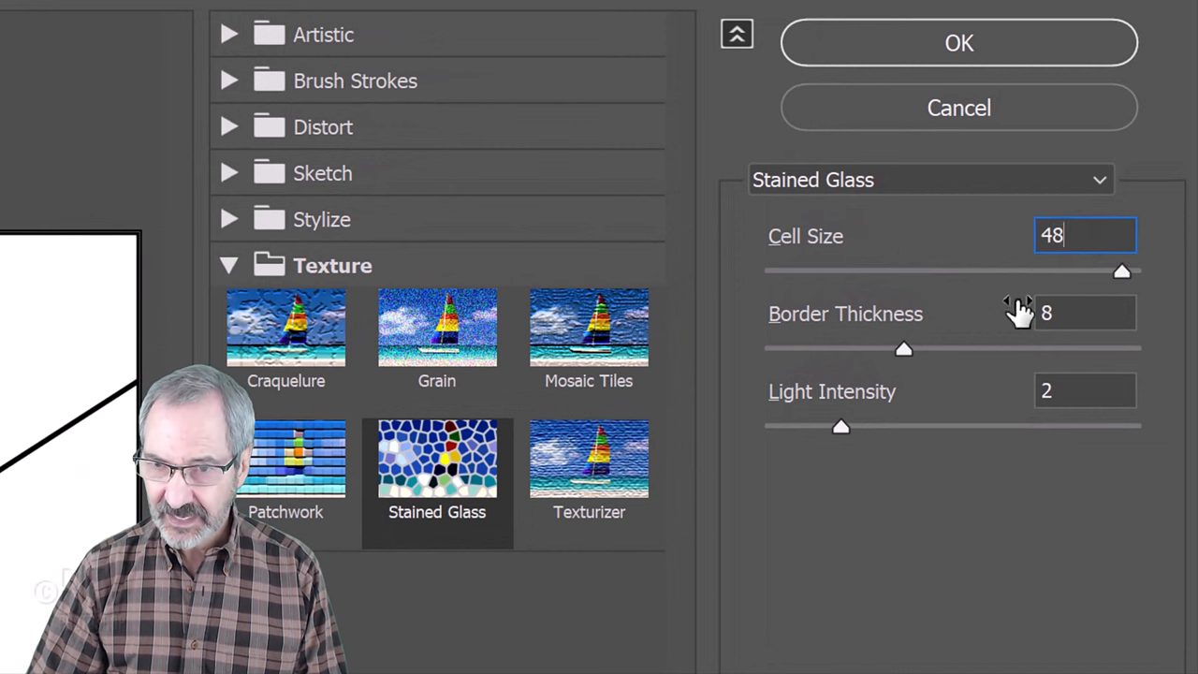
pyautogui.click(1082, 312)
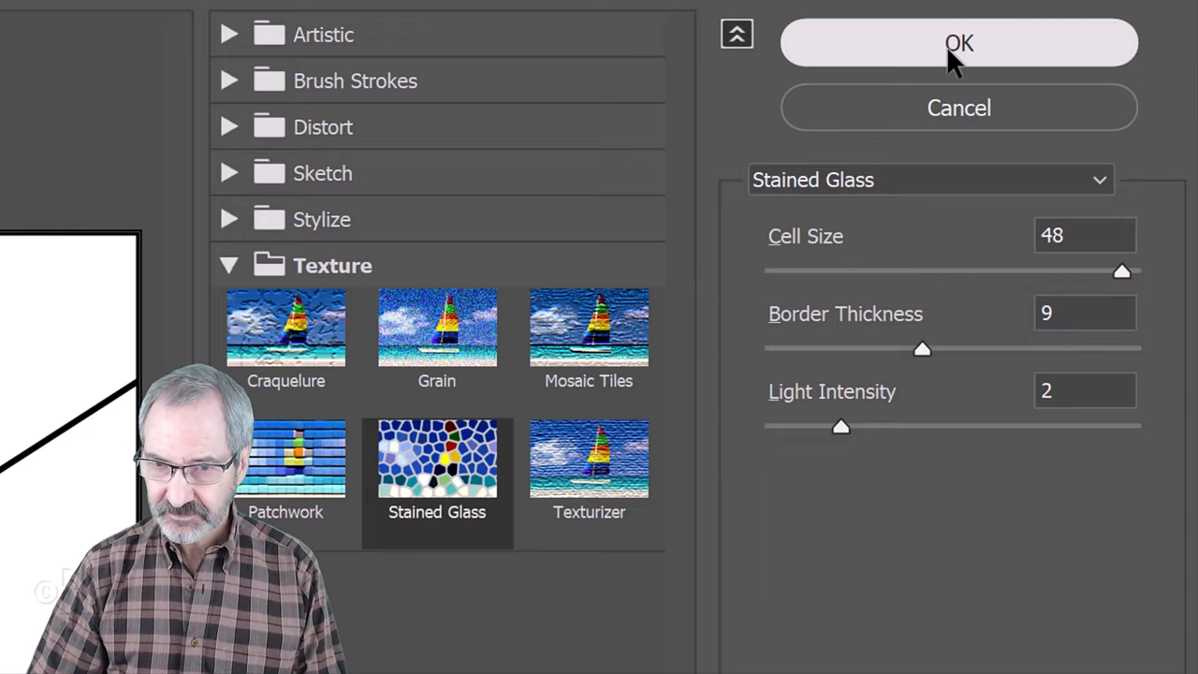
pyautogui.click(958, 41)
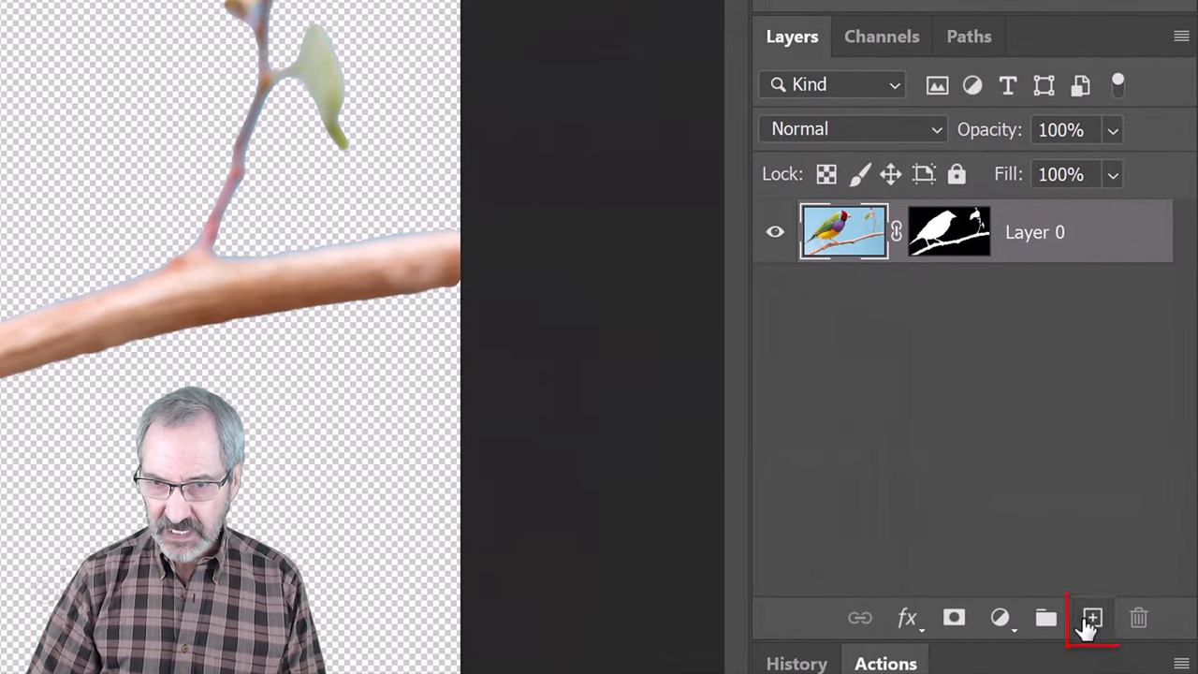
# Step: Add a white layer, copy the bird mask onto it, hide the original bird layer and save
pyautogui.click(1089, 614)
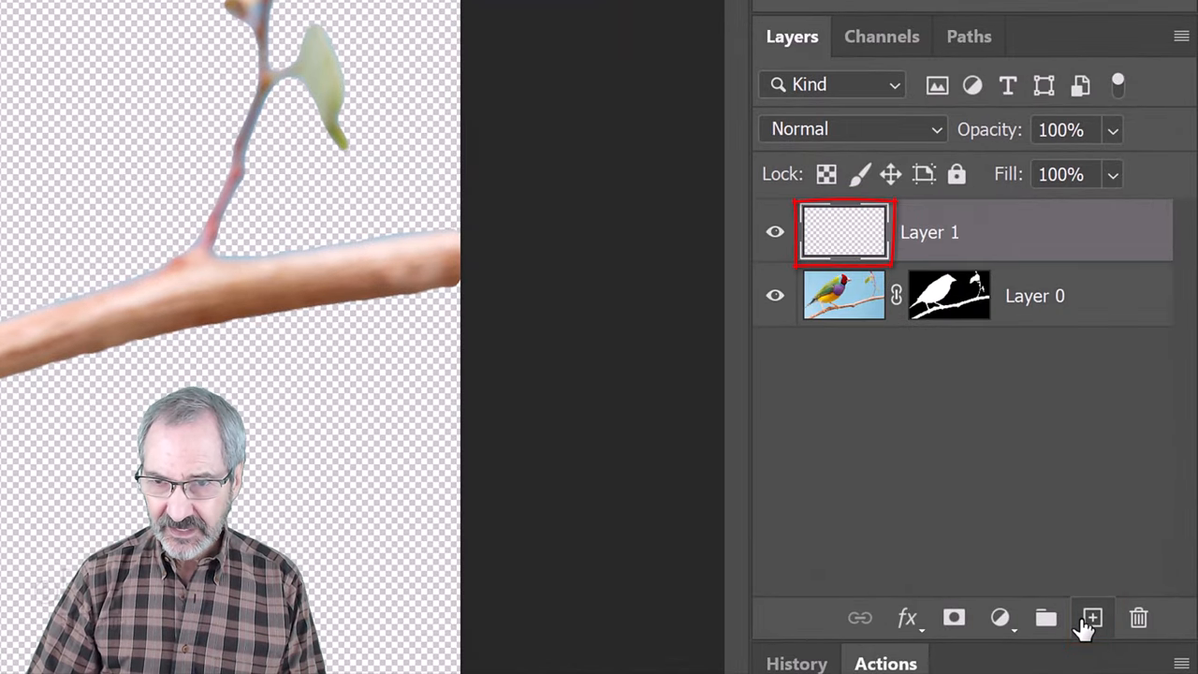
pyautogui.press('ctrl+Delete')
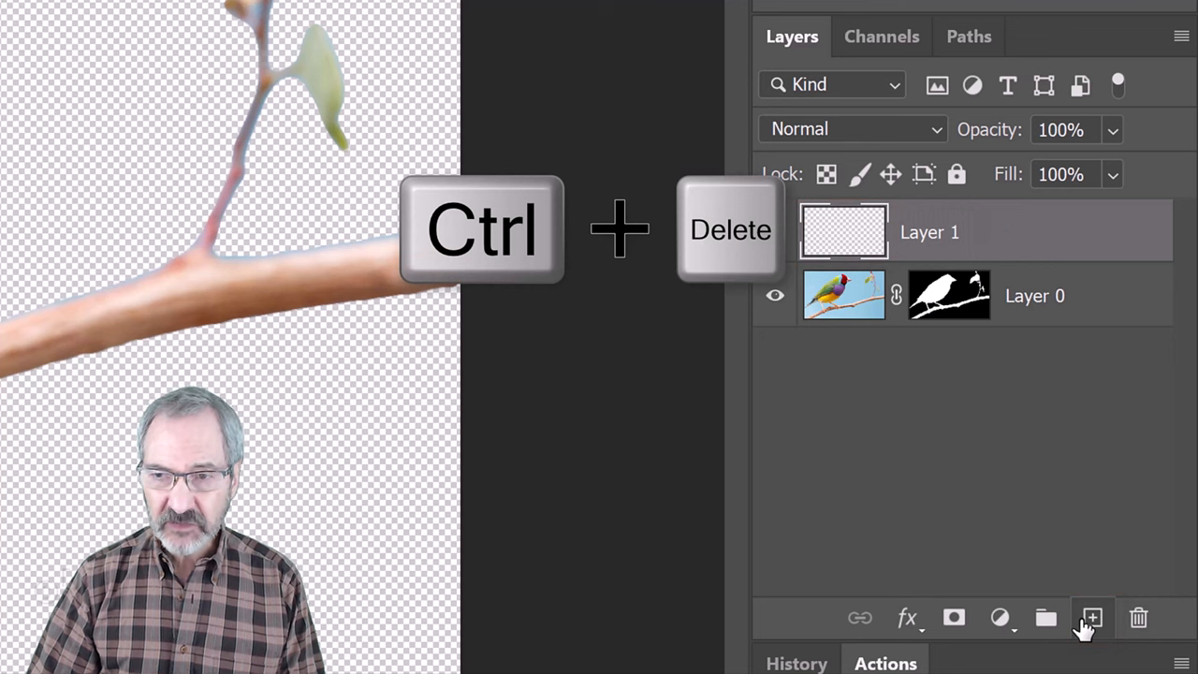
pyautogui.press('ctrl+delete')
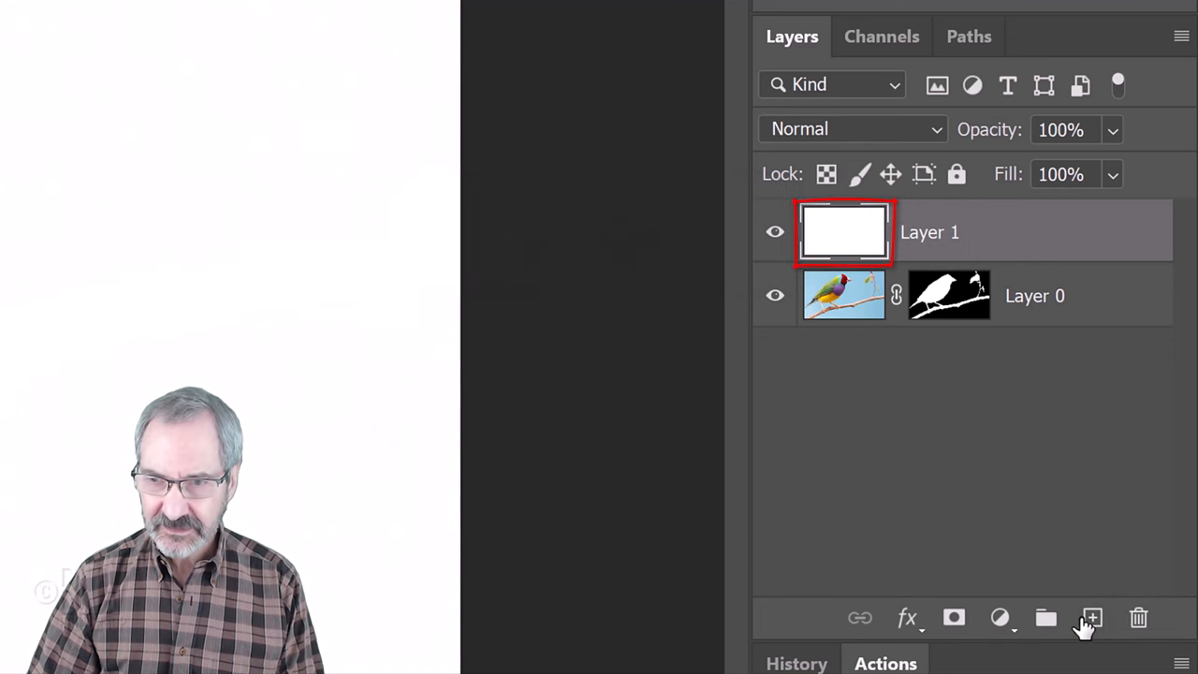
pyautogui.click(947, 295)
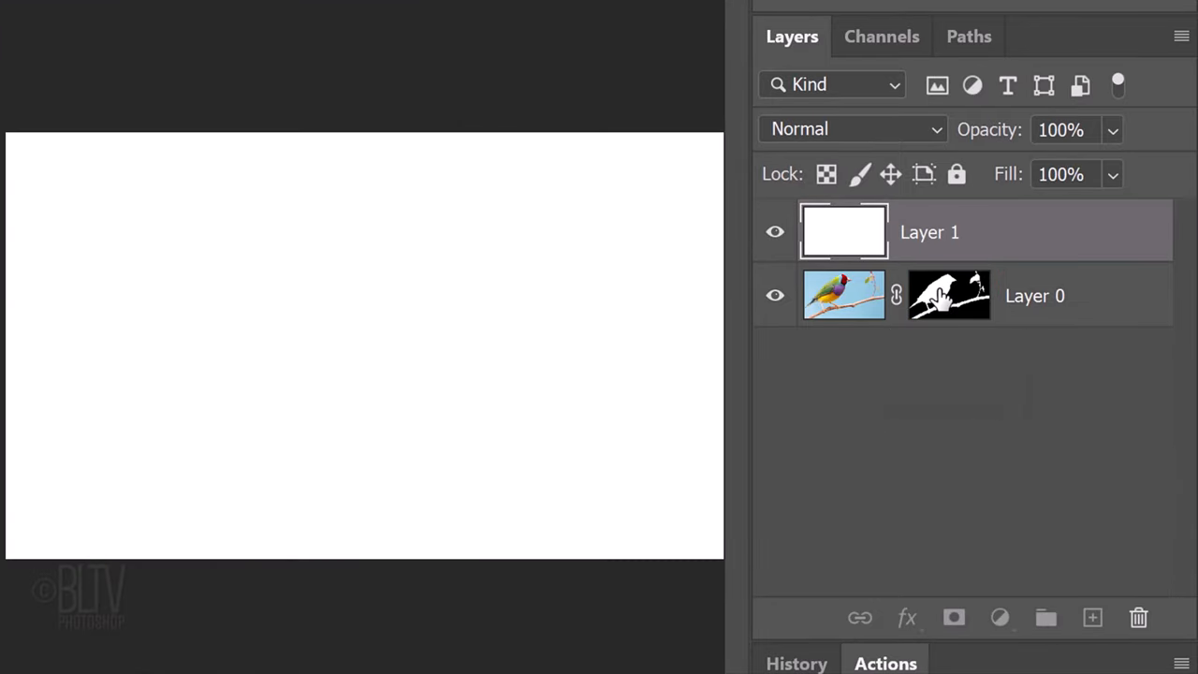
pyautogui.click(946, 232)
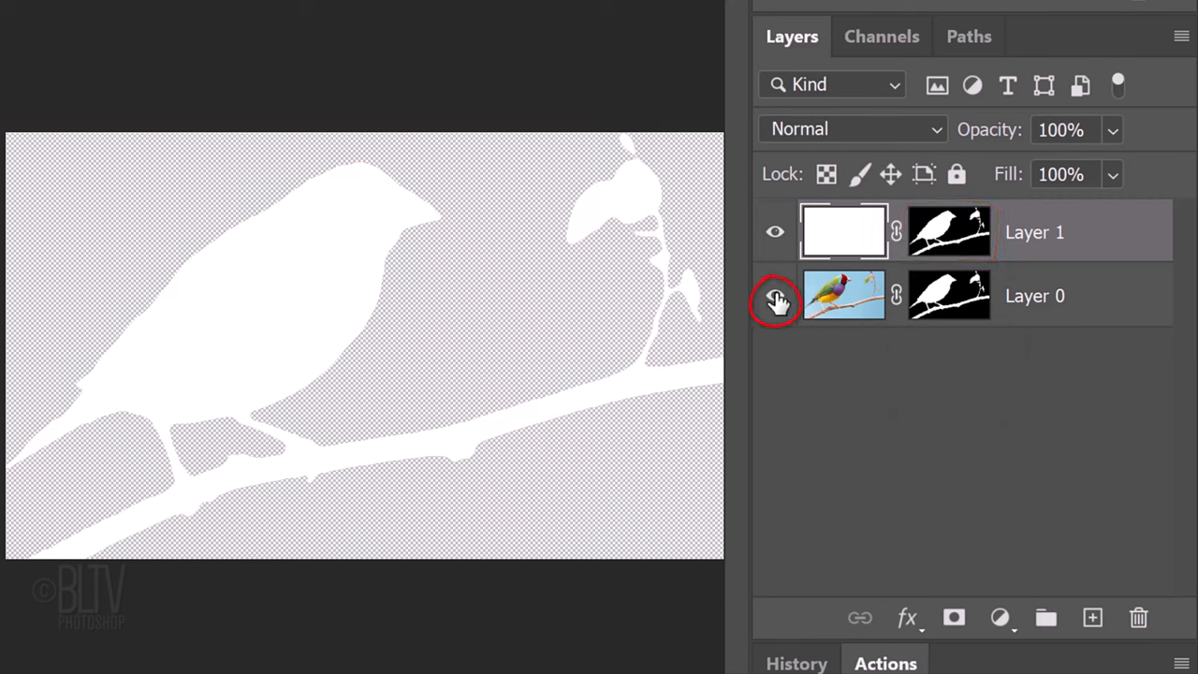
pyautogui.press('ctrl+s')
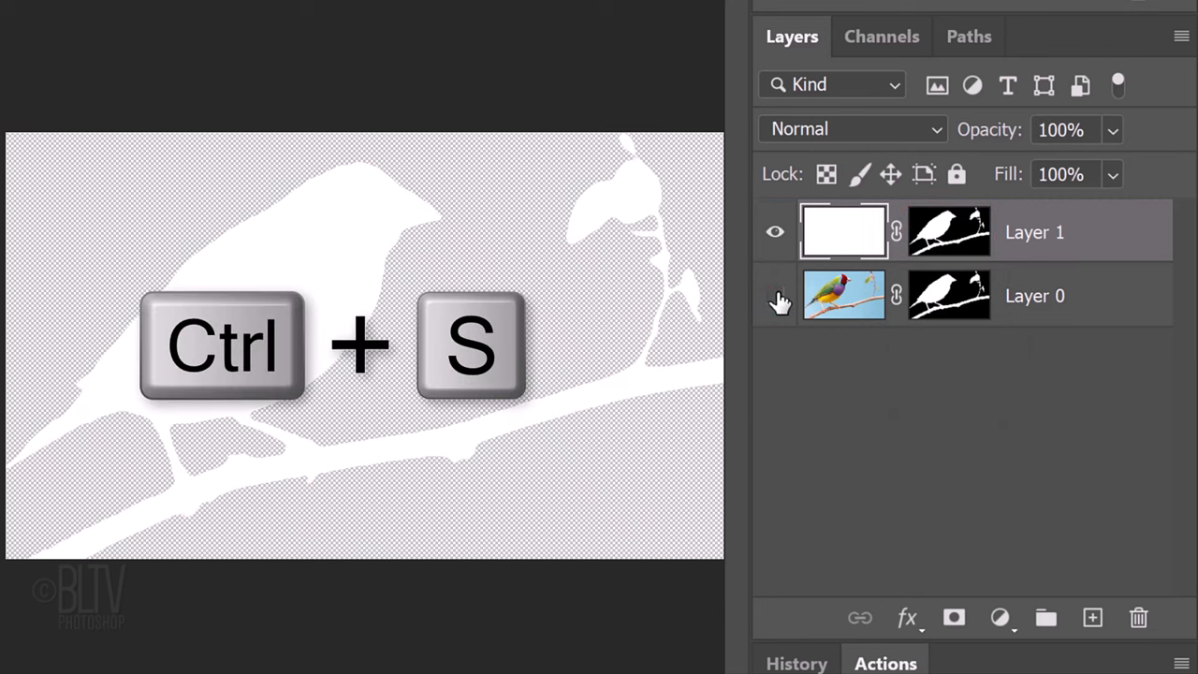
pyautogui.press('Ctrl+s')
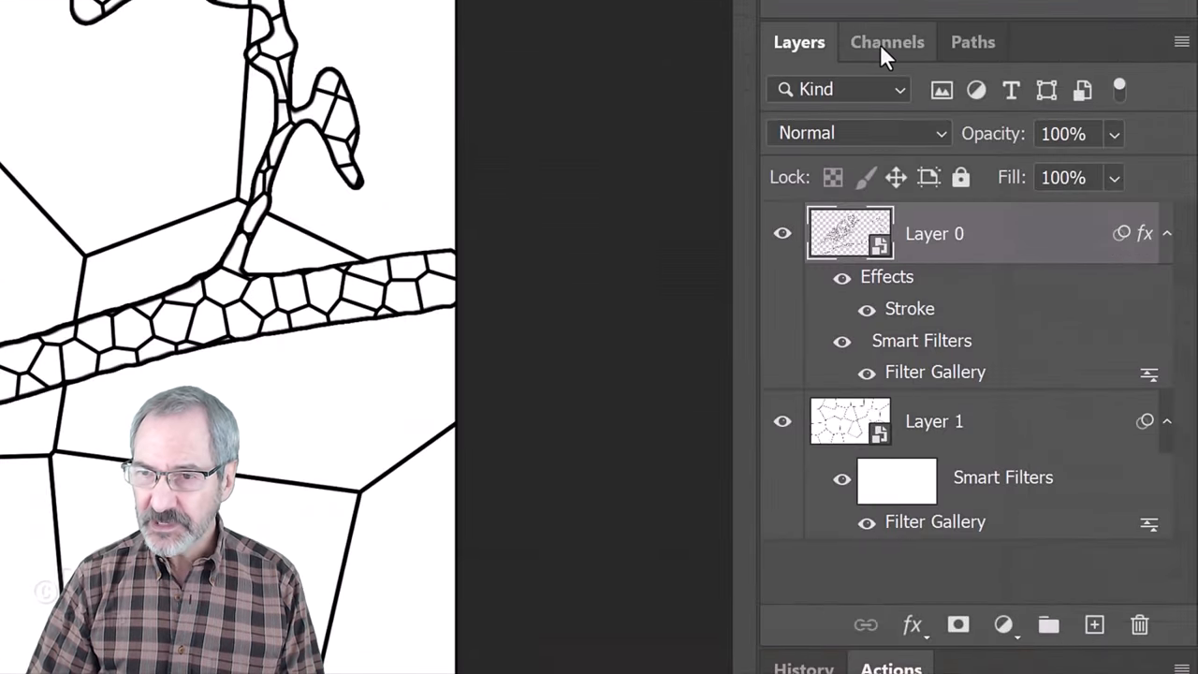
# Step: Load the RGB channel as a selection, invert it to the dark leading lines, and add a new layer for them
pyautogui.click(887, 41)
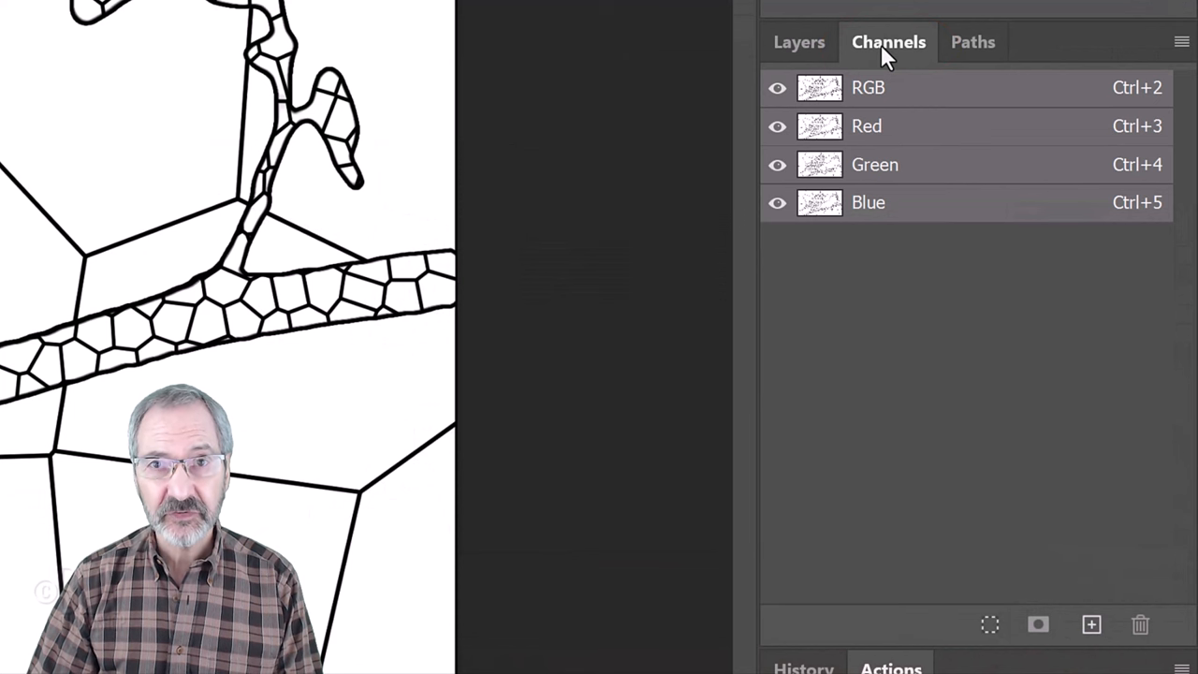
pyautogui.click(820, 89)
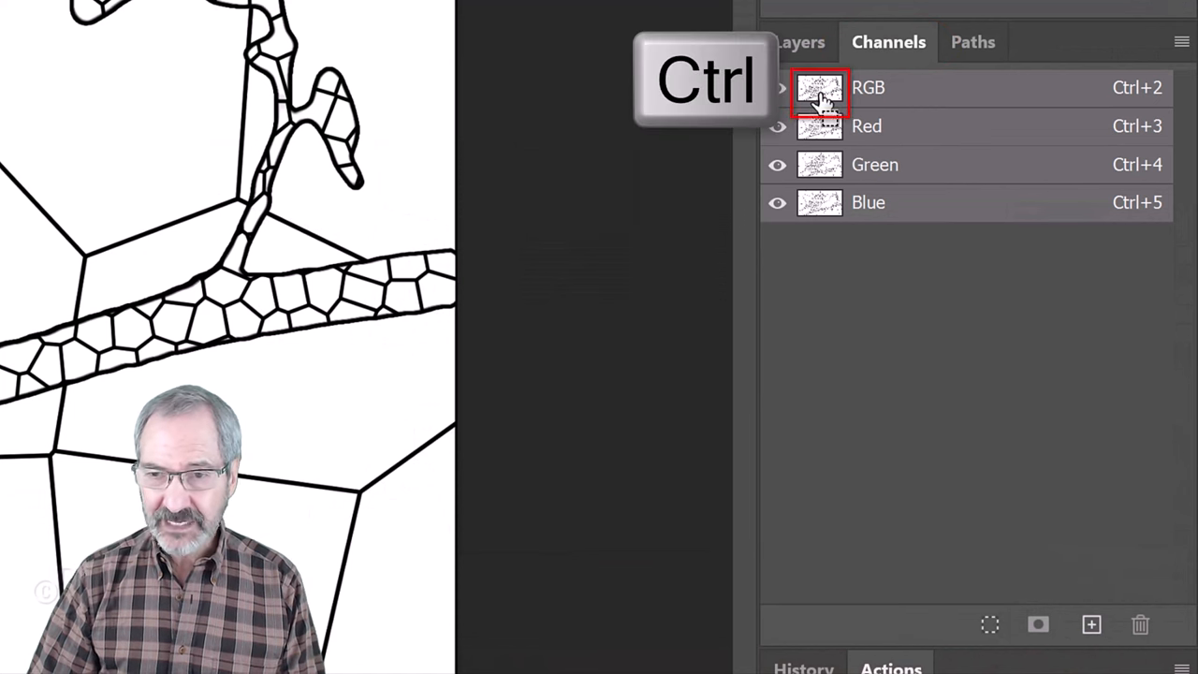
pyautogui.click(818, 87)
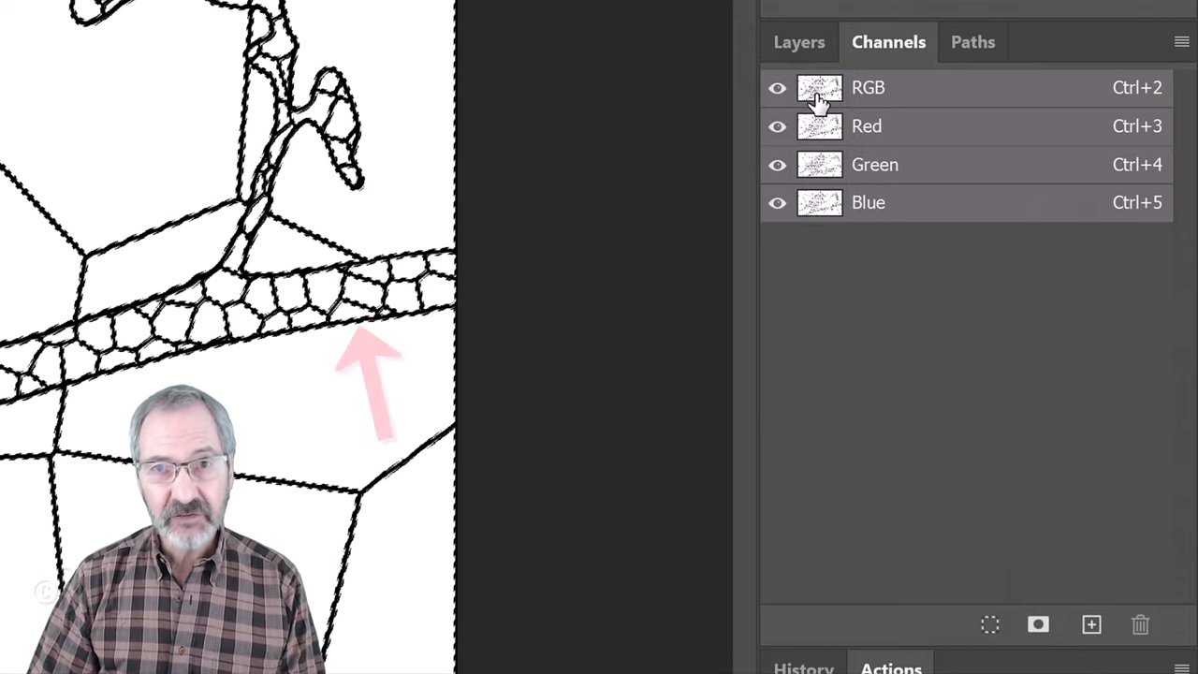
pyautogui.press('ctrl+shift+i')
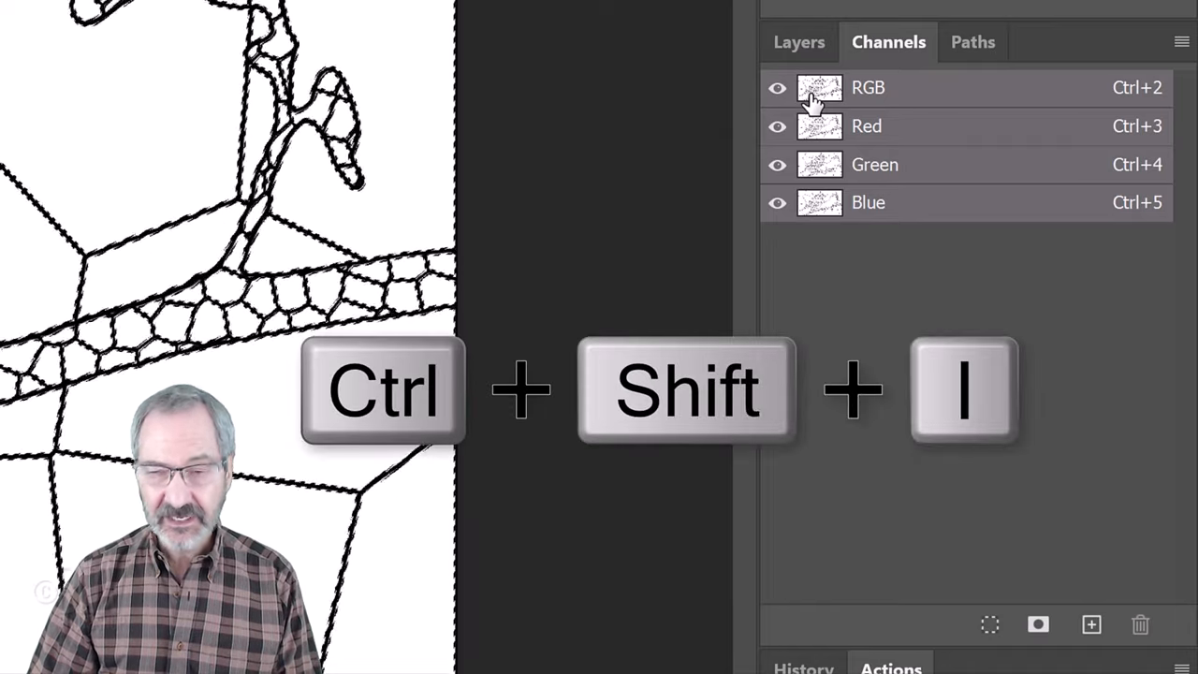
pyautogui.click(797, 41)
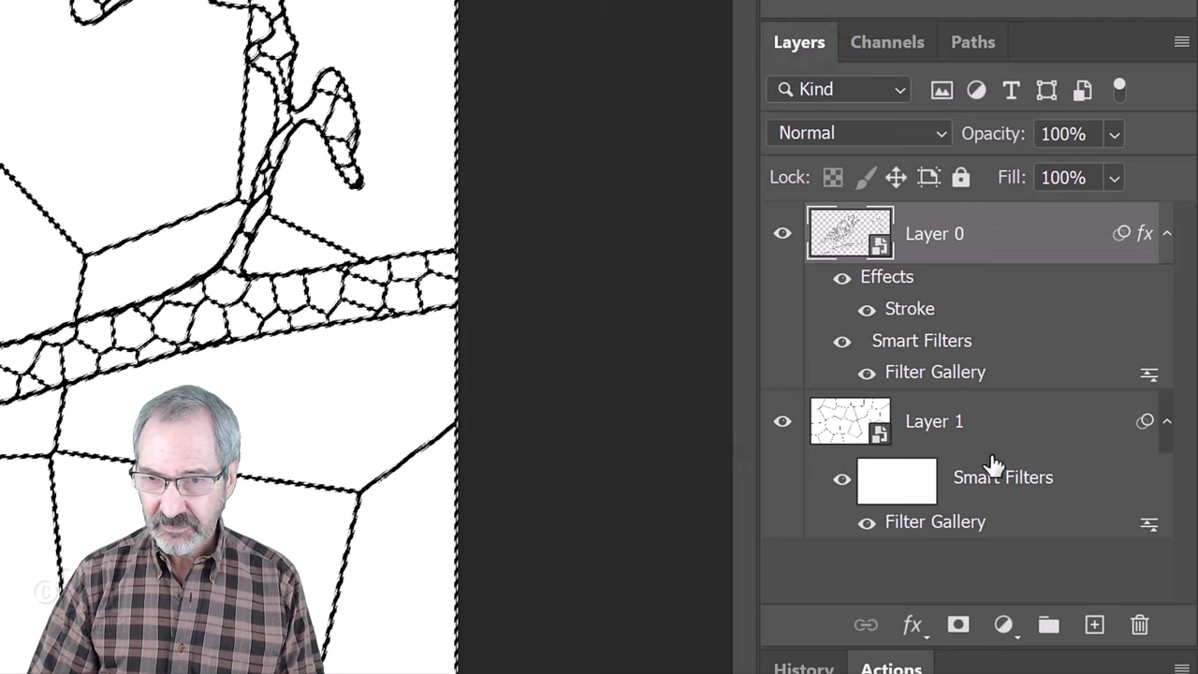
pyautogui.click(1093, 621)
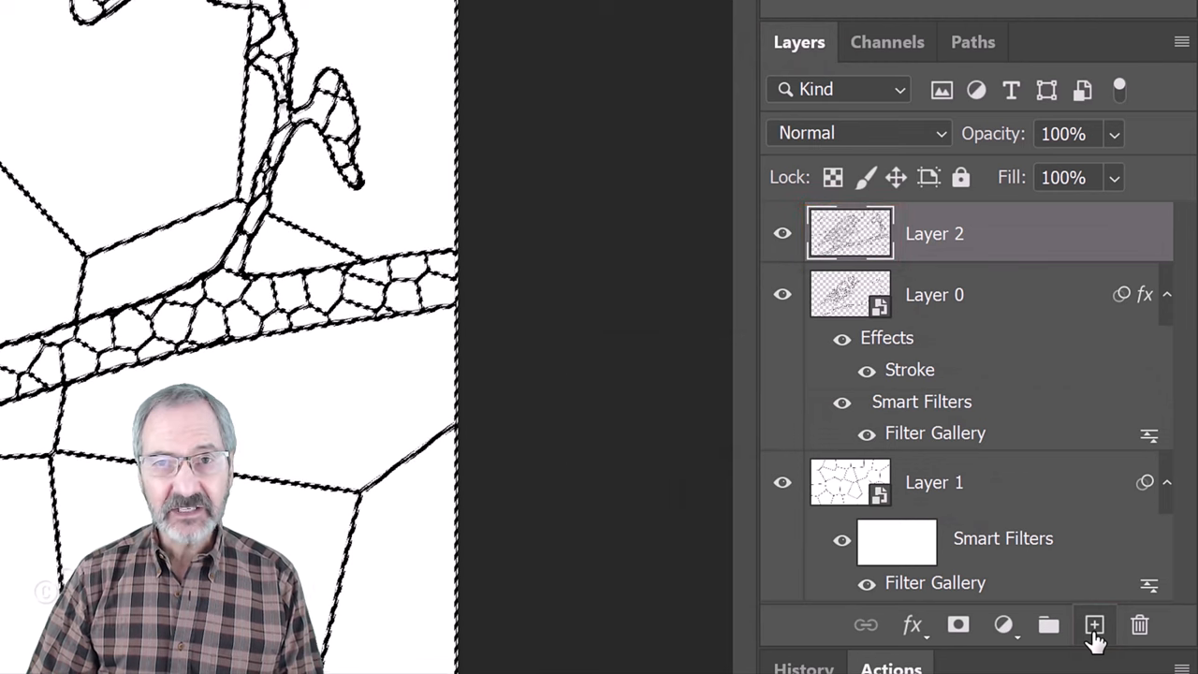
# Step: Deselect (Ctrl+D) so the leading lines sit on their own layer with no selection
pyautogui.press('Ctrl+D')
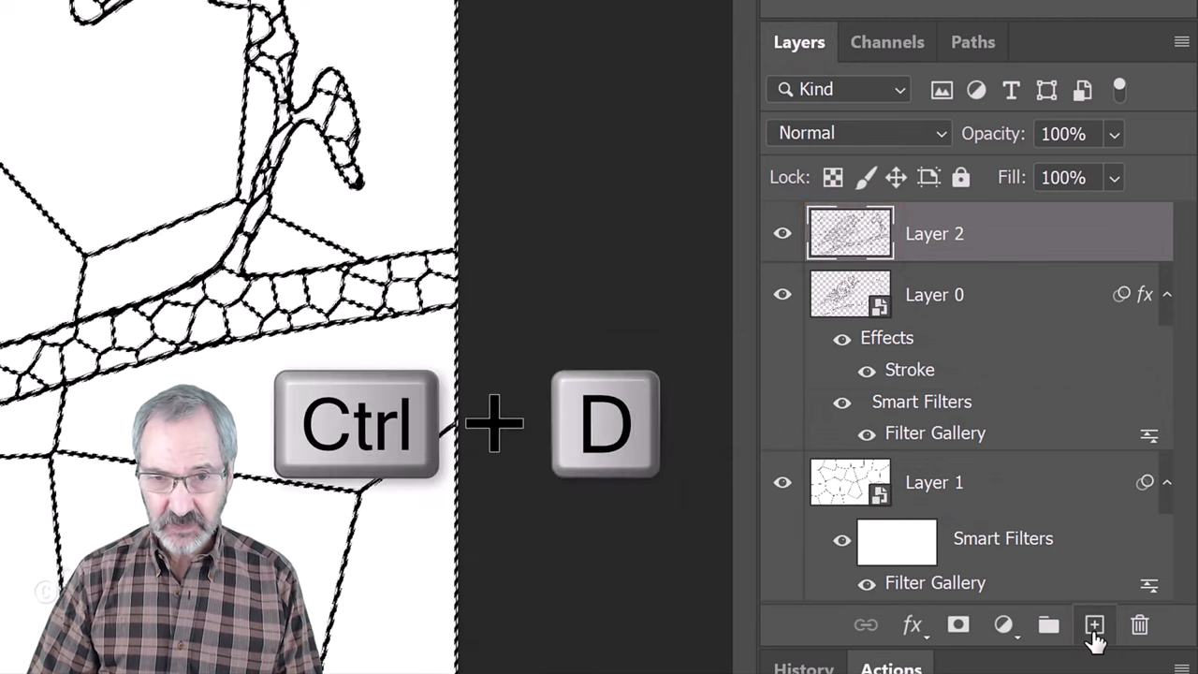
pyautogui.press('Ctrl+d')
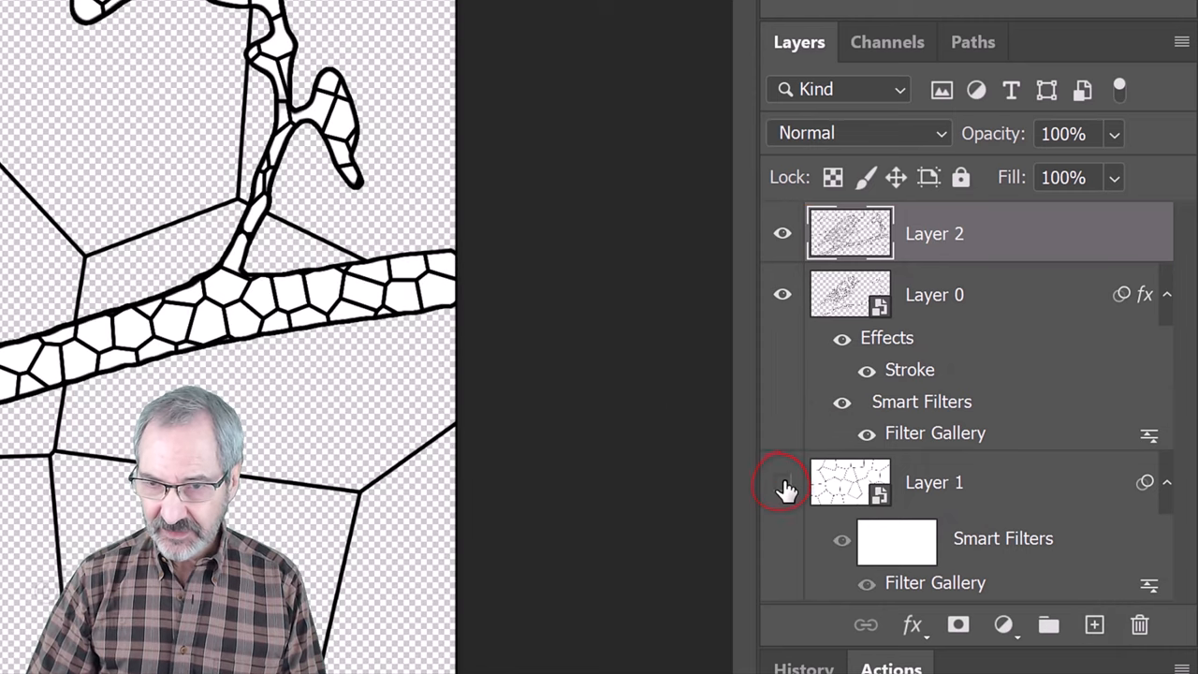
# Step: Hide the Layer 1 cell pattern, then in Layer 0.psb hide the white layer and reveal the bird photo
pyautogui.click(783, 487)
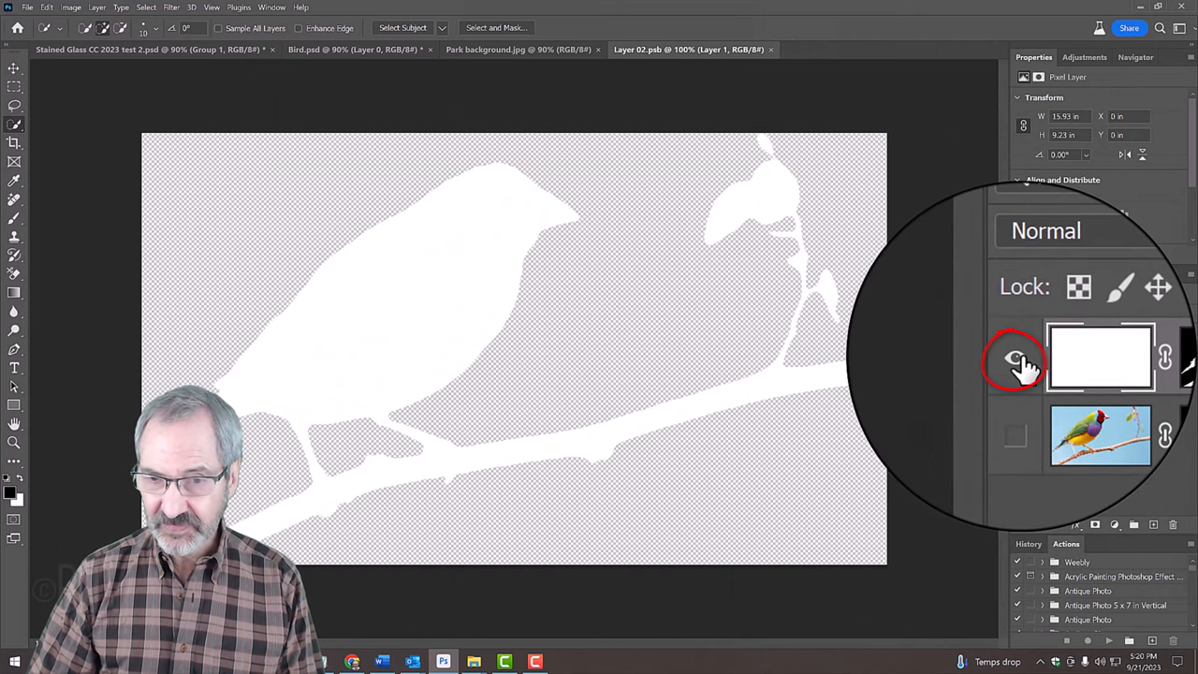
pyautogui.click(1016, 359)
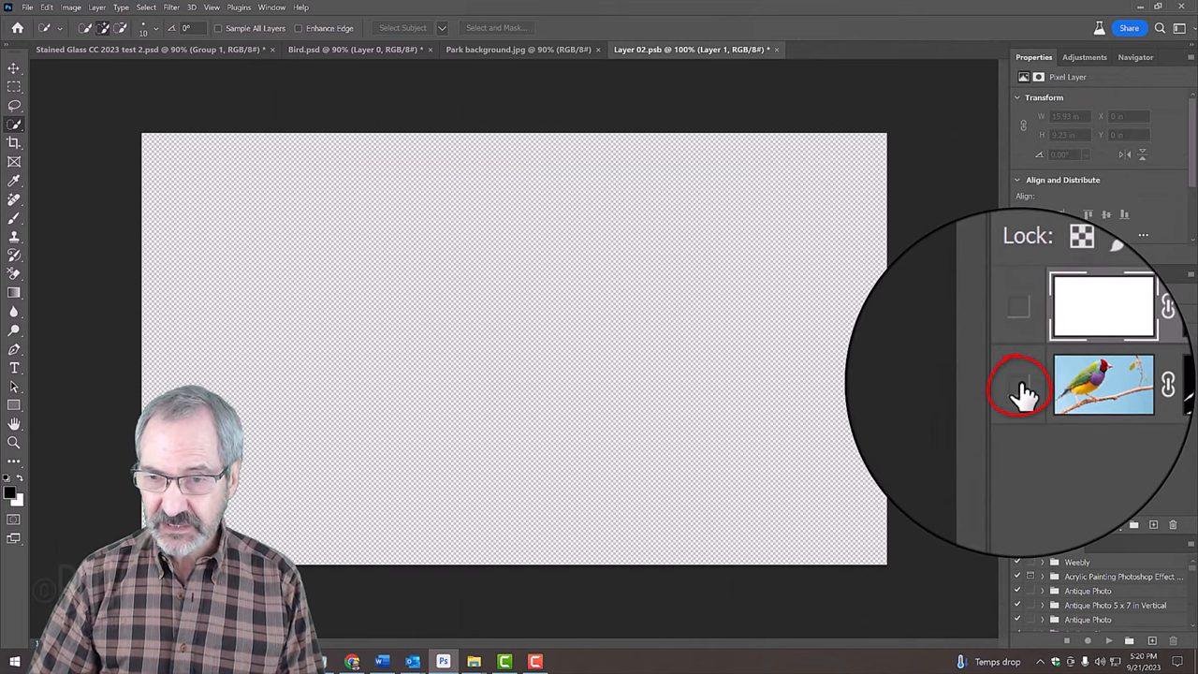
pyautogui.click(1022, 386)
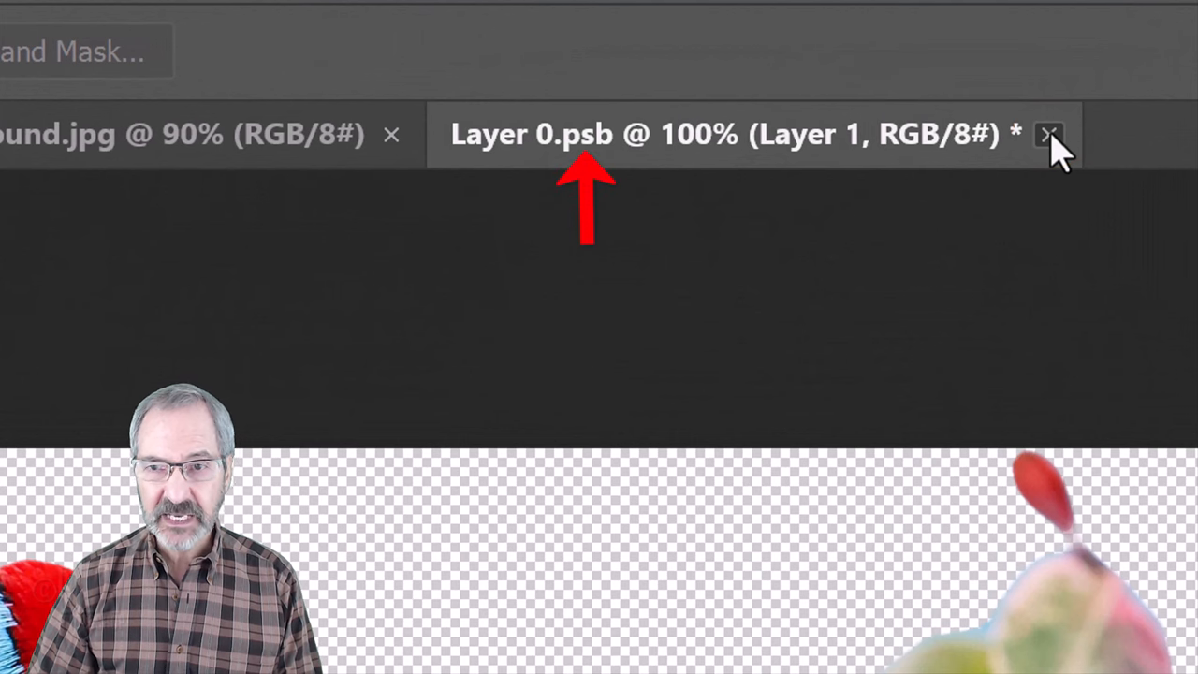
# Step: Close the embedded Layer 0.psb file, saving its changes so the bird appears coloured
pyautogui.click(1051, 135)
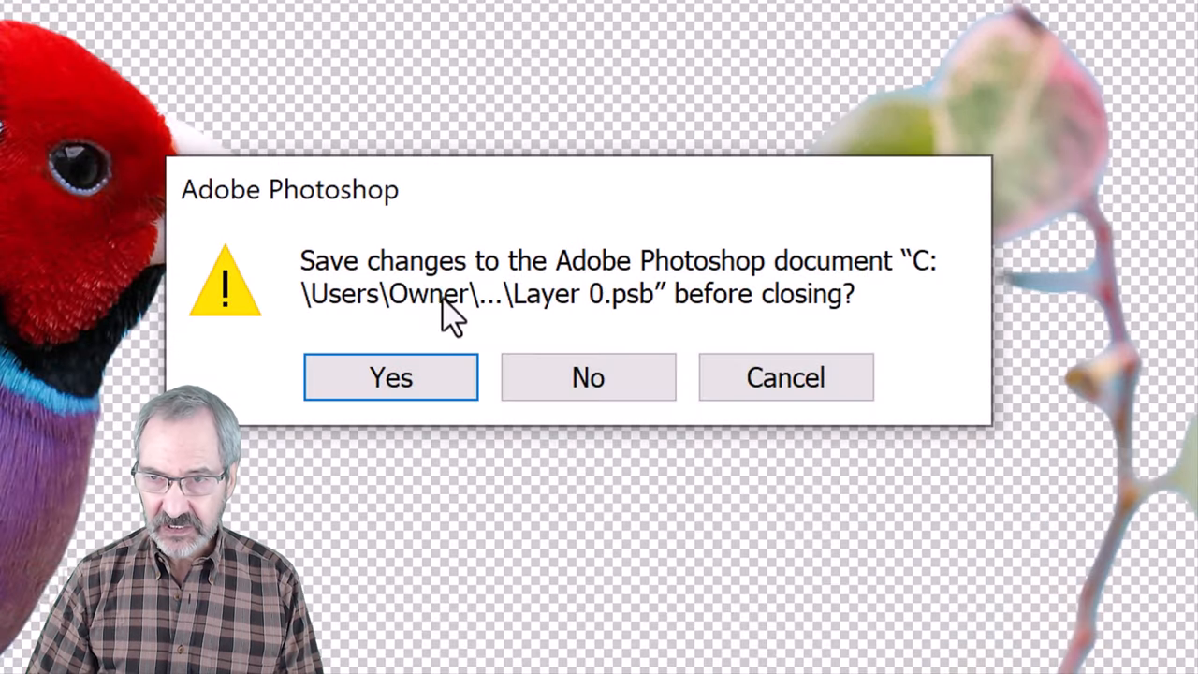
pyautogui.click(390, 378)
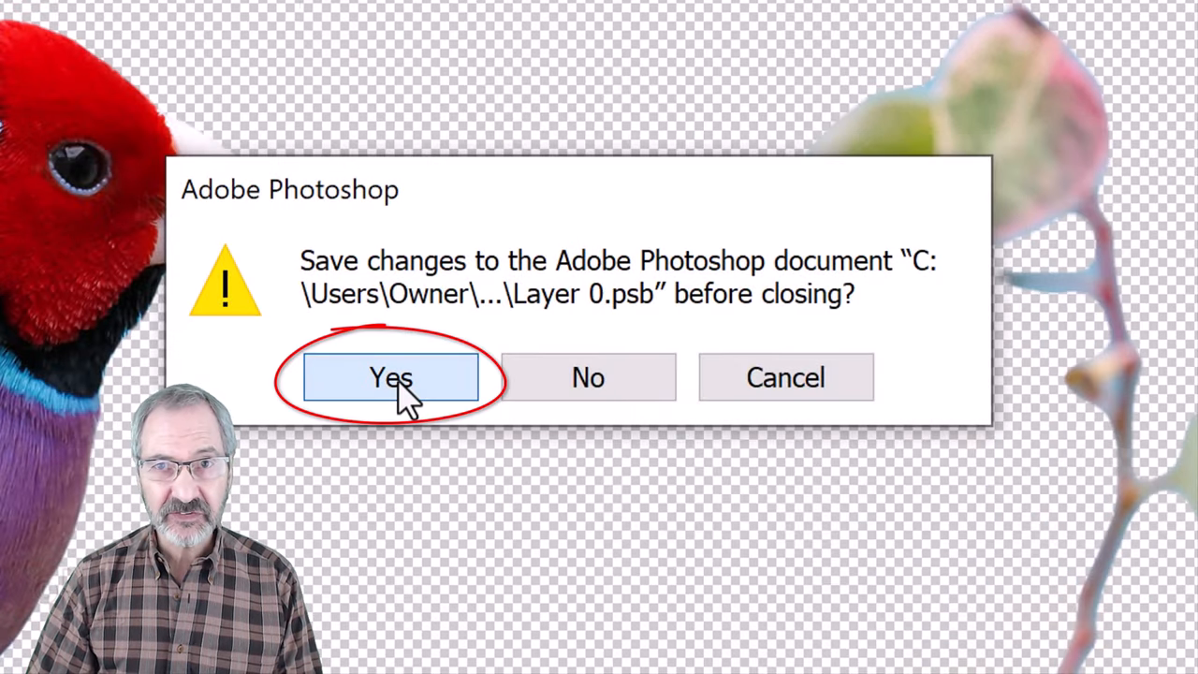
pyautogui.click(395, 378)
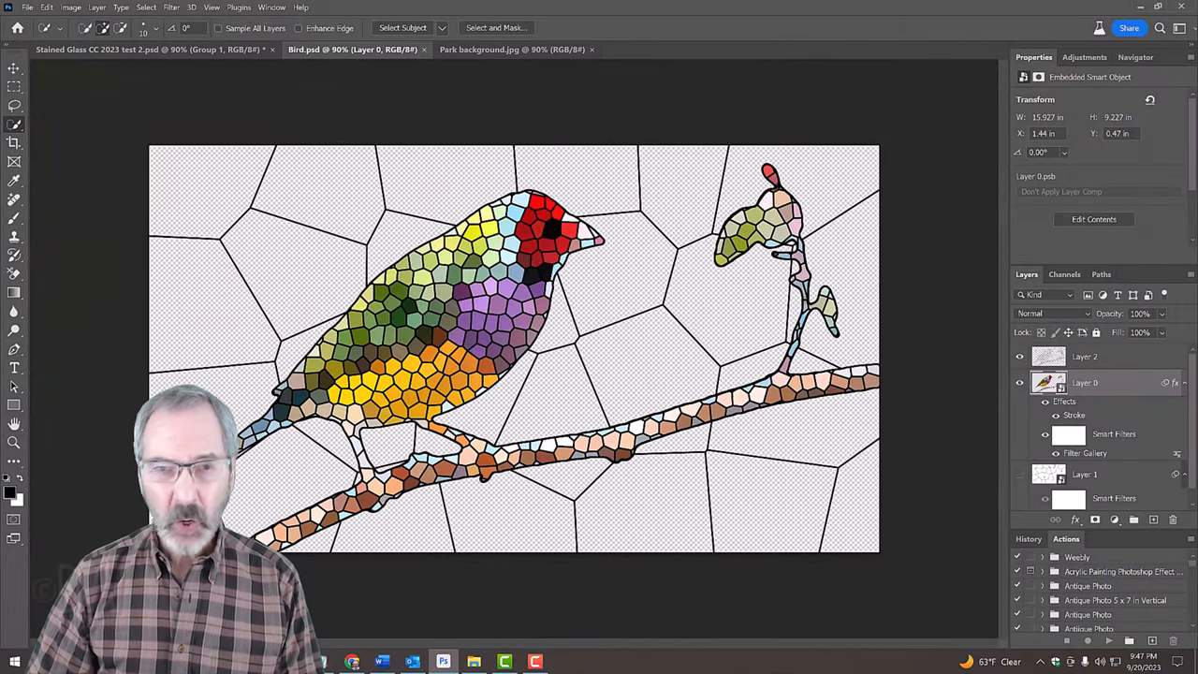
# Step: Copy the whole park background photo and paste it into Bird.psd as Layer 3
pyautogui.click(513, 48)
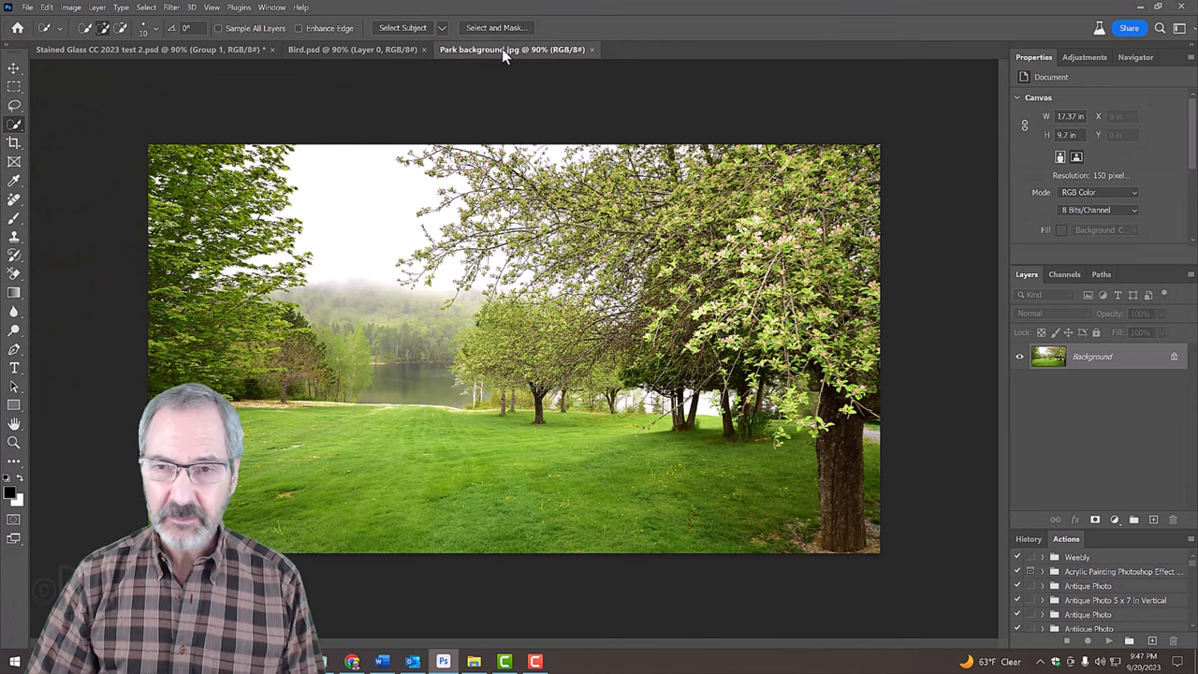
pyautogui.press('ctrl+a')
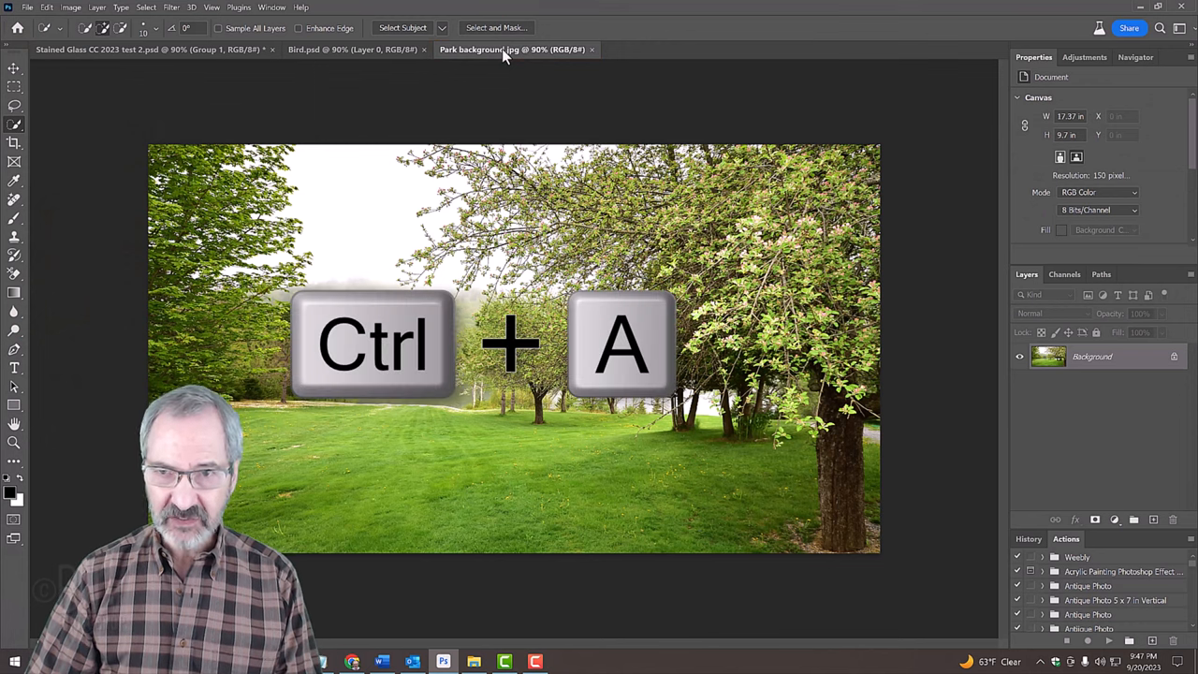
pyautogui.press('ctrl+c')
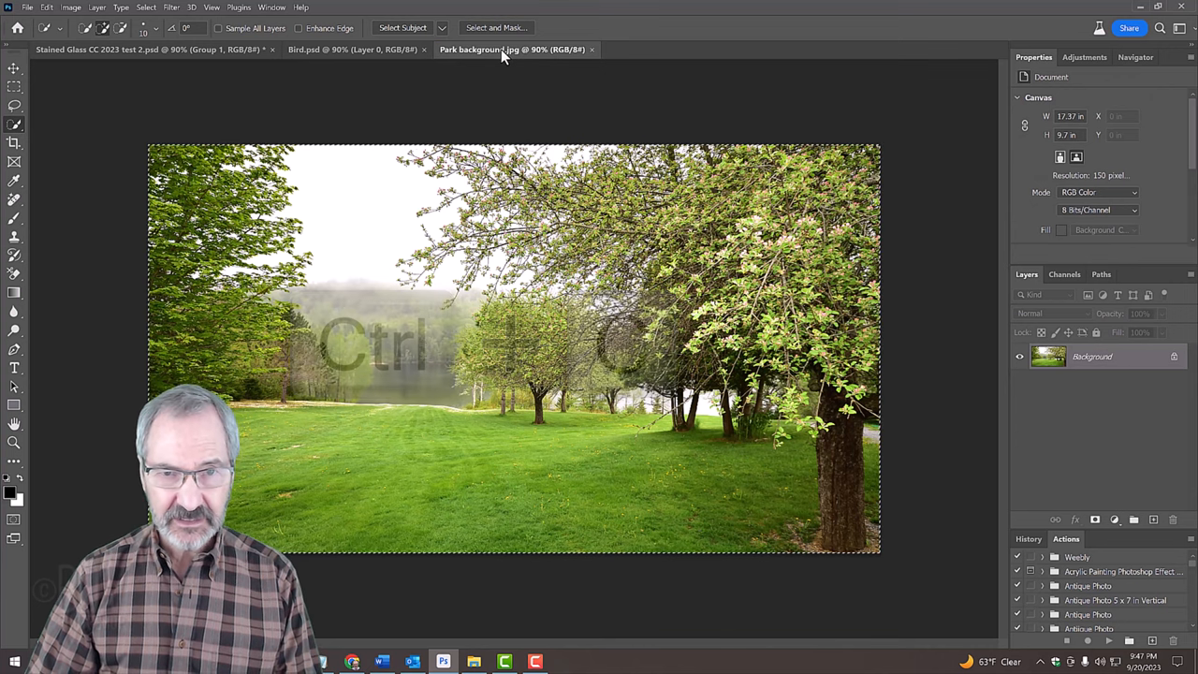
pyautogui.click(353, 51)
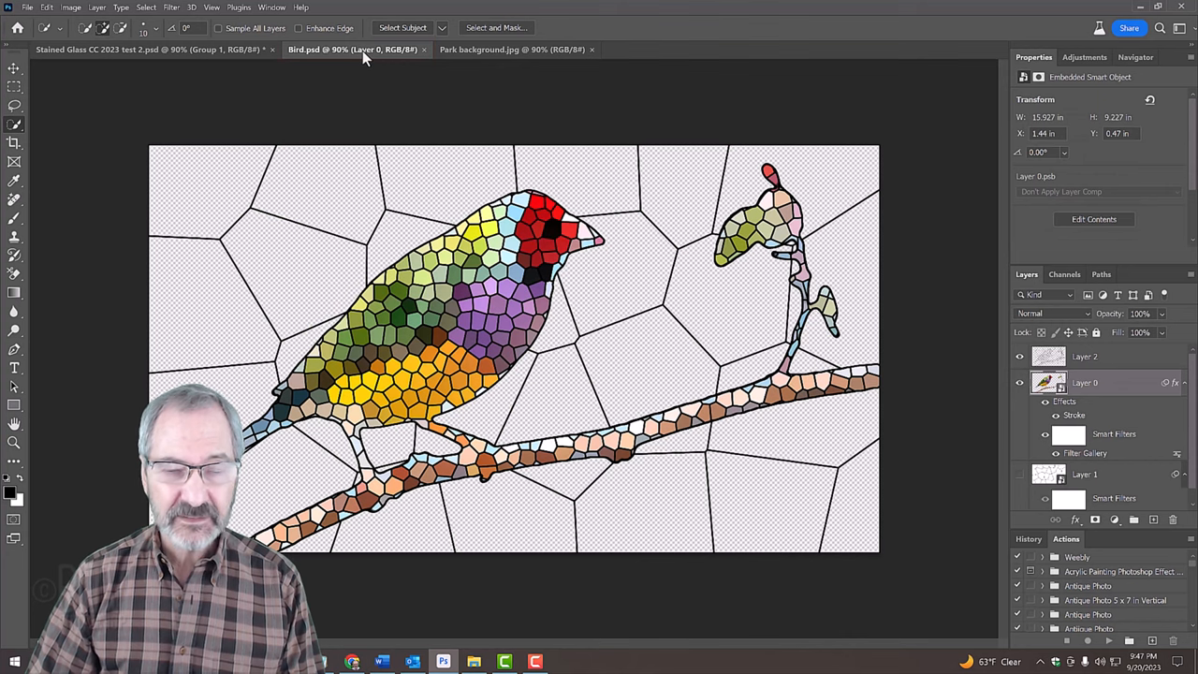
pyautogui.press('ctrl+v')
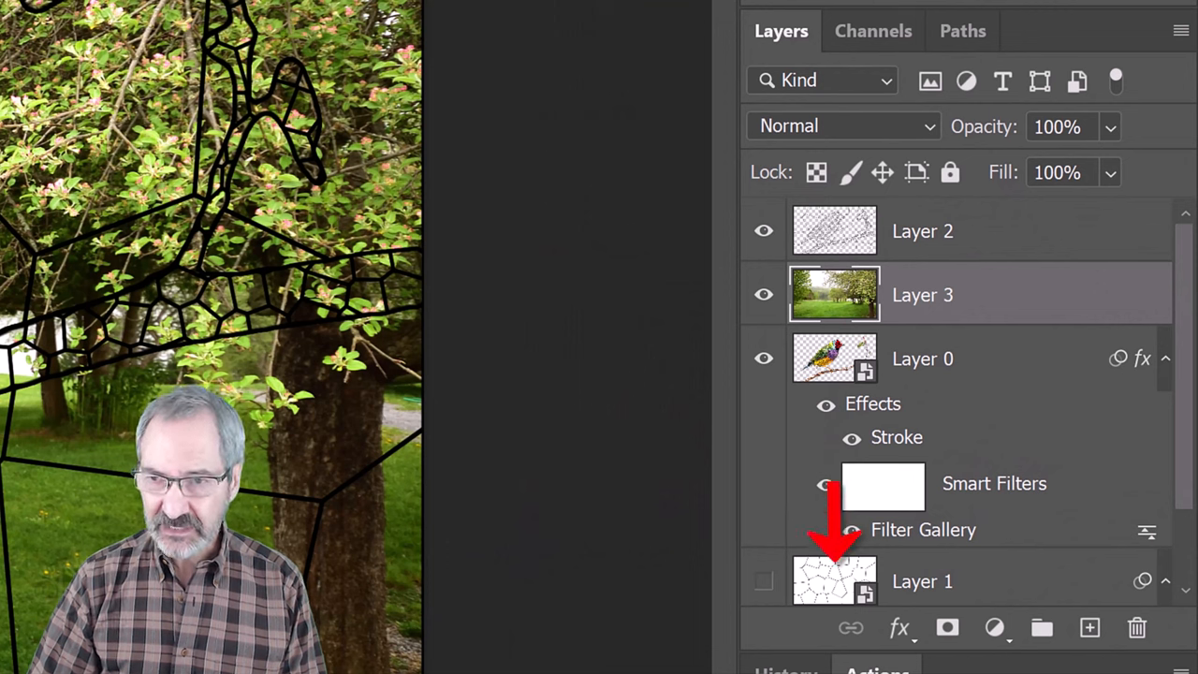
# Step: Move Layer 3 down beneath Layer 0 so the park shows behind the mosaic bird
pyautogui.press('ctrl+[')
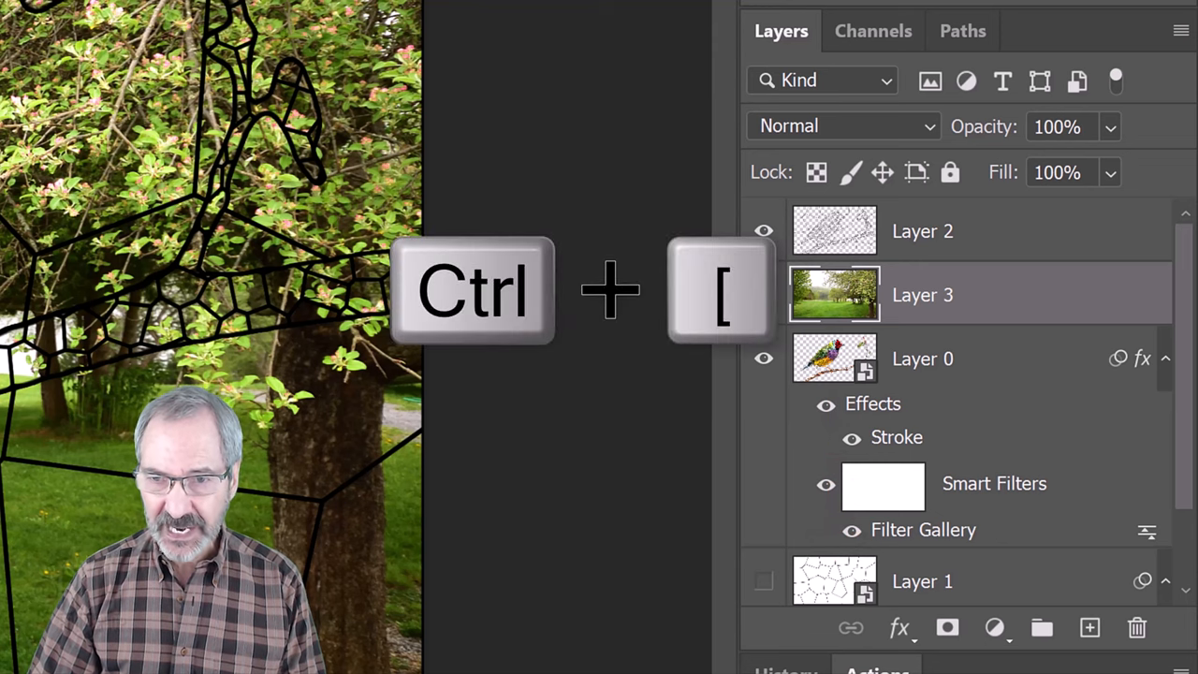
pyautogui.press('ctrl+[')
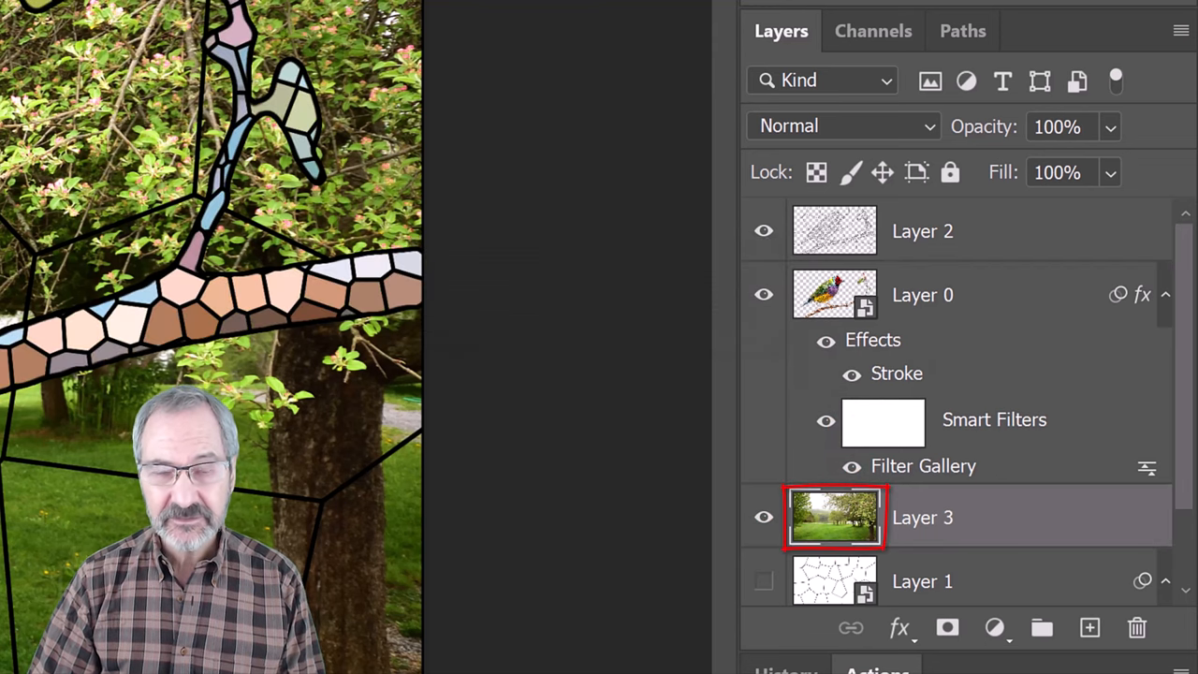
pyautogui.click(355, 48)
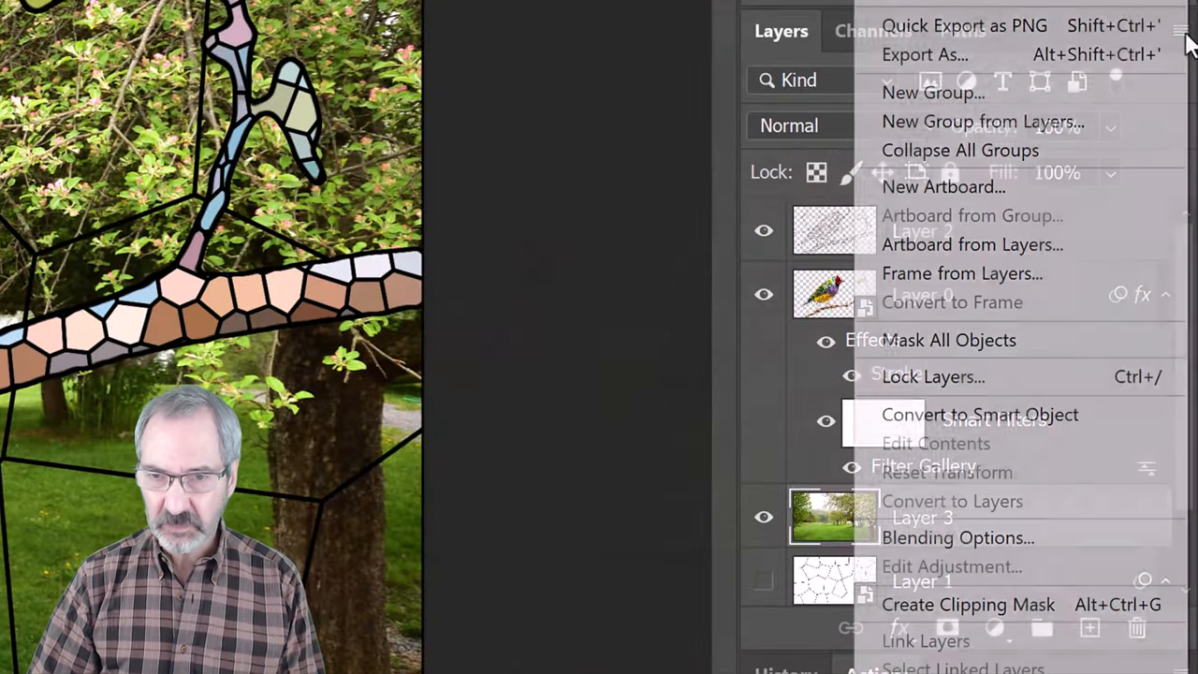
# Step: Convert the park layer to a smart object and apply a 25-pixel Gaussian Blur smart filter
pyautogui.click(981, 415)
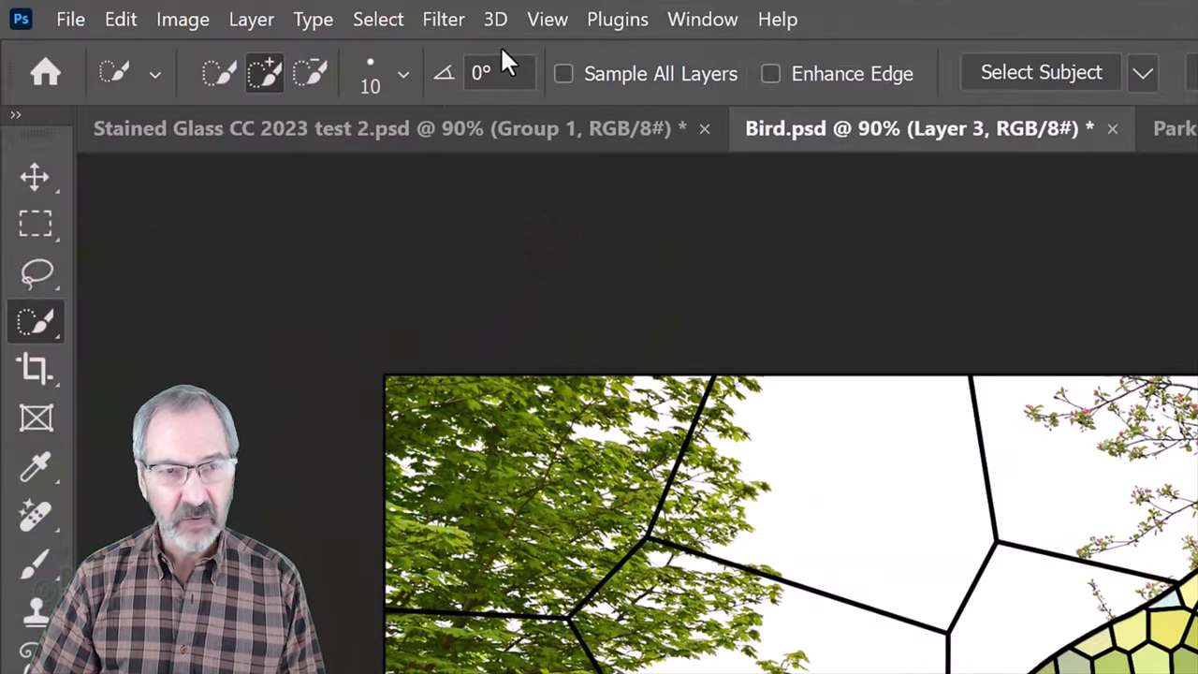
pyautogui.click(442, 18)
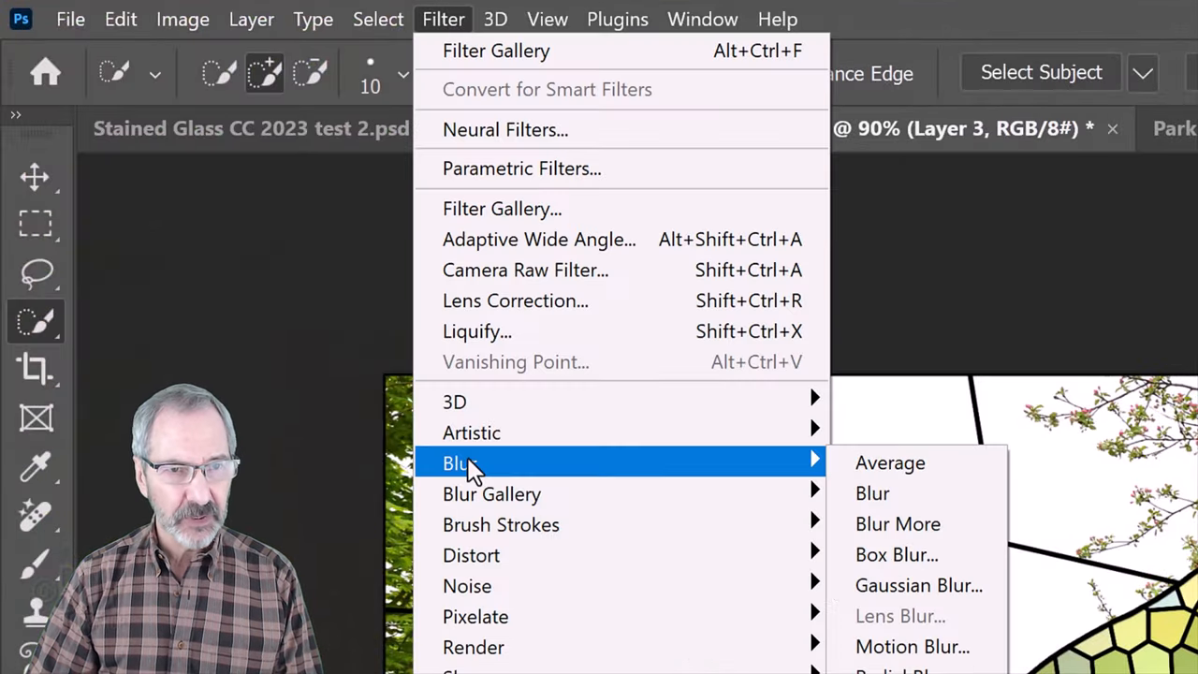
pyautogui.moveTo(917, 583)
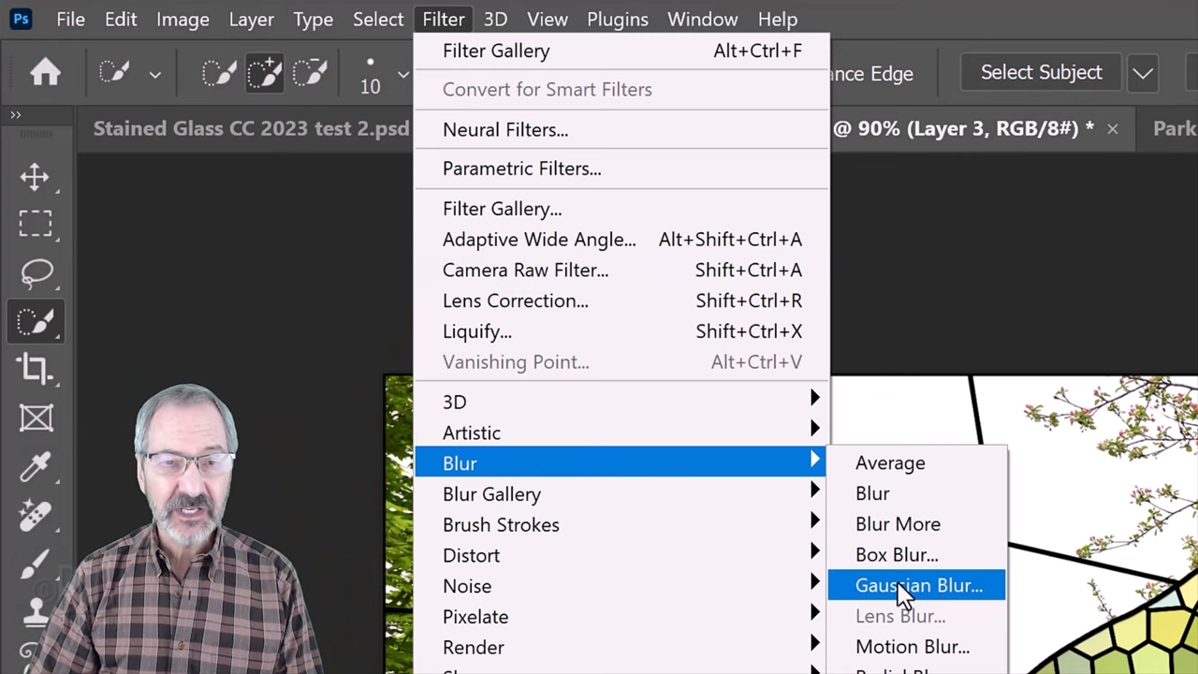
pyautogui.click(917, 584)
pyautogui.write('25')
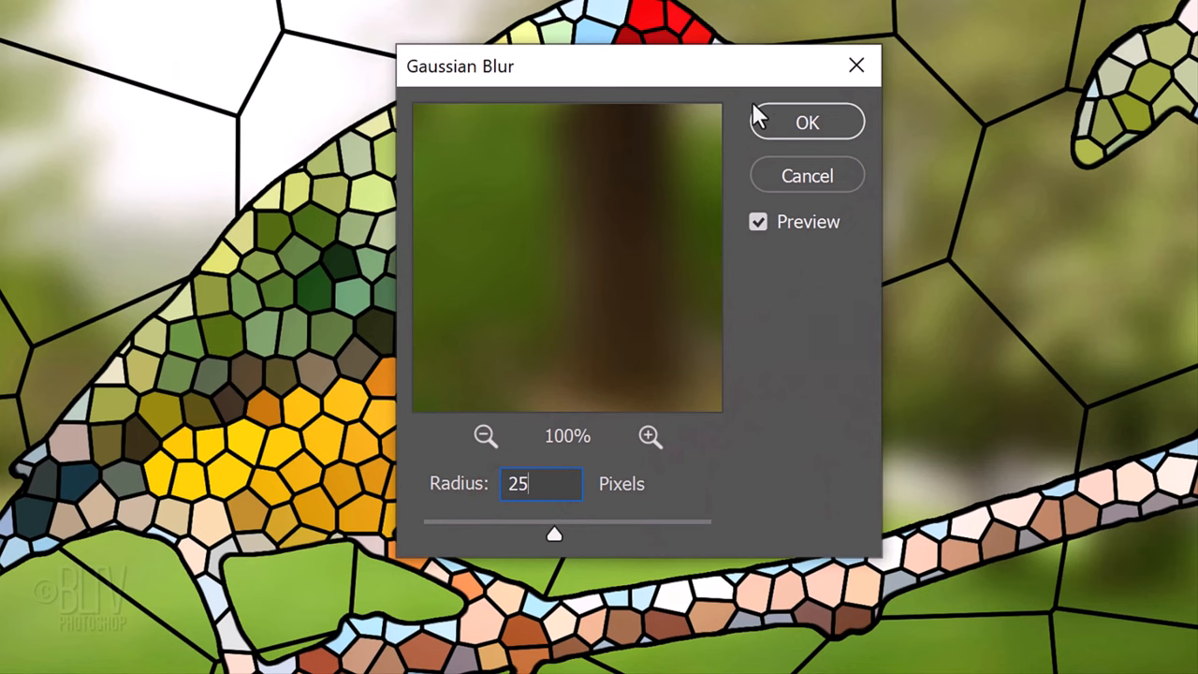
pyautogui.click(807, 122)
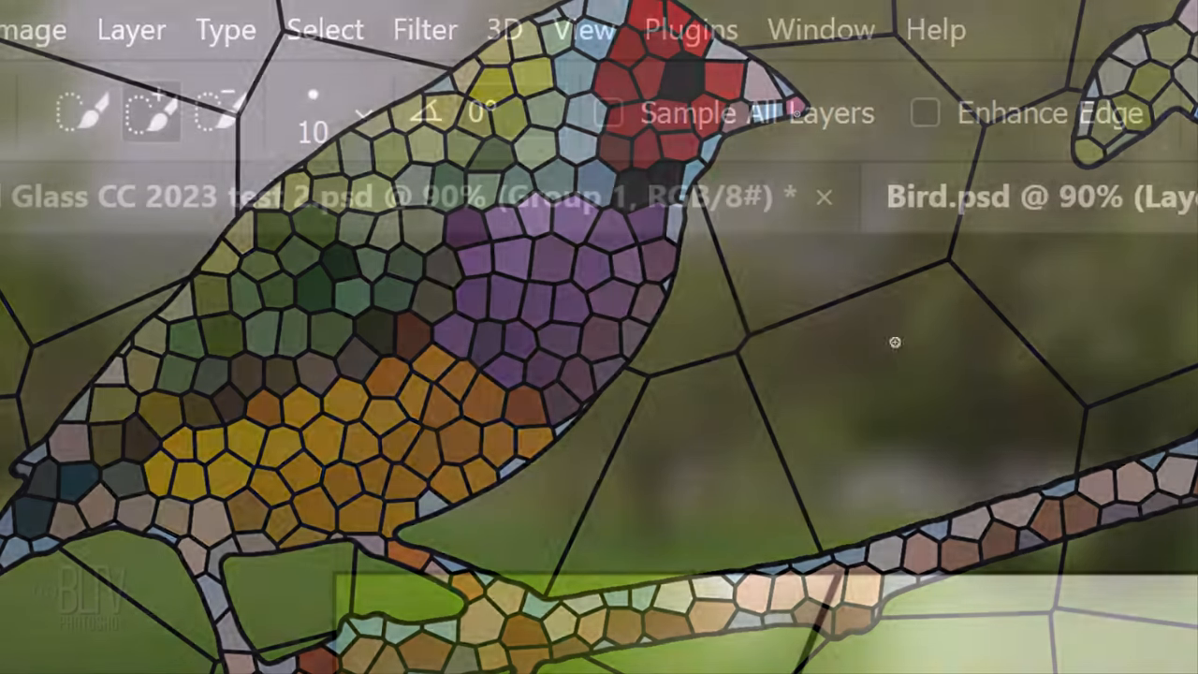
pyautogui.click(423, 30)
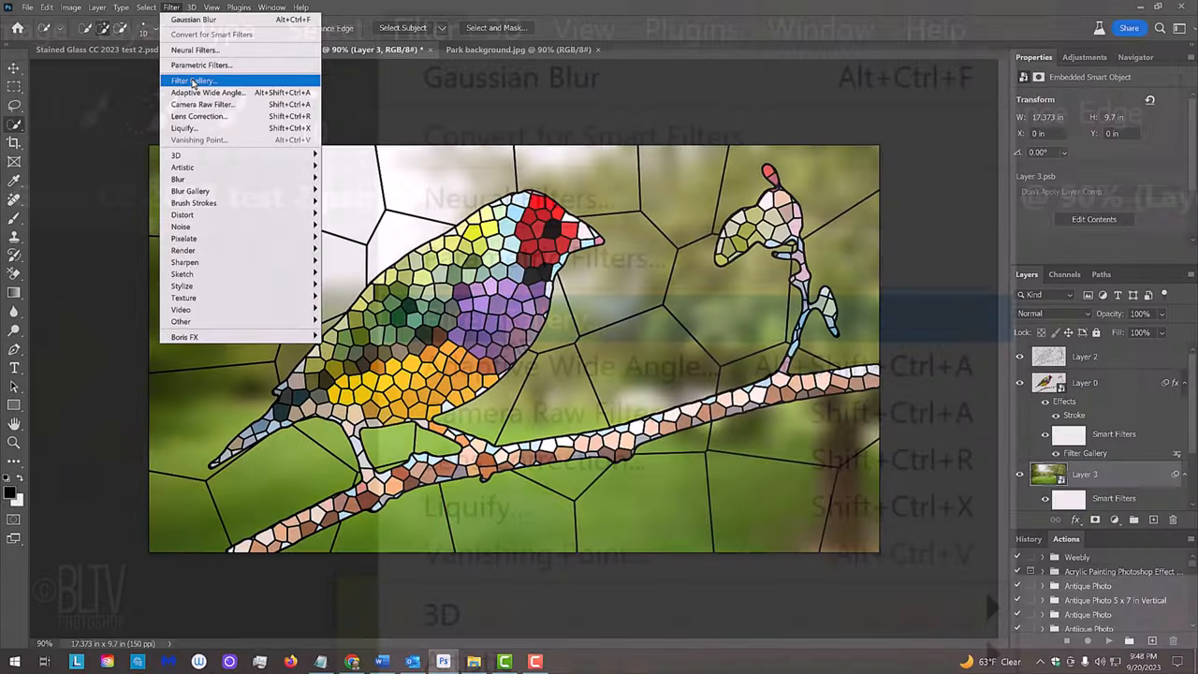
# Step: Apply the Filter Gallery's Glass distortion with Canvas texture and Distortion 20 to the park layer
pyautogui.click(195, 79)
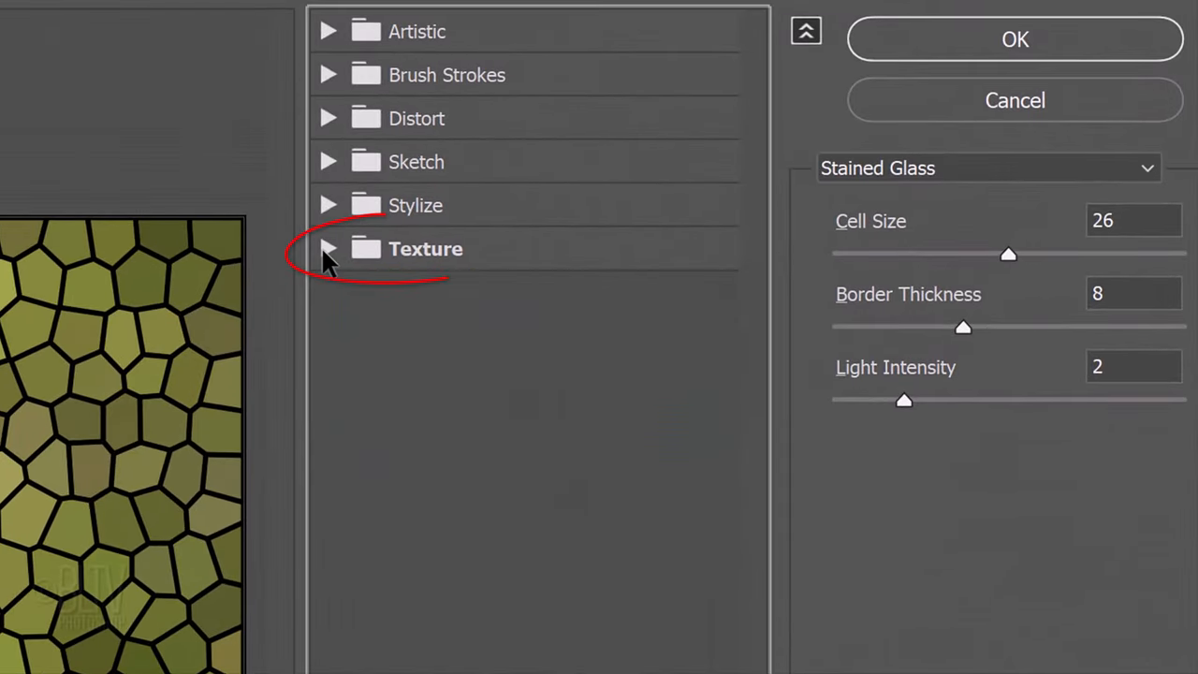
pyautogui.moveTo(329, 135)
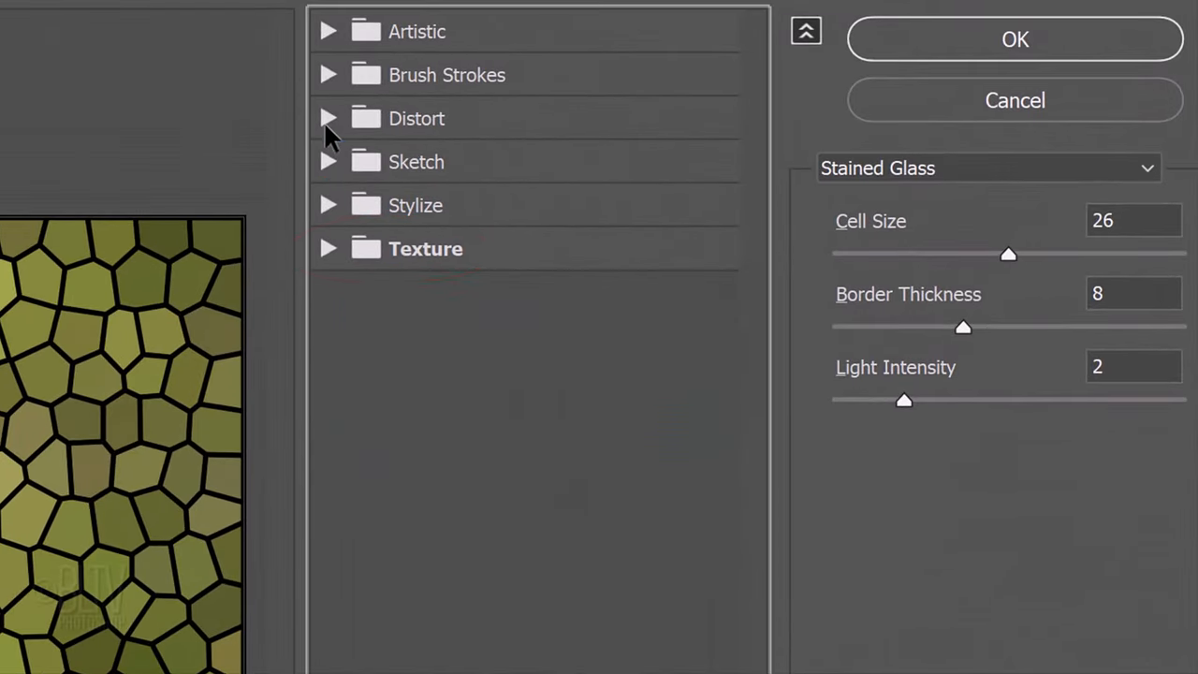
pyautogui.click(328, 118)
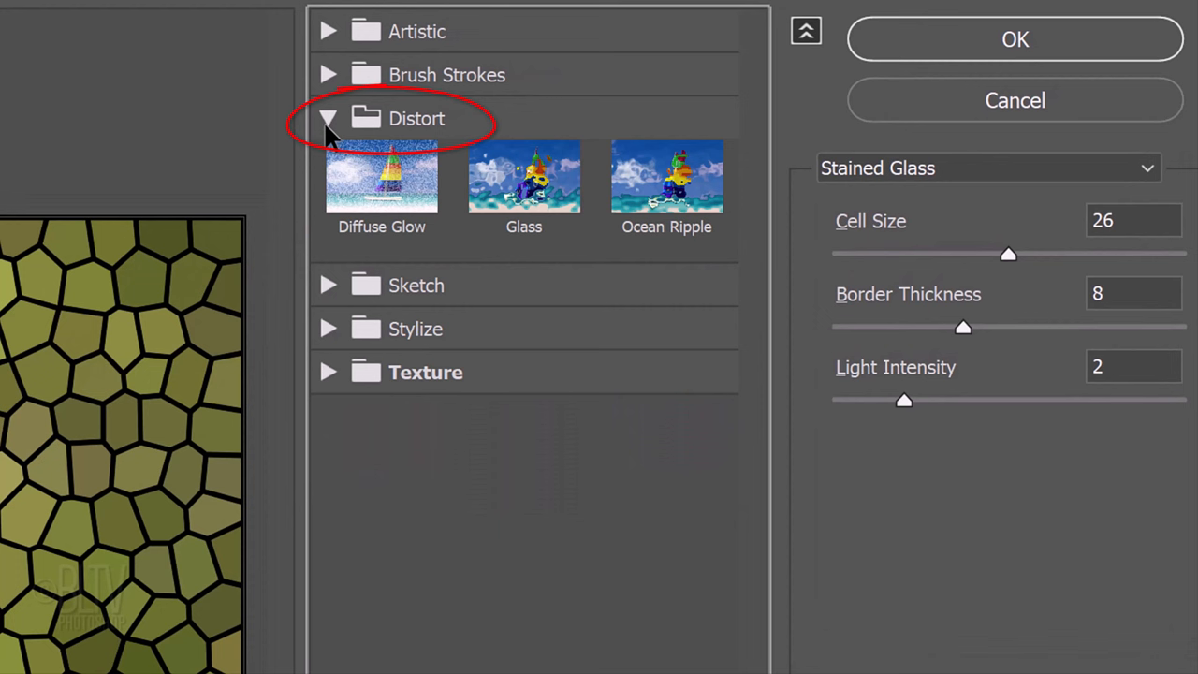
pyautogui.click(524, 178)
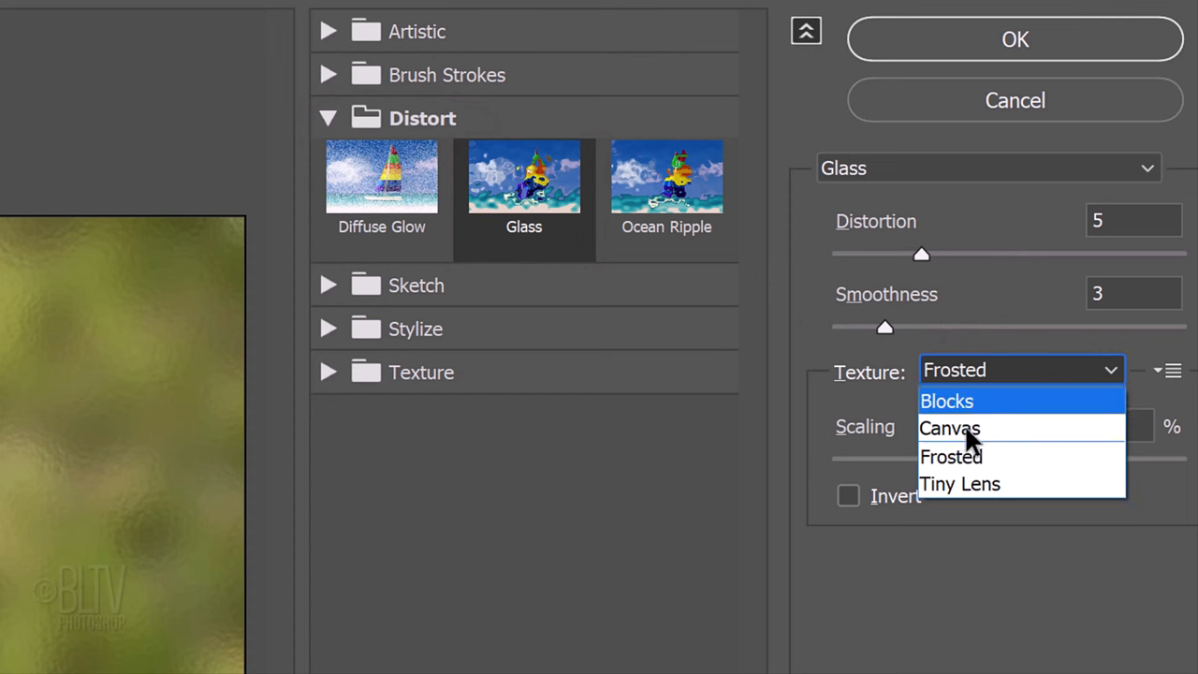
pyautogui.click(949, 426)
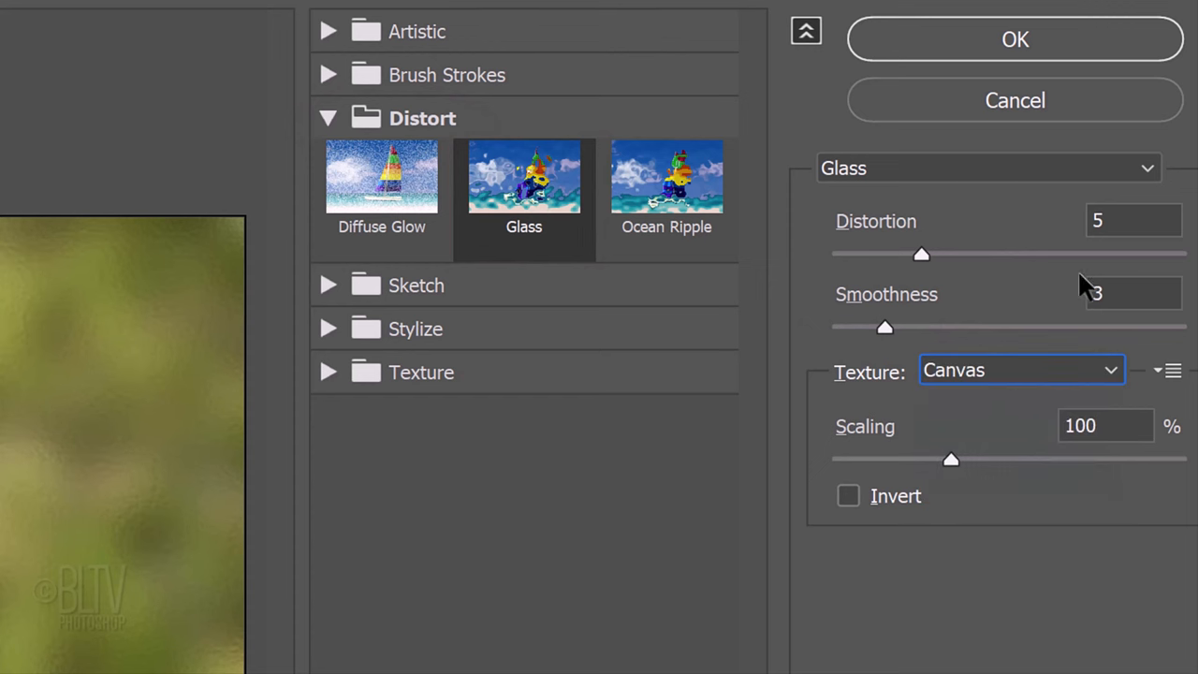
pyautogui.write('20')
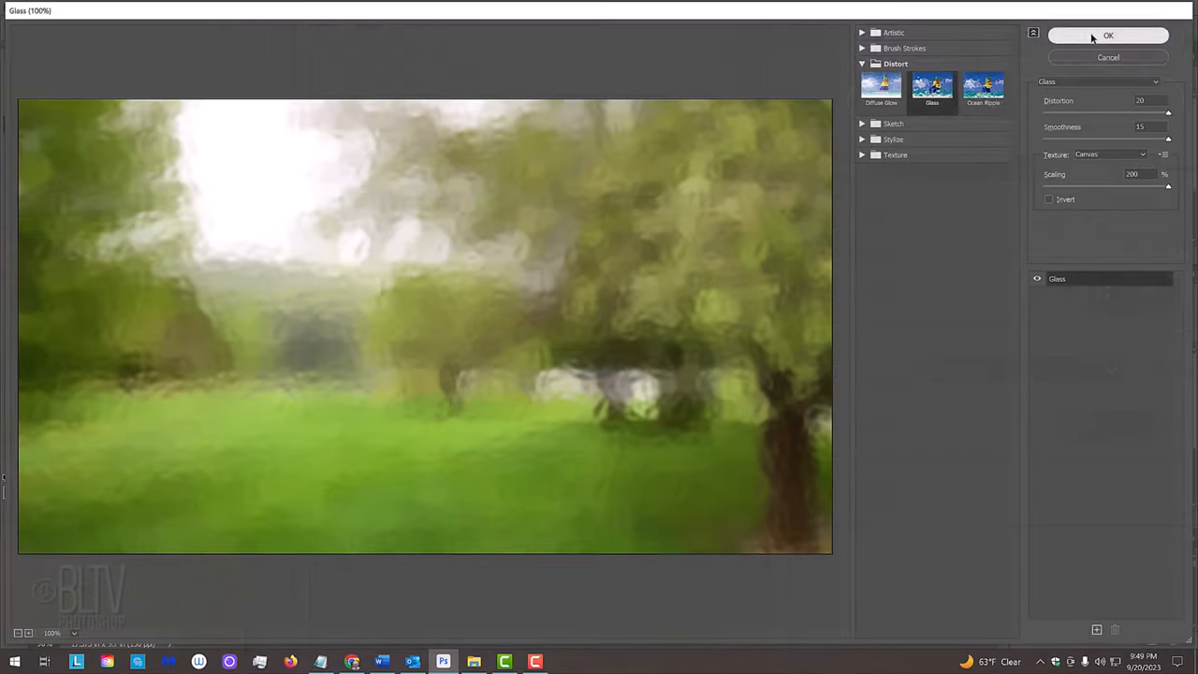
pyautogui.click(1107, 34)
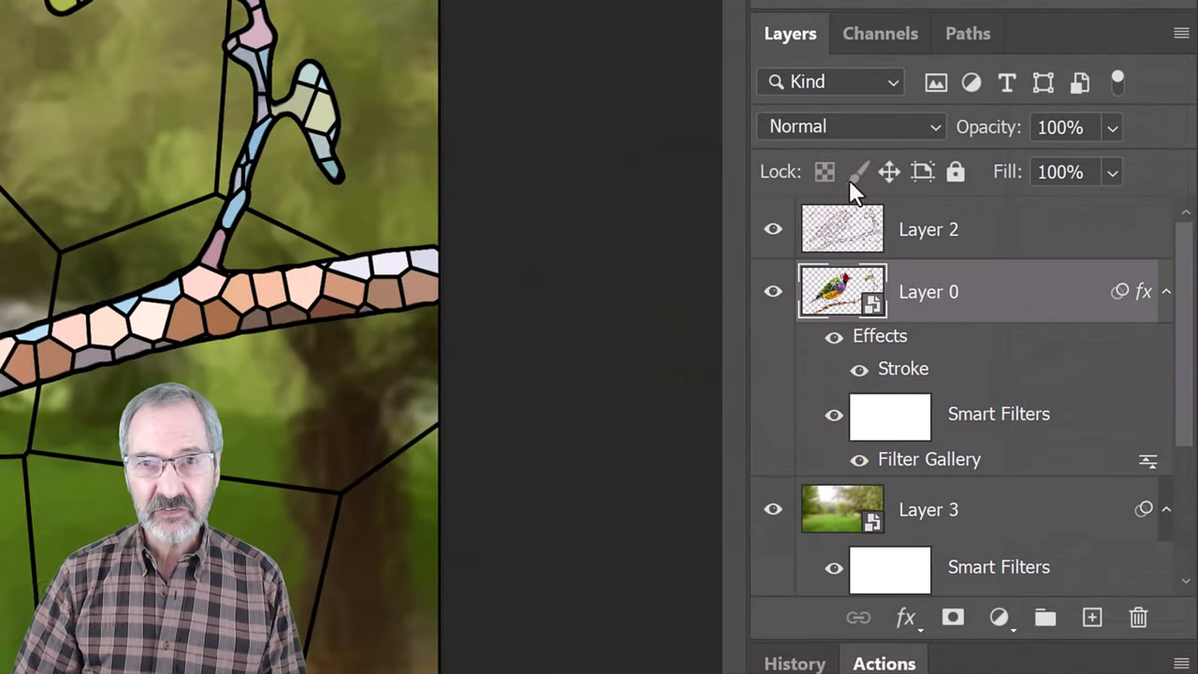
# Step: Set Layer 0's blend mode to Multiply and make the leading Layer 2 active
pyautogui.click(850, 127)
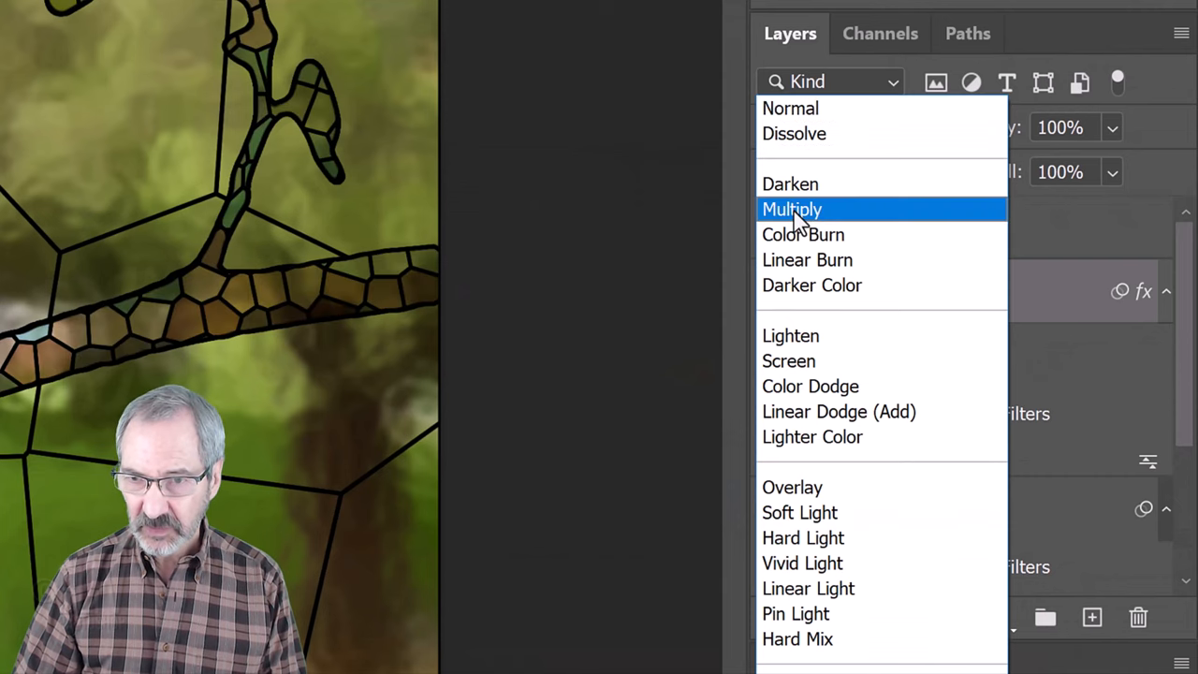
pyautogui.click(790, 209)
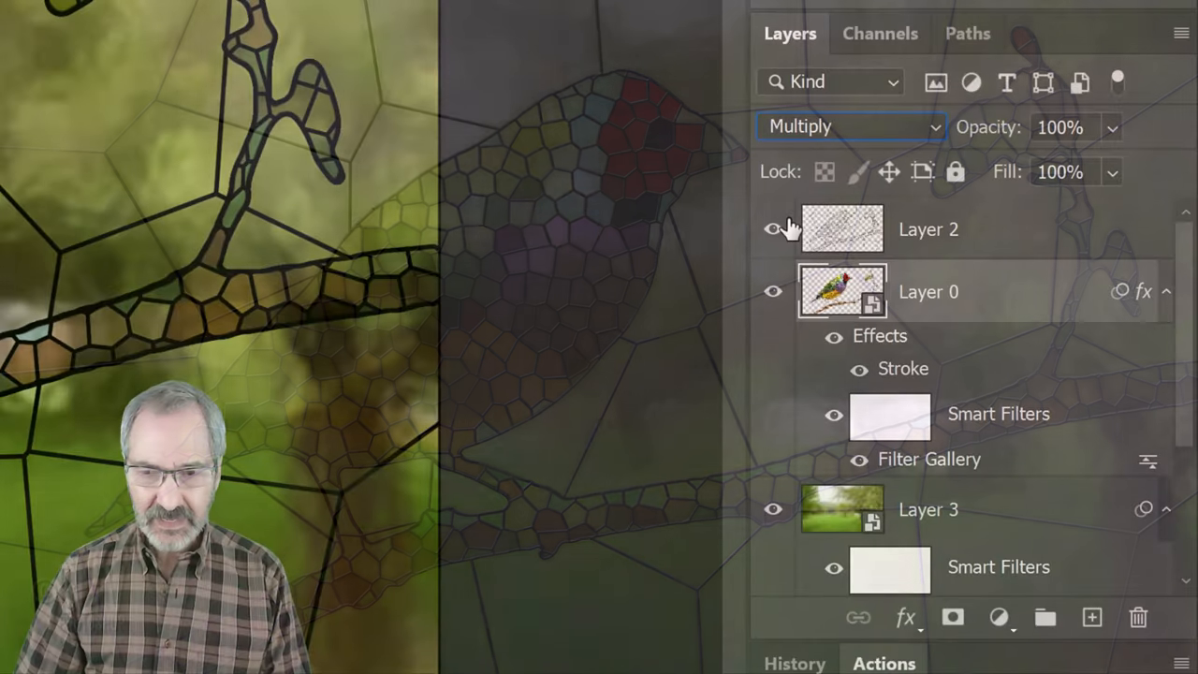
pyautogui.click(852, 127)
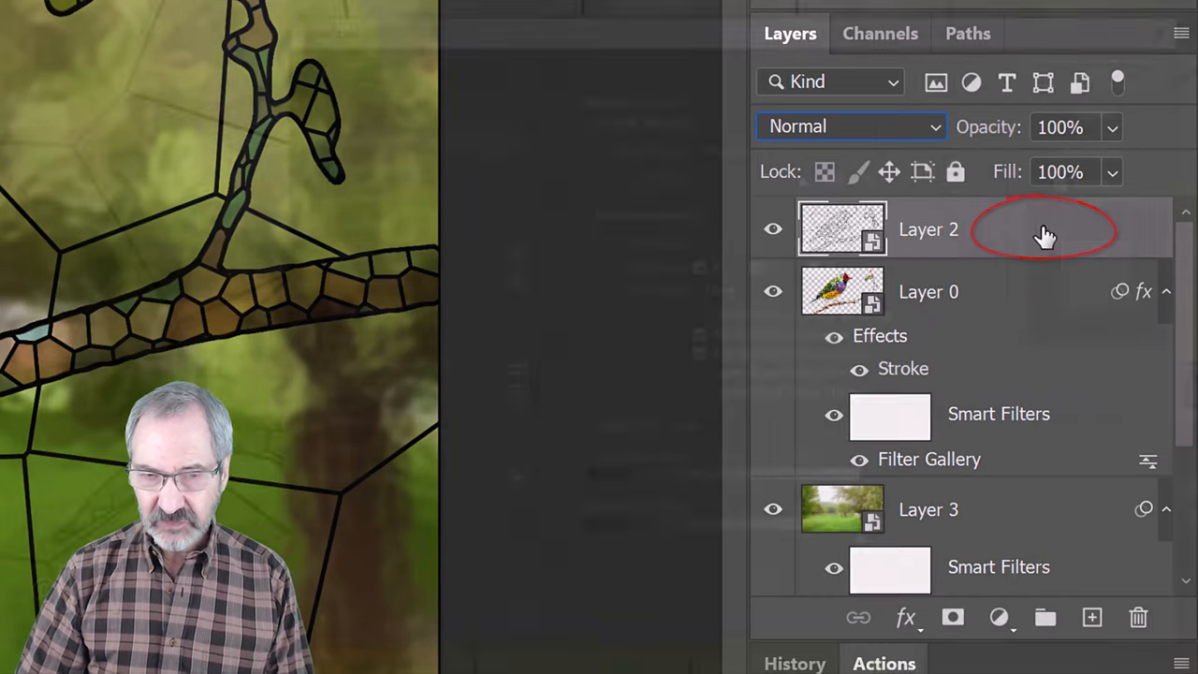
# Step: Add an Inner Bevel to Layer 2: Chisel Hard, Depth 100, Angle 120°, Altitude 30°, Shadow Opacity 75%
pyautogui.doubleClick(1044, 234)
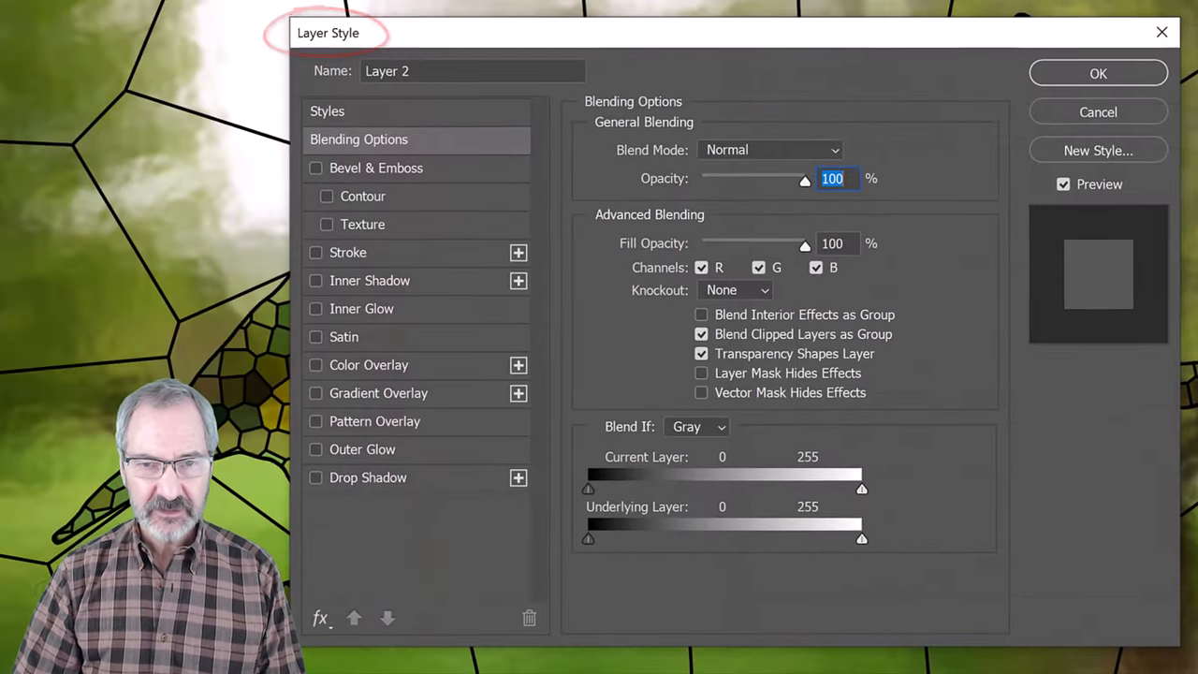
pyautogui.click(314, 169)
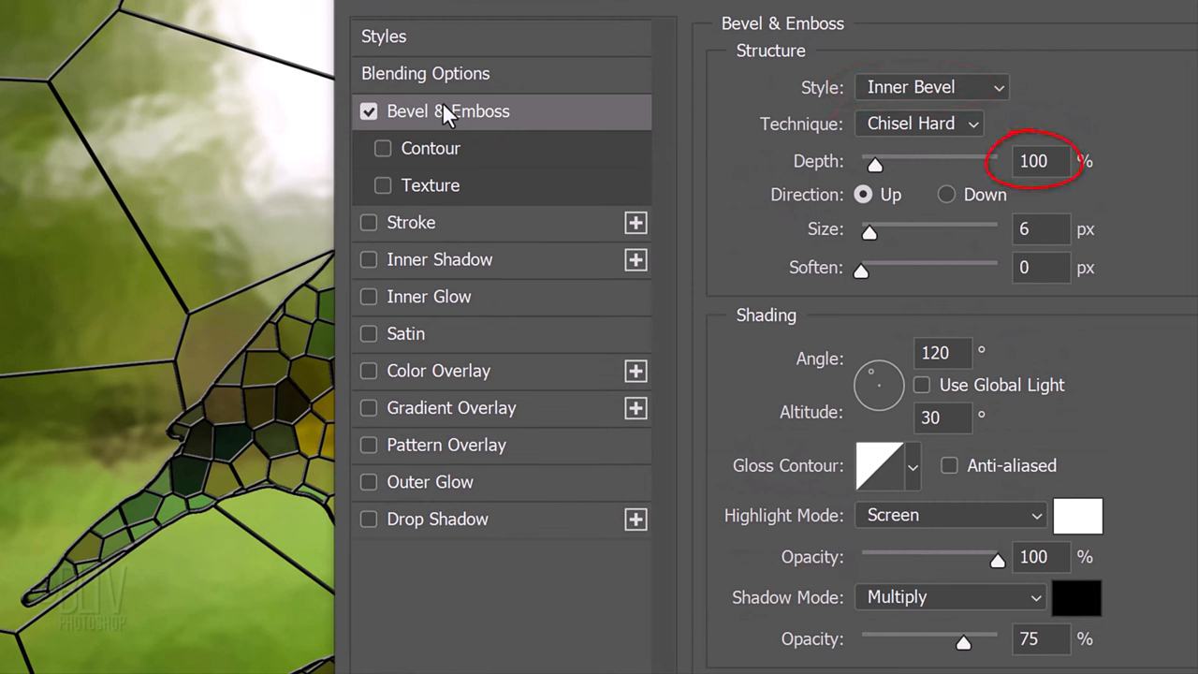
pyautogui.click(860, 194)
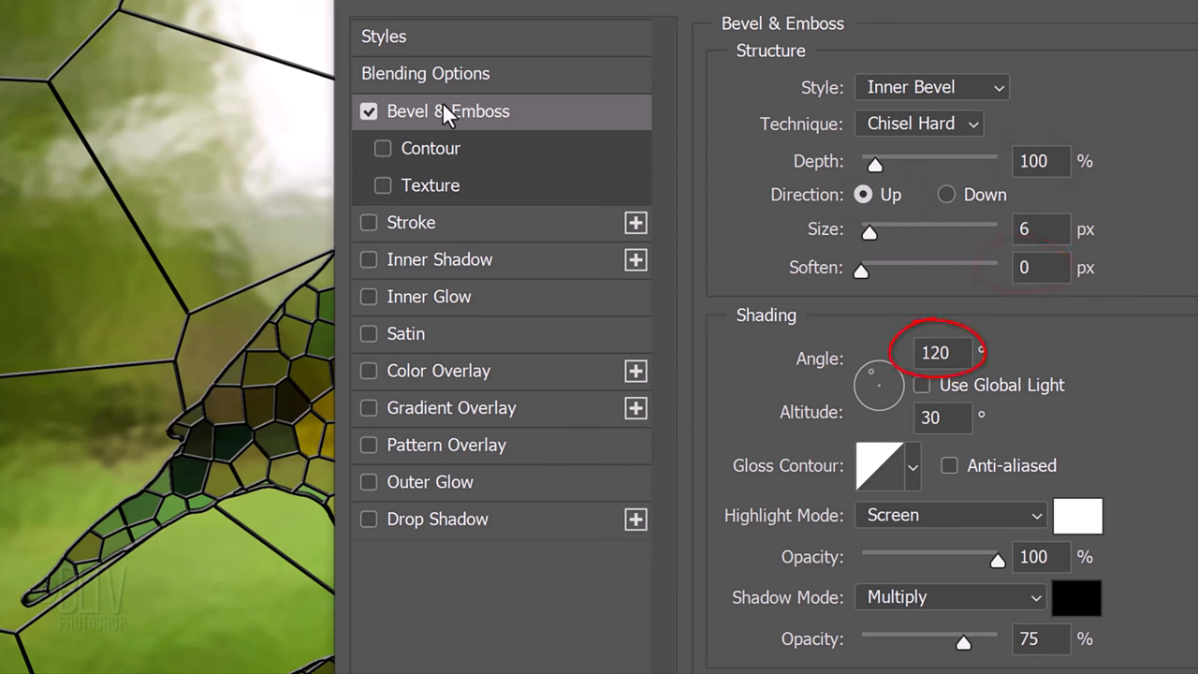
pyautogui.click(944, 417)
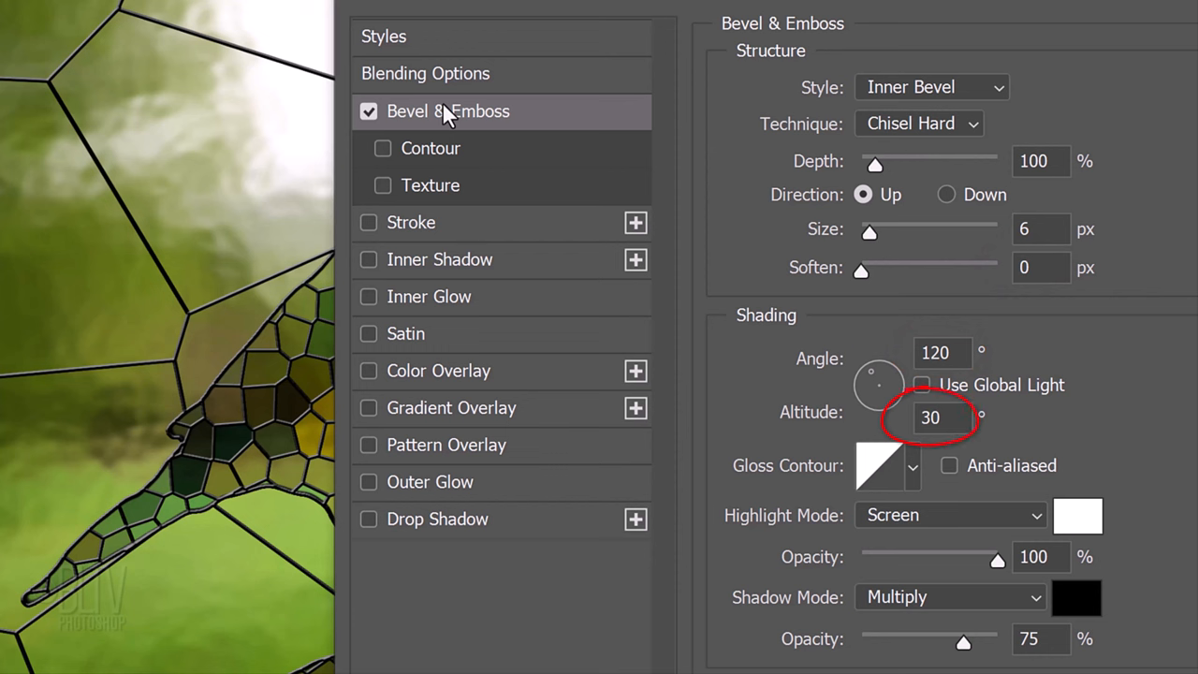
pyautogui.click(876, 466)
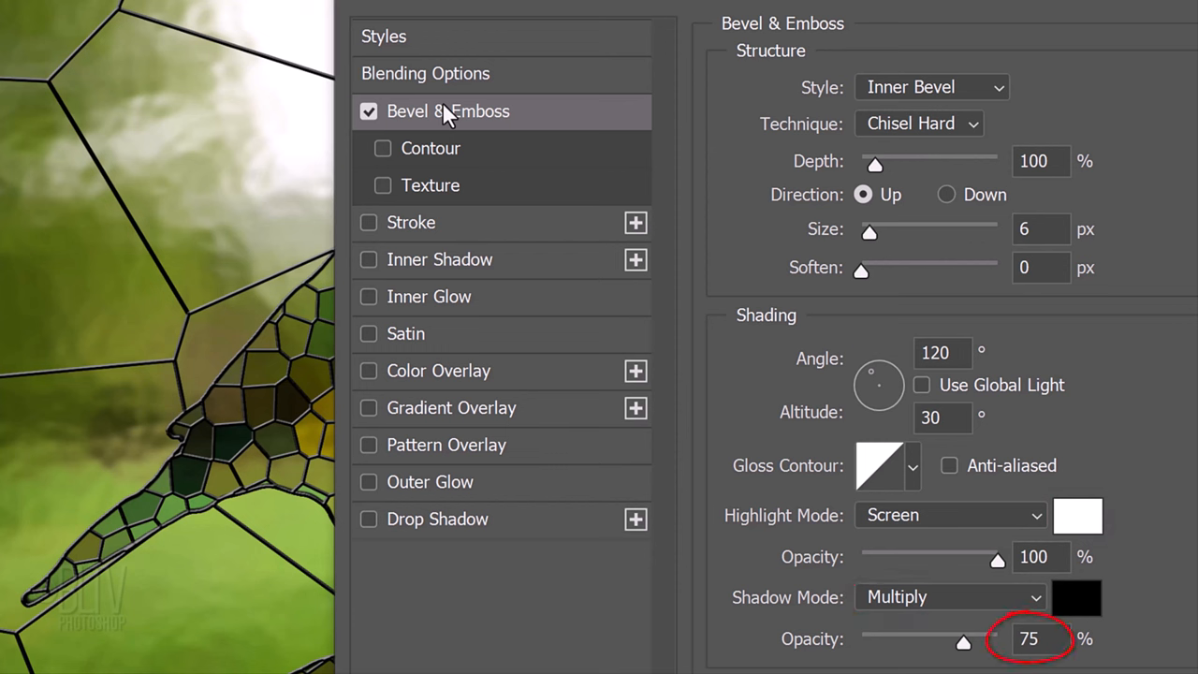
pyautogui.click(429, 483)
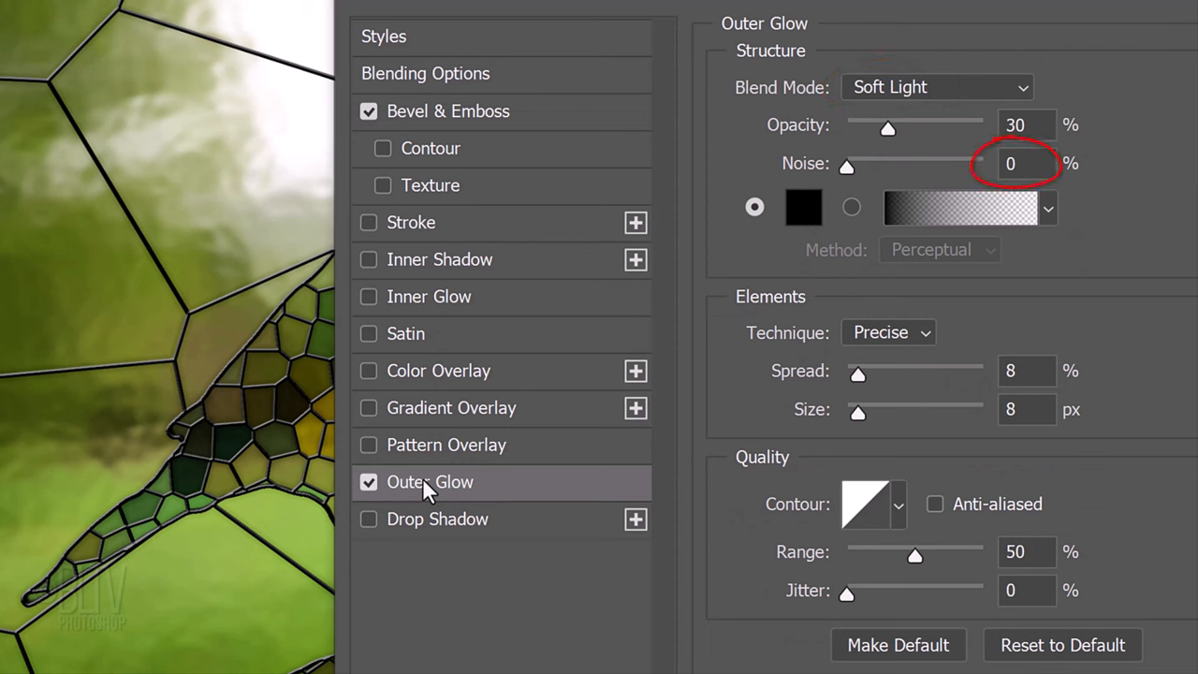
# Step: Set the Outer Glow to Noise 0, Spread 8, Size 8 px and commit the layer style
pyautogui.click(803, 206)
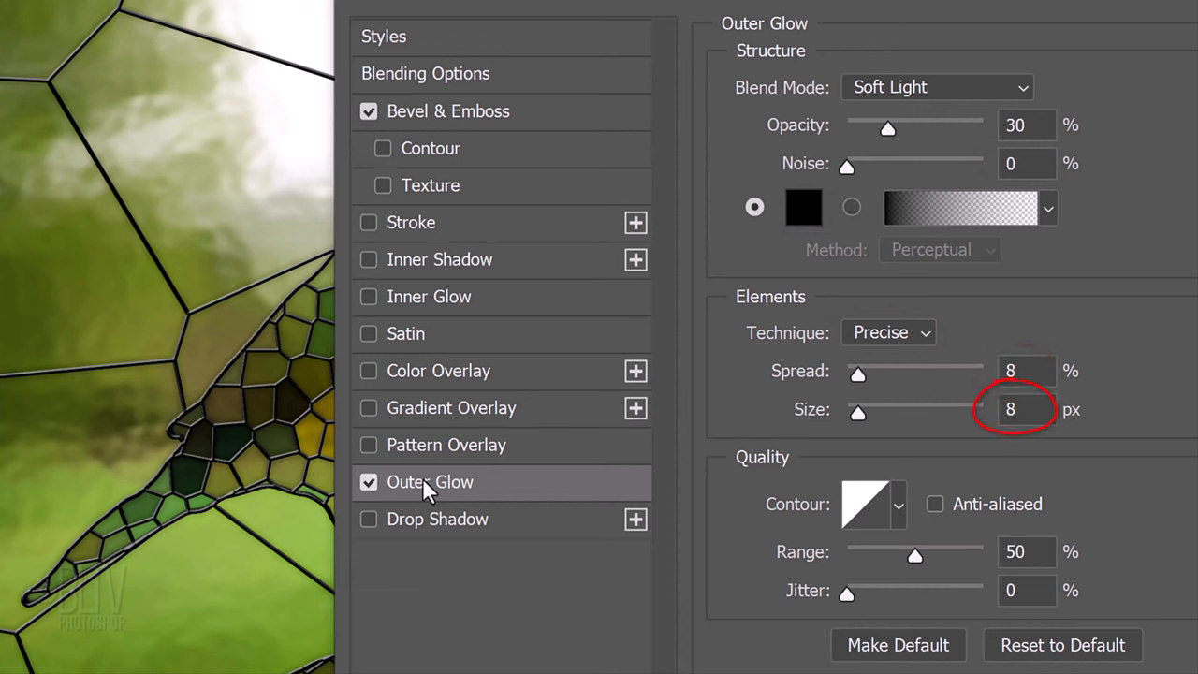
pyautogui.click(870, 506)
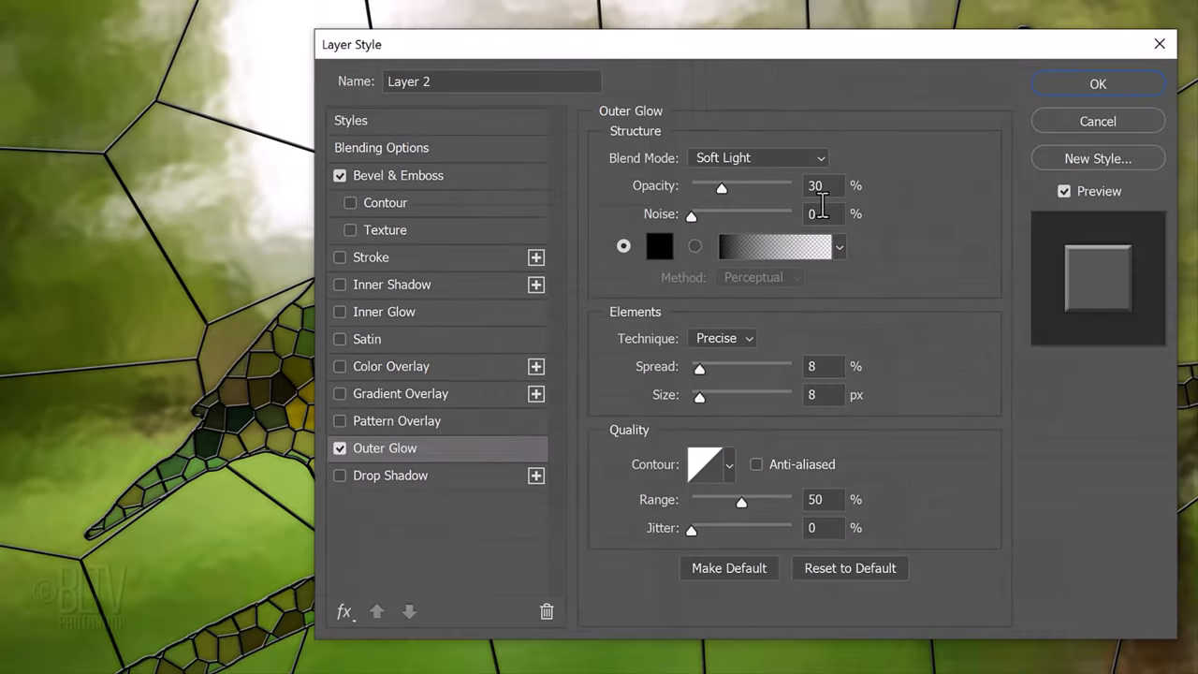
pyautogui.click(1097, 82)
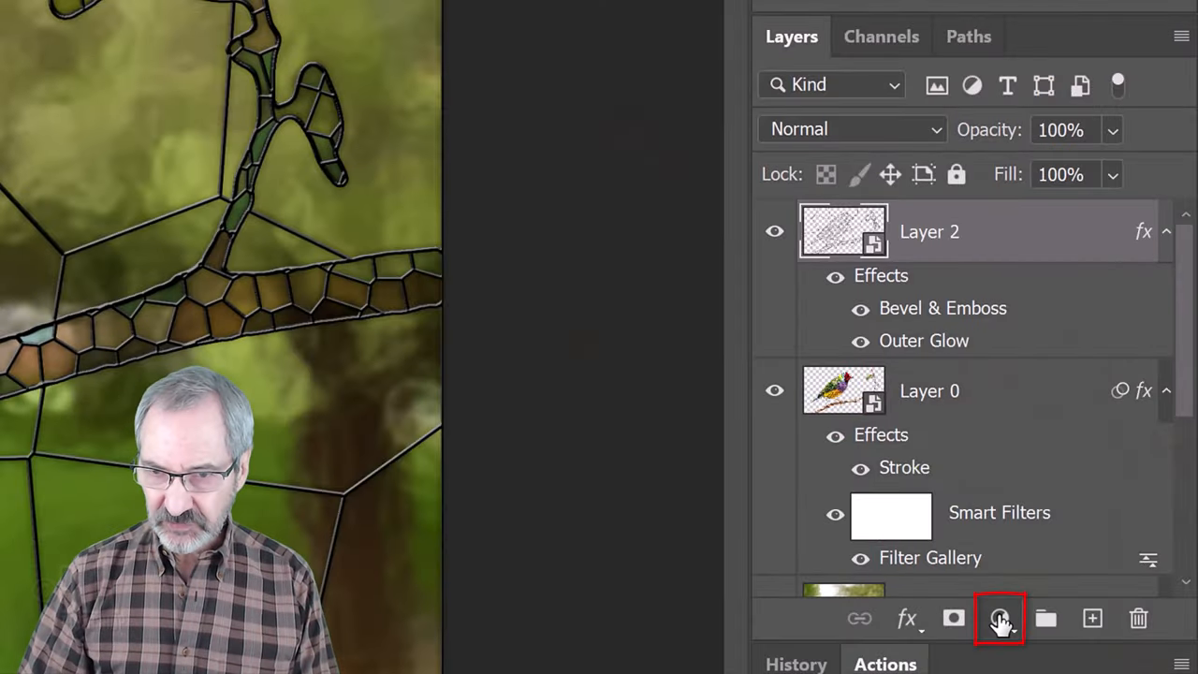
# Step: Create a Levels 1 adjustment layer above Layer 2 and show its settings in Properties
pyautogui.click(999, 618)
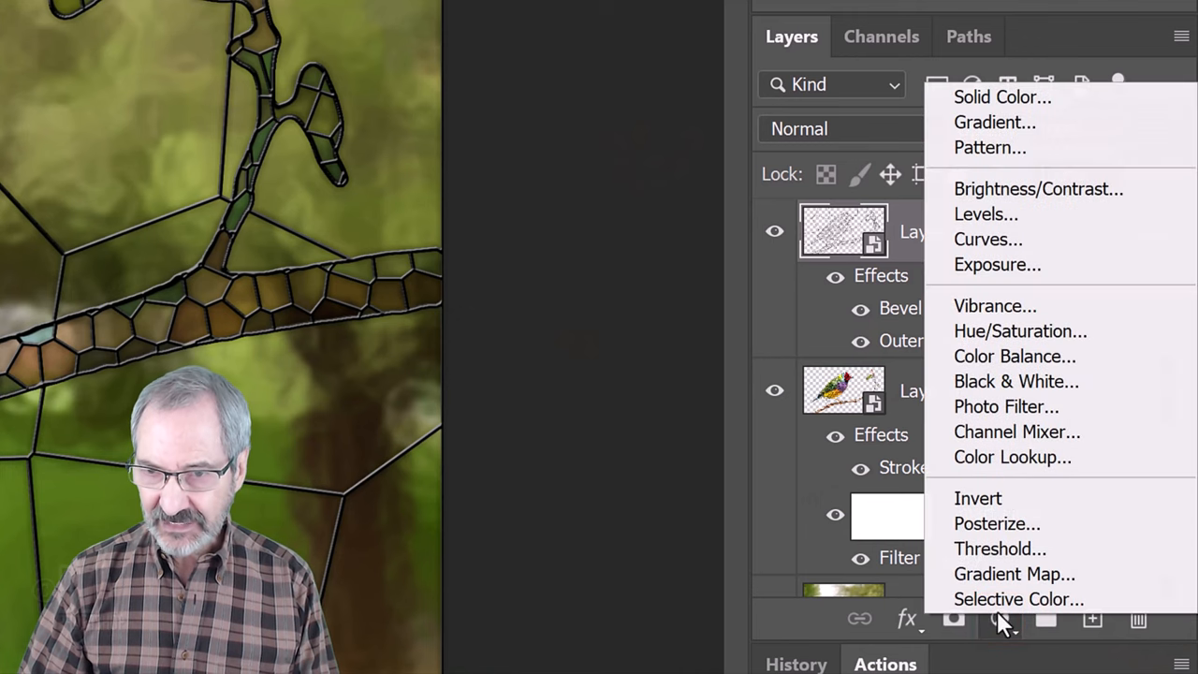
pyautogui.click(988, 214)
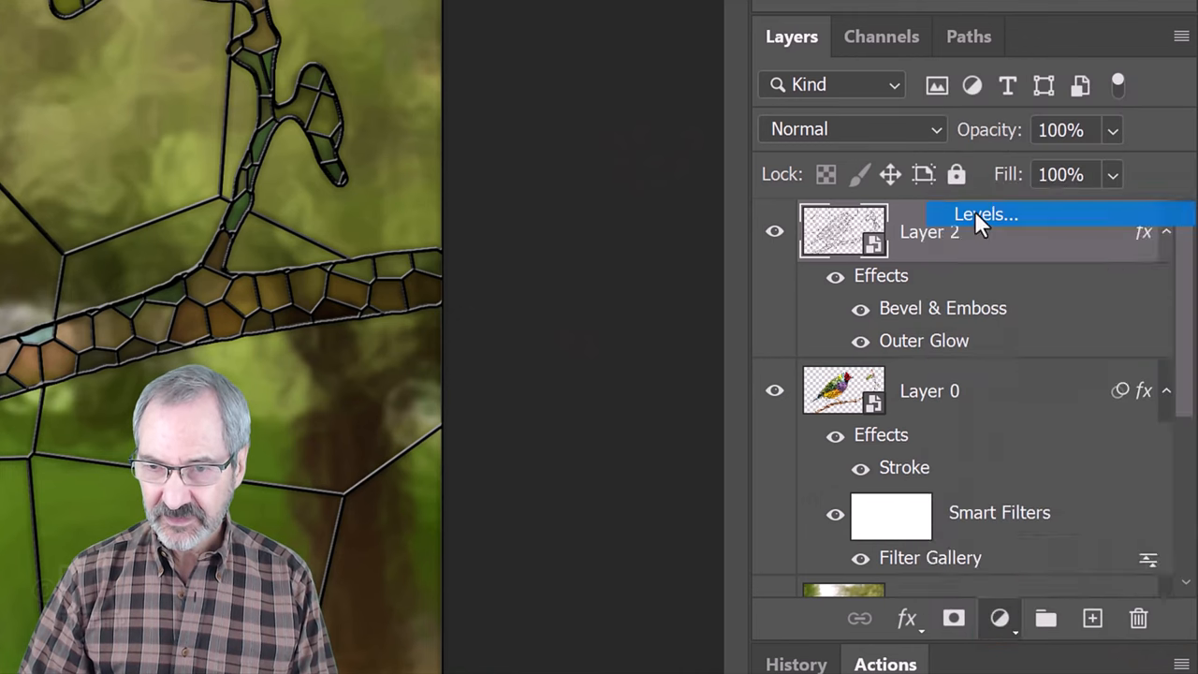
pyautogui.click(985, 213)
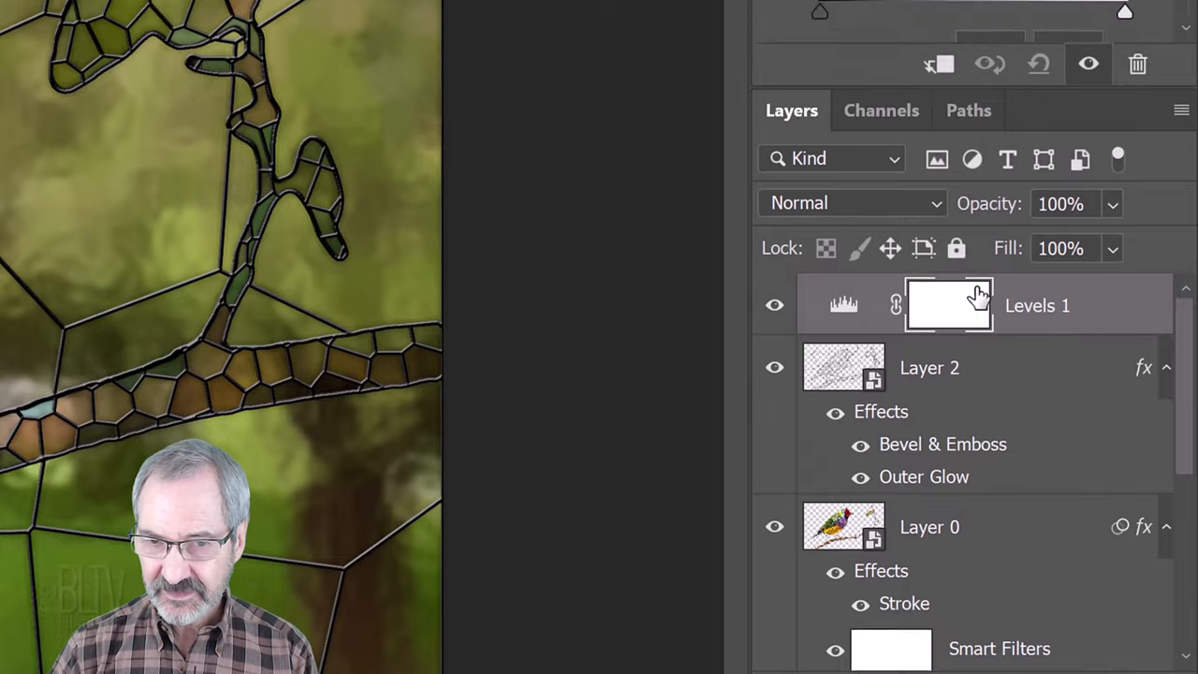
pyautogui.doubleClick(946, 304)
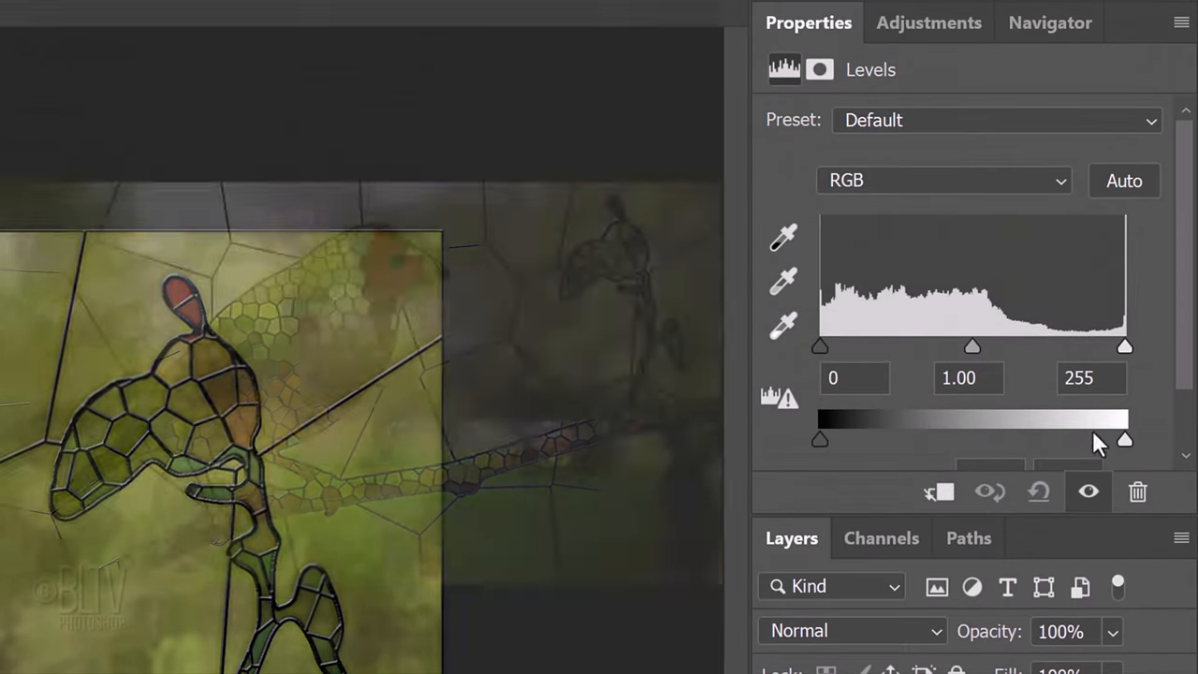